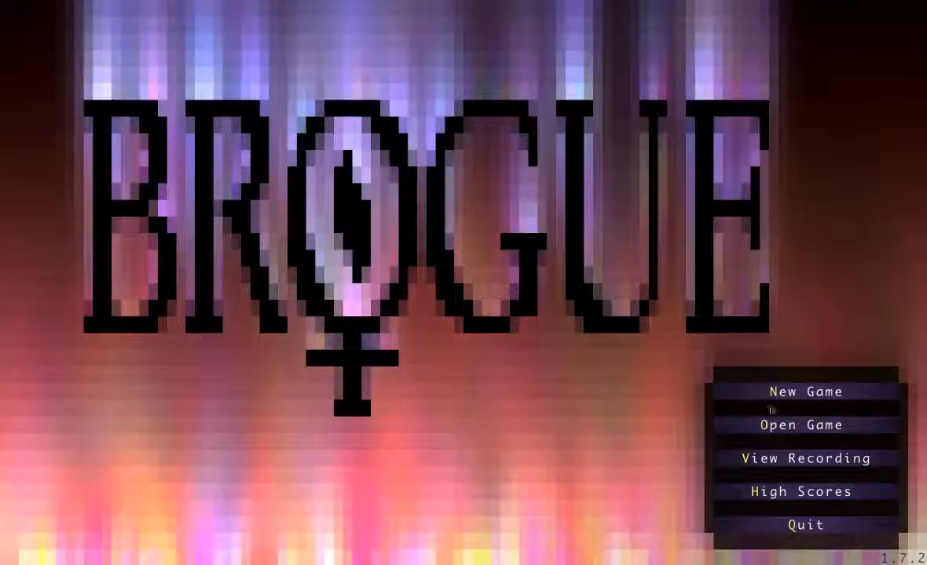
Step: Start a new game and auto-explore most of depth 1, picking up potions
left_click(805, 391)
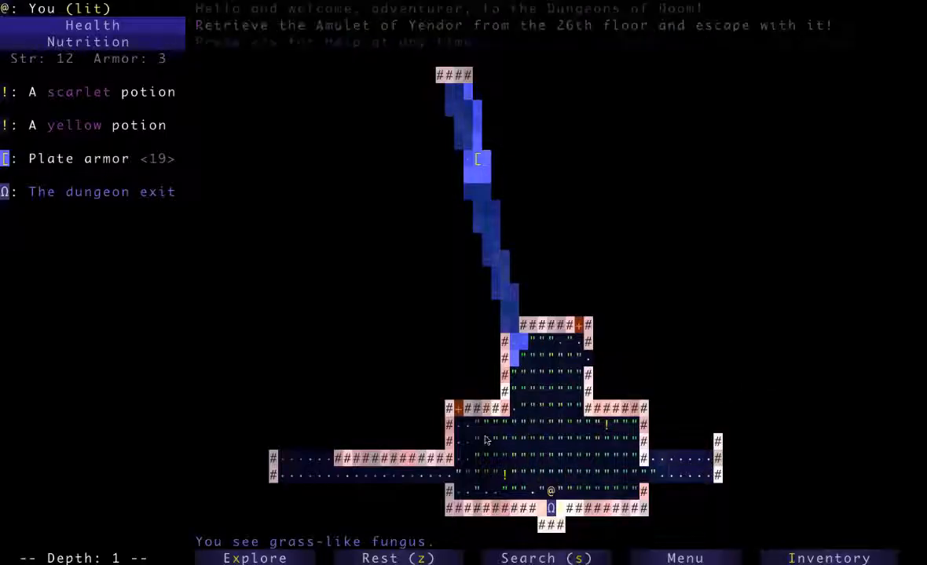
left_click(254, 558)
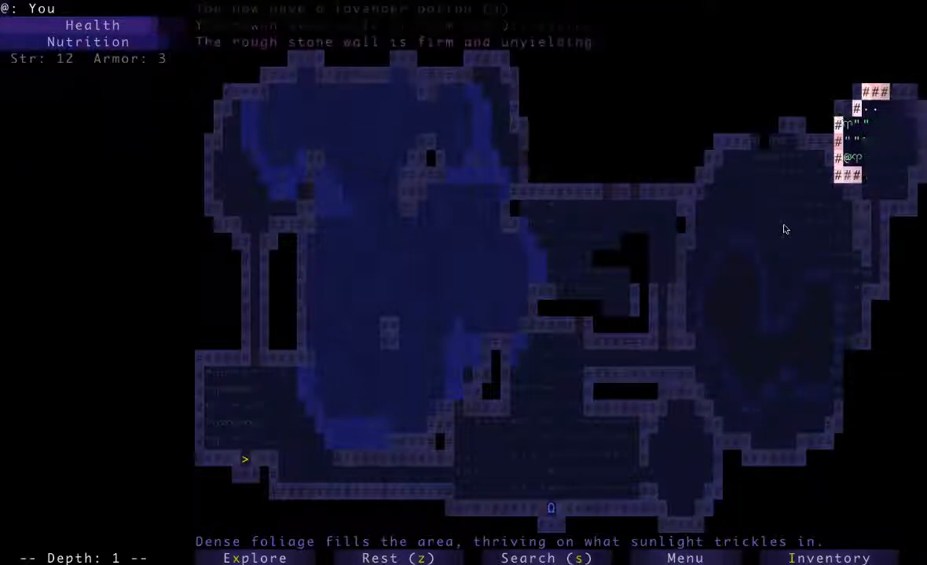
Step: Auto-explore the rest of depth 1, assassinating a sleeping kobold, until no paths remain
left_click(255, 558)
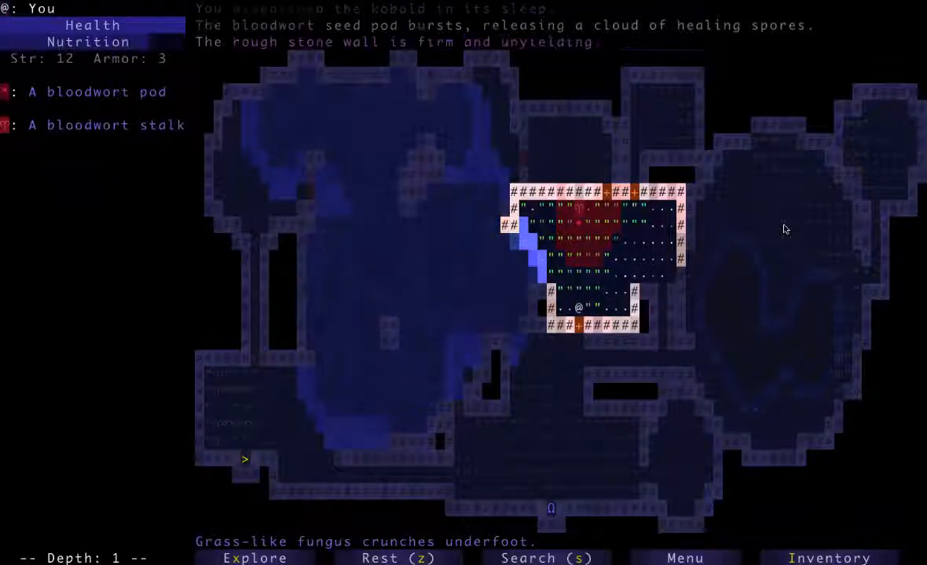
left_click(255, 558)
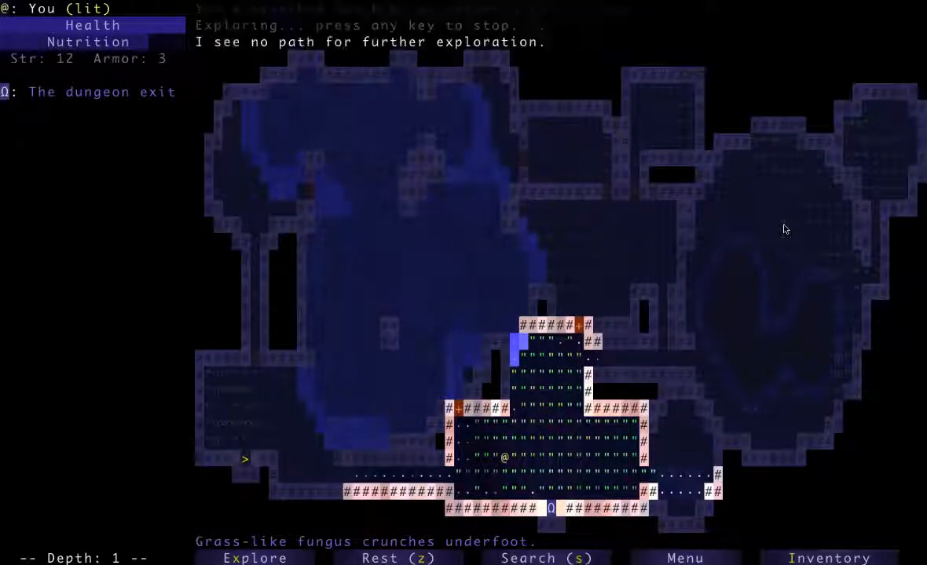
Step: Descend to depth 2, collecting scrolls, an axe and gold, killing a kobold
key(">")
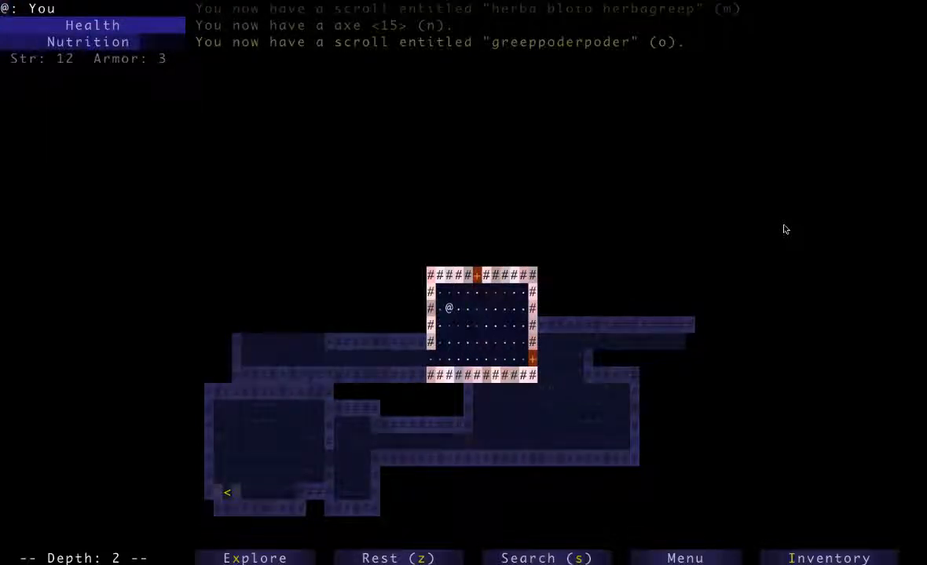
key("Up")
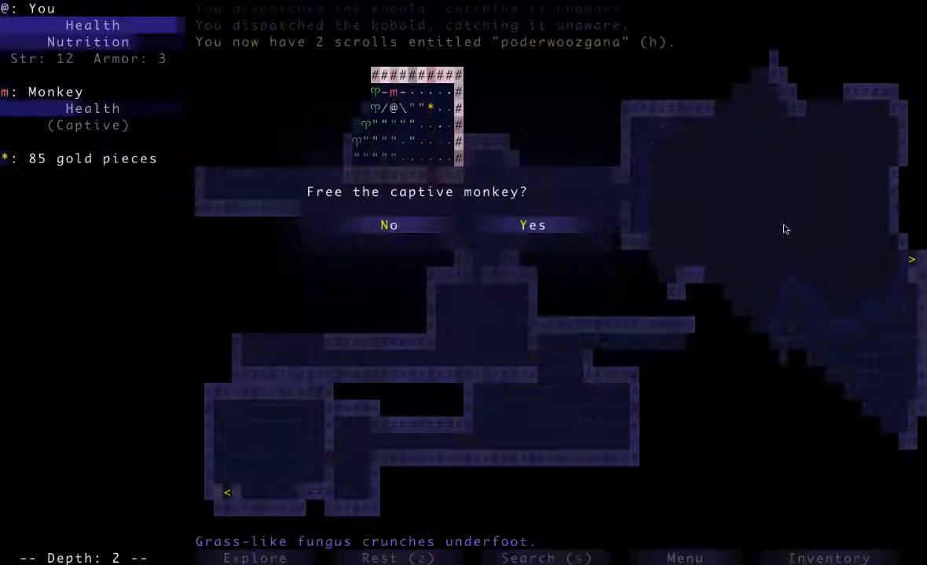
Step: Free the captive monkey as an ally and explore depth 2, collecting a mace and potion
left_click(533, 226)
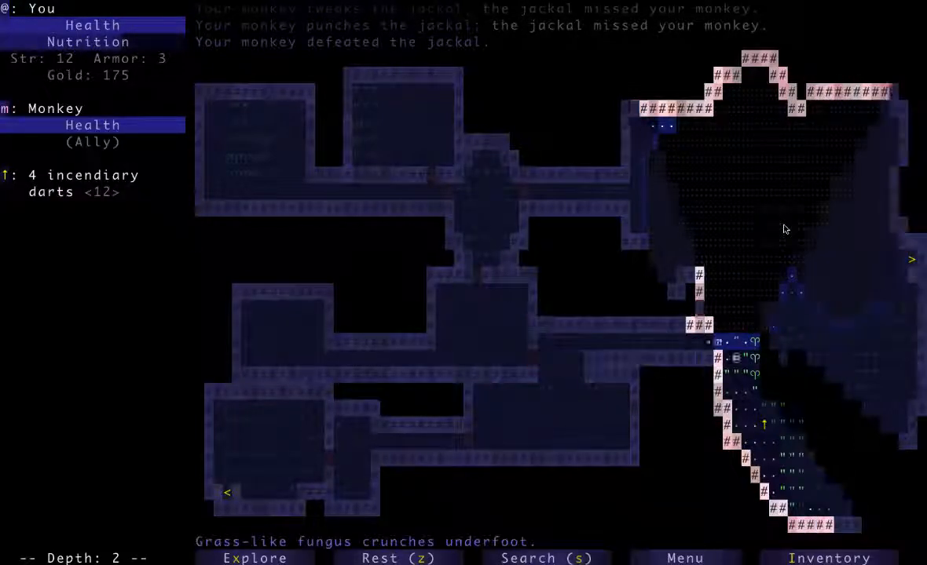
key("Right")
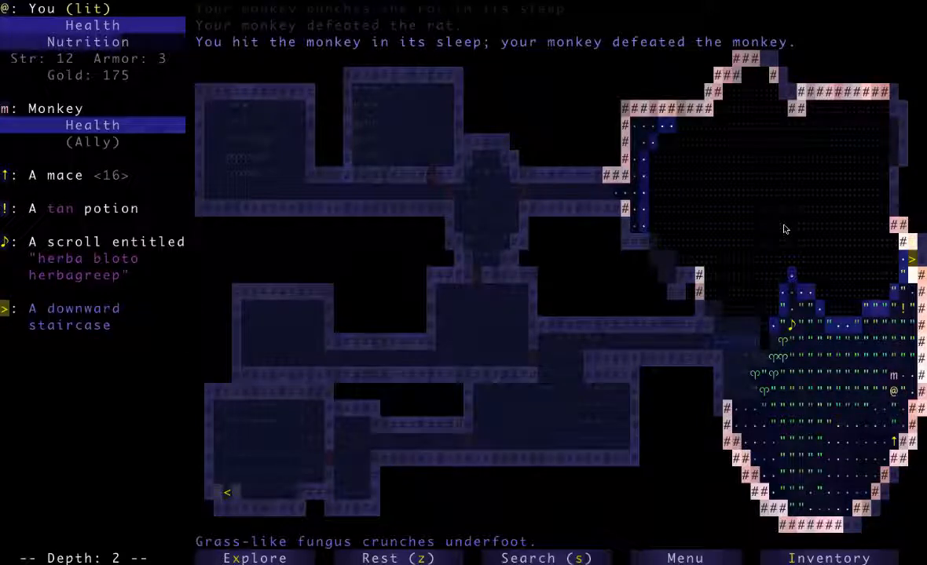
key("g")
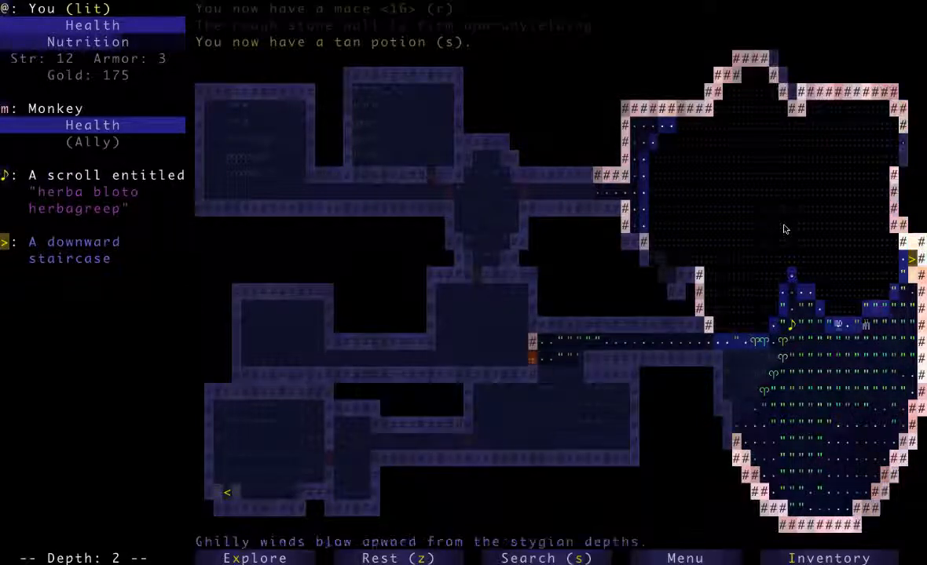
key("Right")
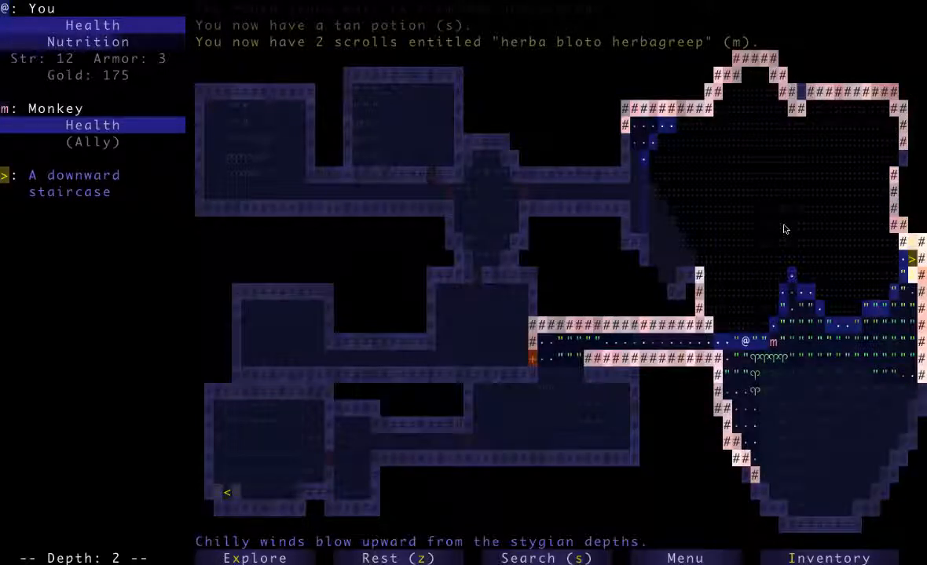
left_click(254, 558)
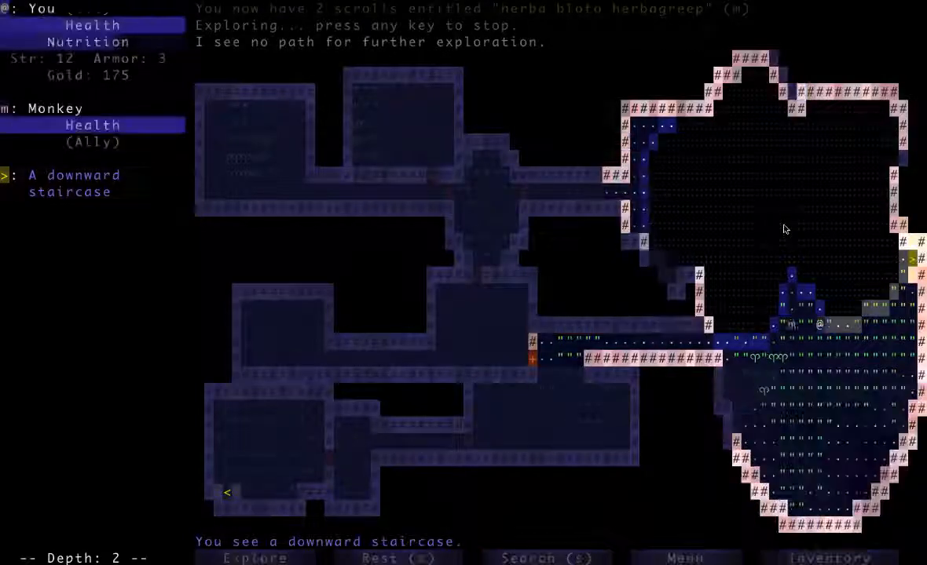
Step: Descend to depth 3 and drop the rings of light and wisdom
key(">")
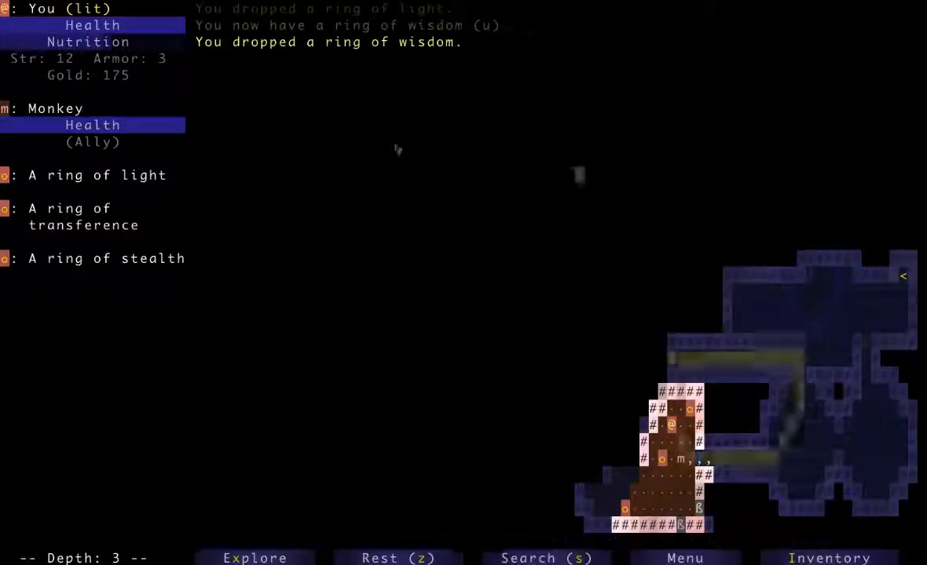
Step: Auto-explore much of depth 3 and kill the attacking rat
left_click(82, 217)
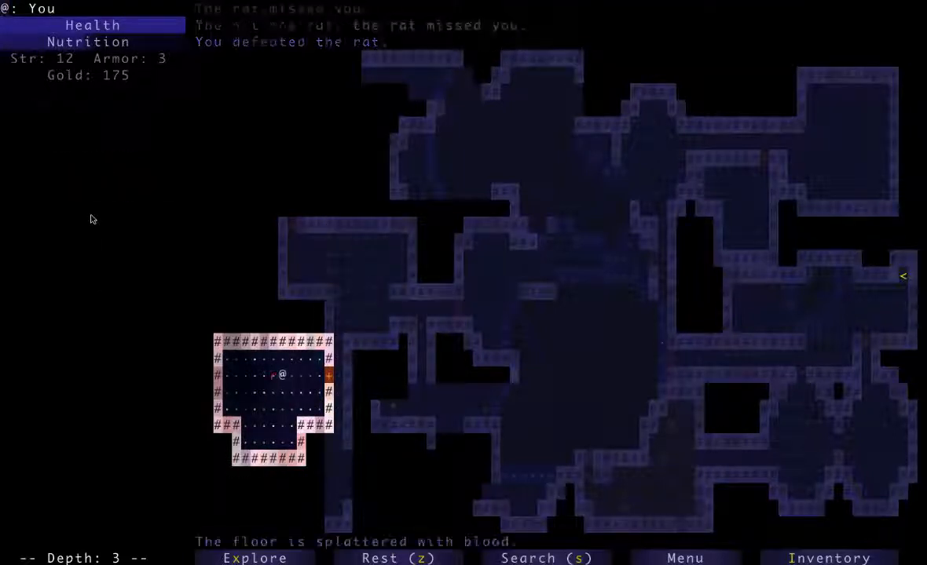
Step: Quaff the unknown potions: telepathy, fire immunity, life, strength, invisibility, and bring up the equip list
key("a")
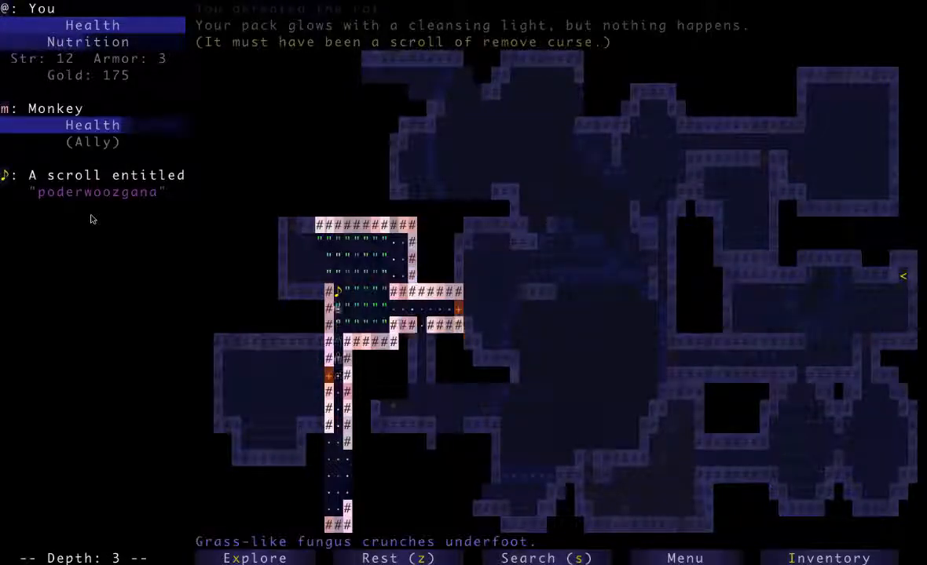
key("down")
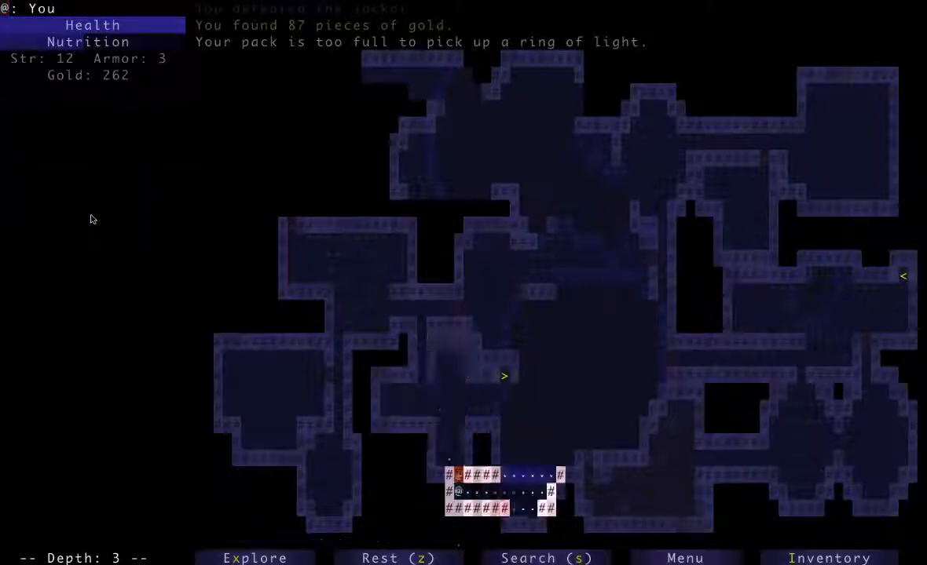
key("a")
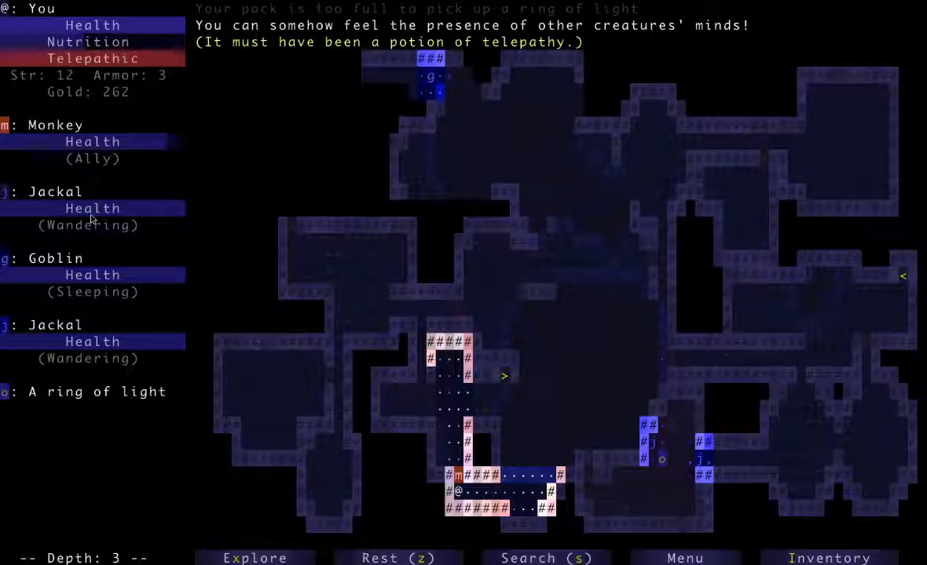
key("a")
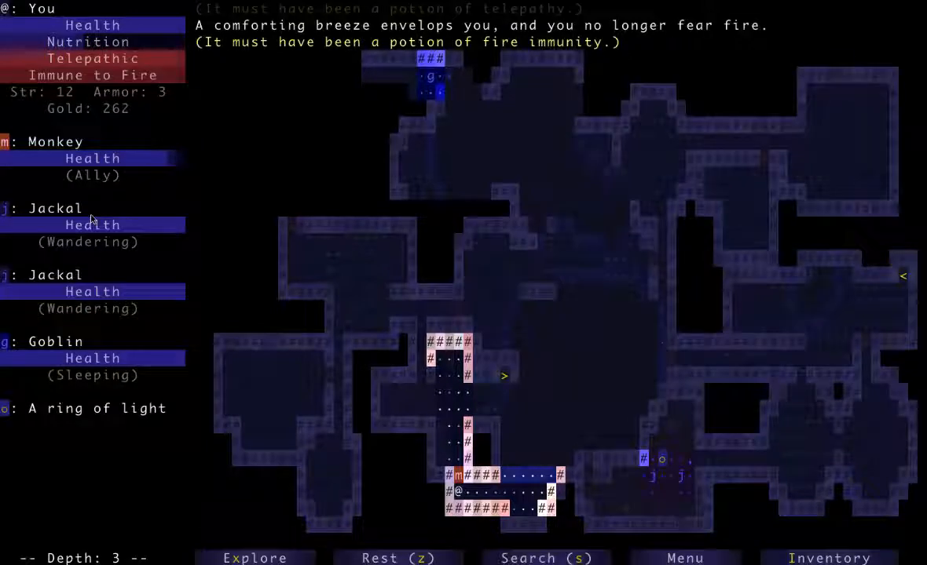
key("a")
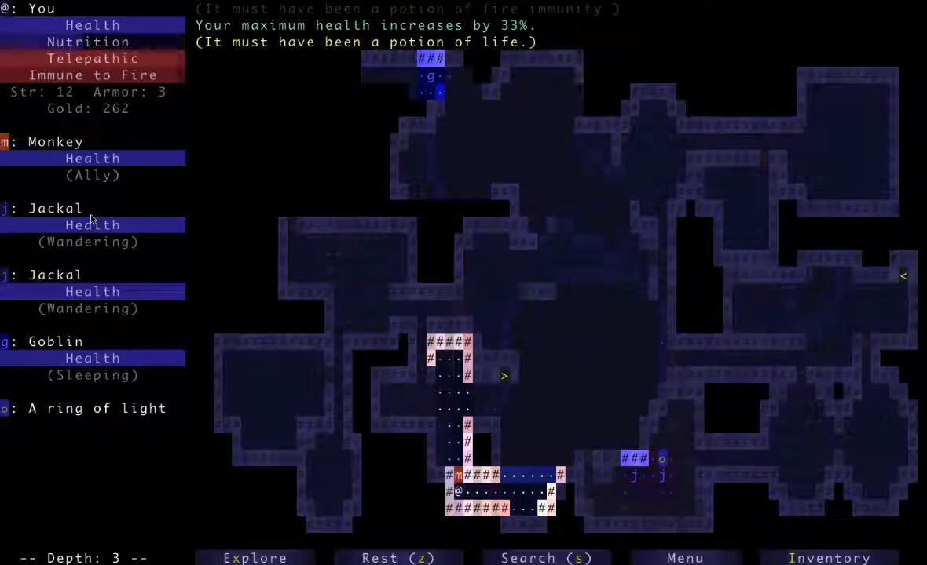
key("a")
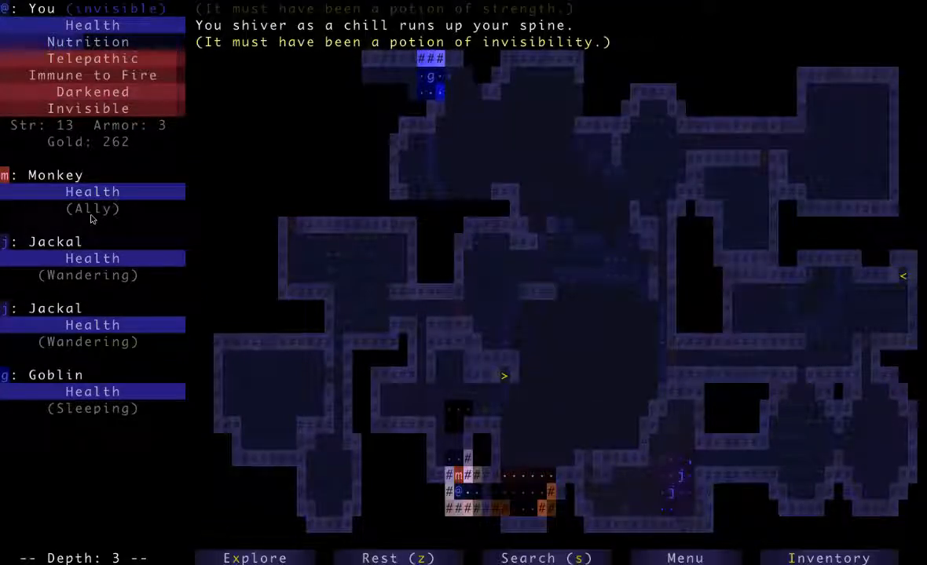
key("a")
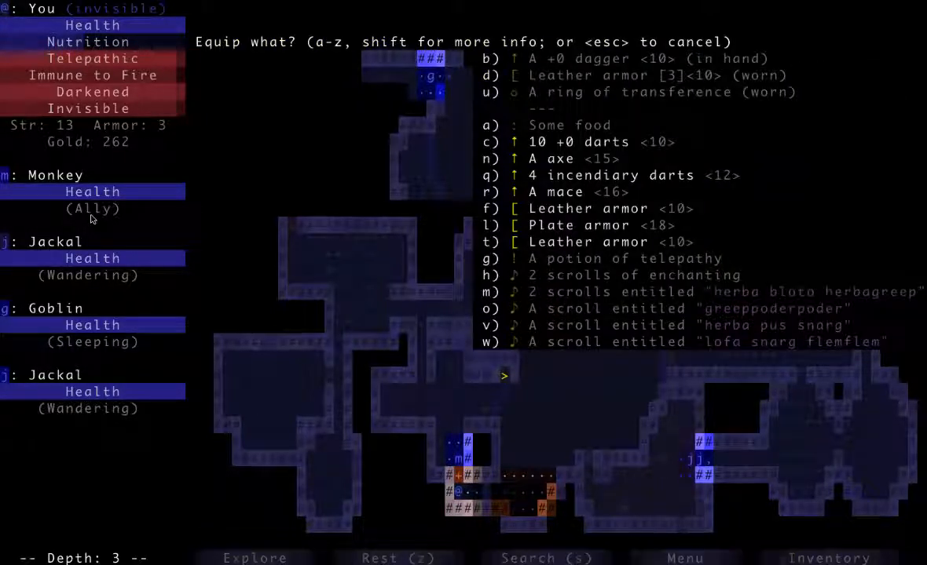
Step: Travel to the sleeping goblin in the northwest room and kill it
key("l")
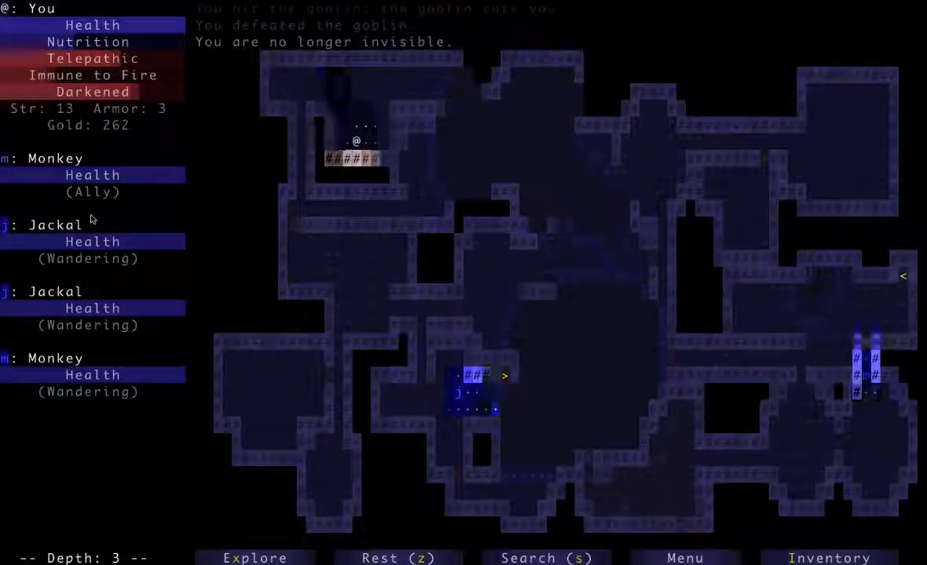
Step: Kill the jackal and take the stairs down to depth 4
key("up")
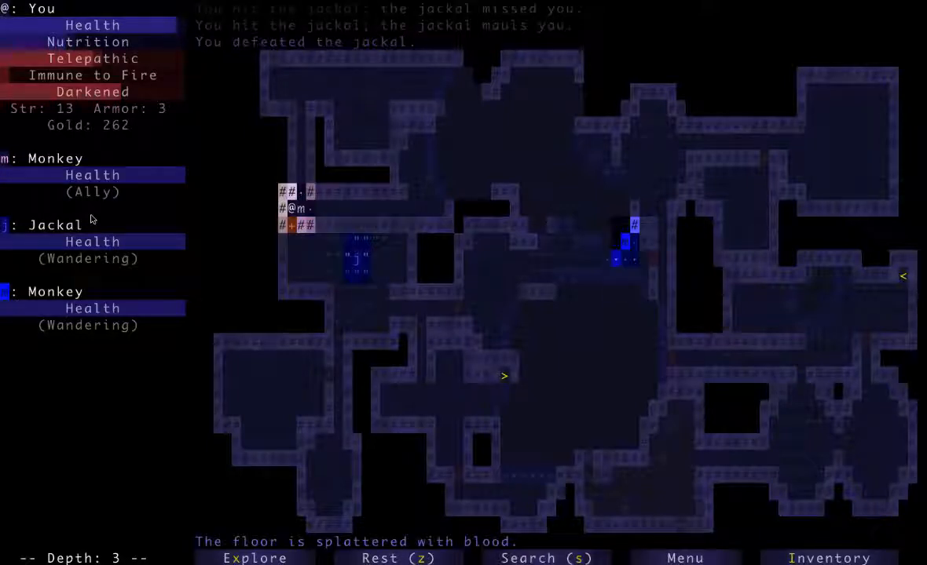
key("Down")
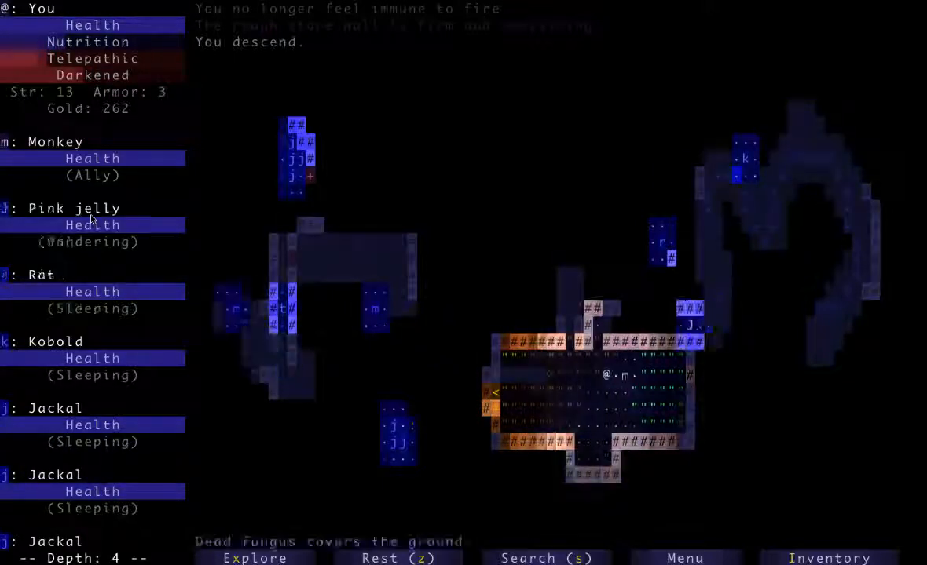
Step: Defeat the pink jelly and kobold, then read protect armor onto the leather armor
key("Down")
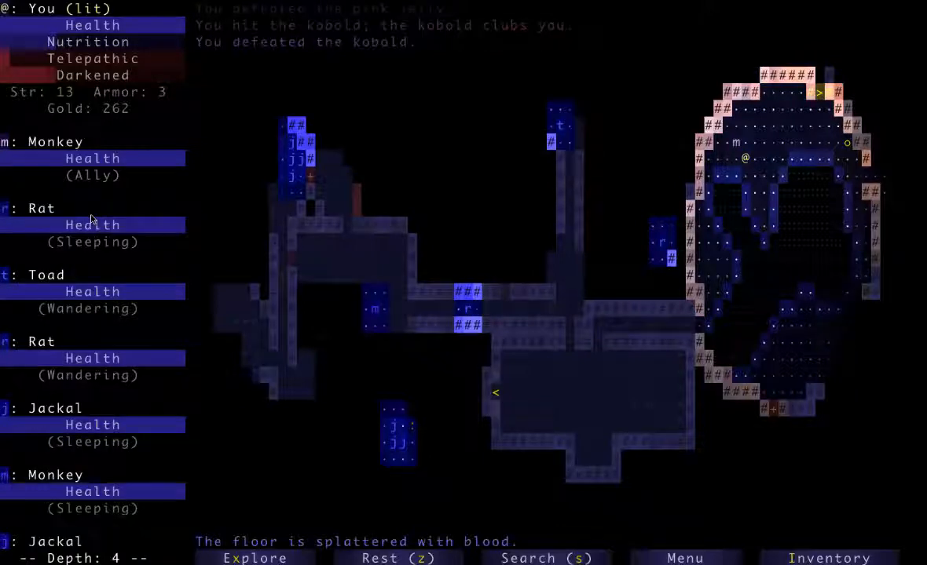
key("Right")
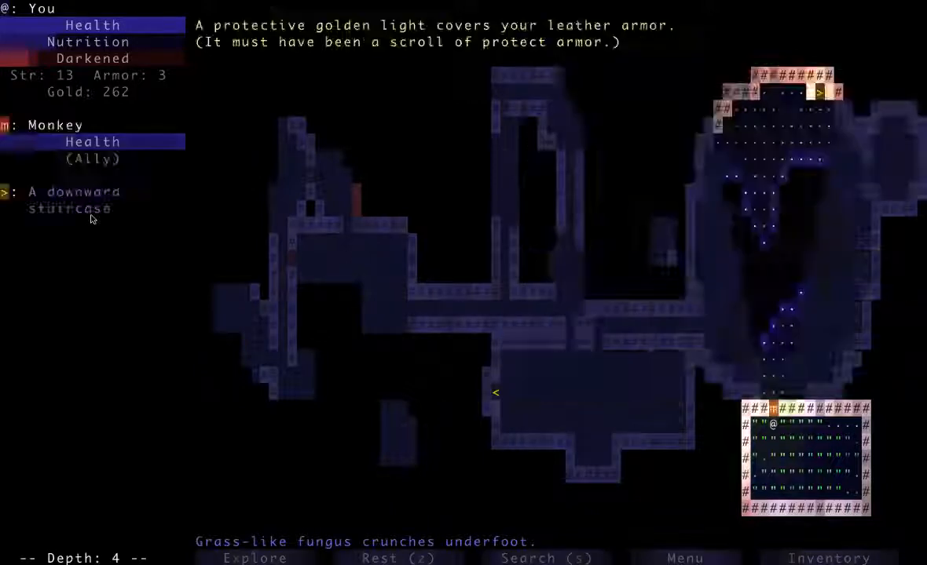
Step: Auto-explore western depth 4, collecting gold up to 365 and bursting a bloodwort pod
key("a")
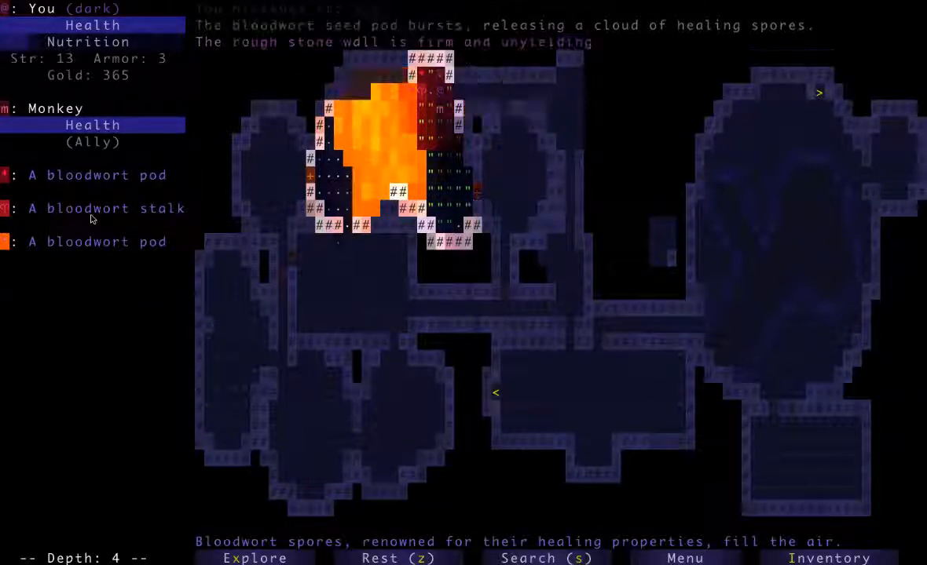
Step: Kill the rats, auto-explore until no paths remain, and travel to the downward staircase
key("Right")
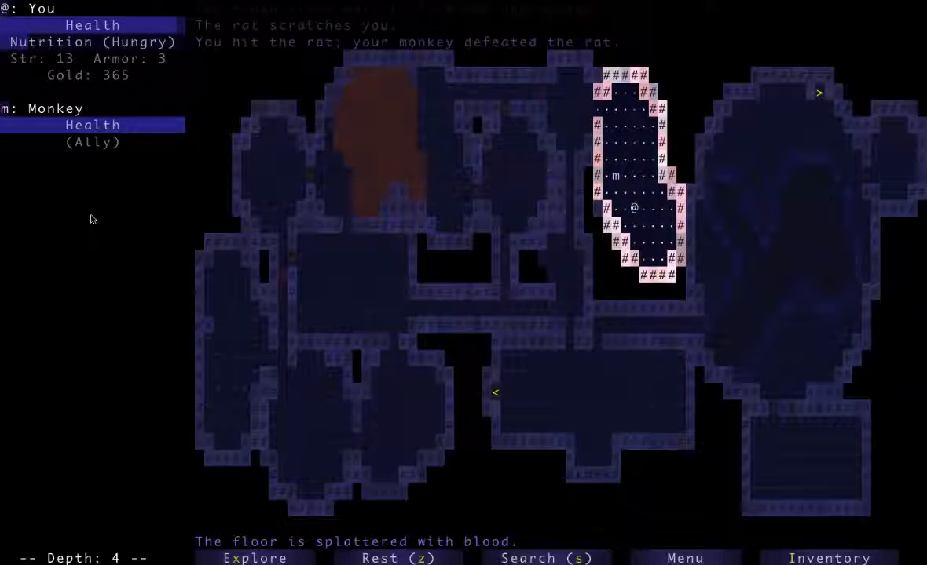
left_click(255, 558)
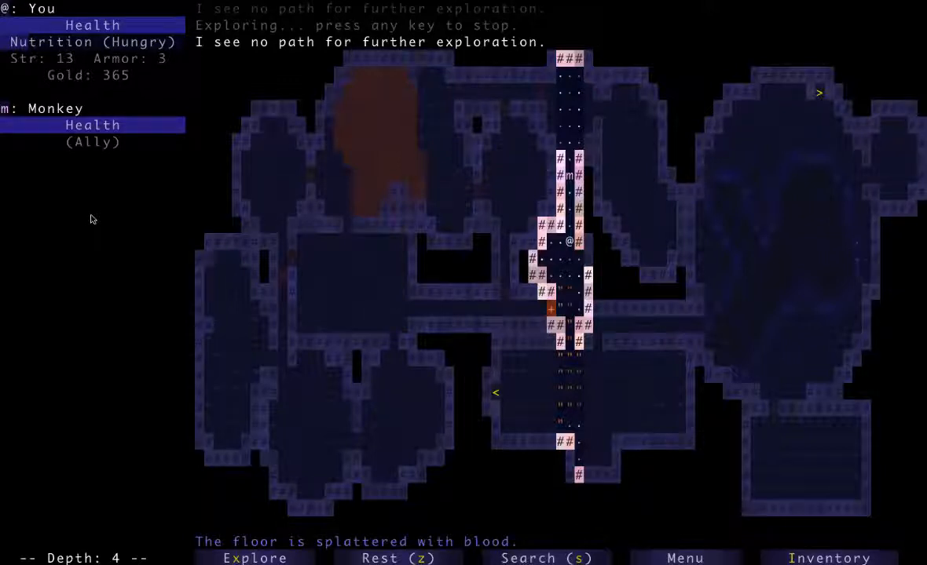
key("a")
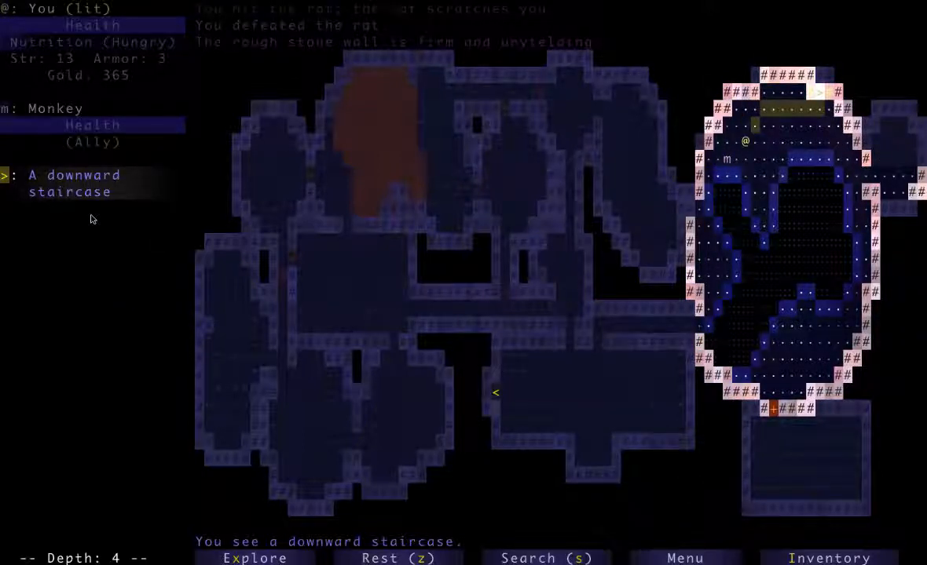
Step: Walk onto the staircase and descend to depth 5, with gold at 486
key("up")
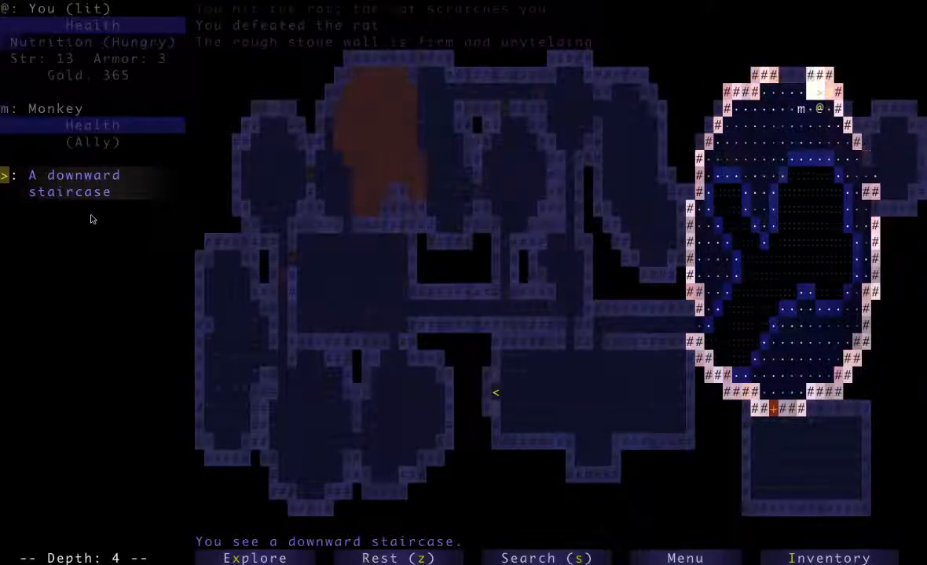
key("a")
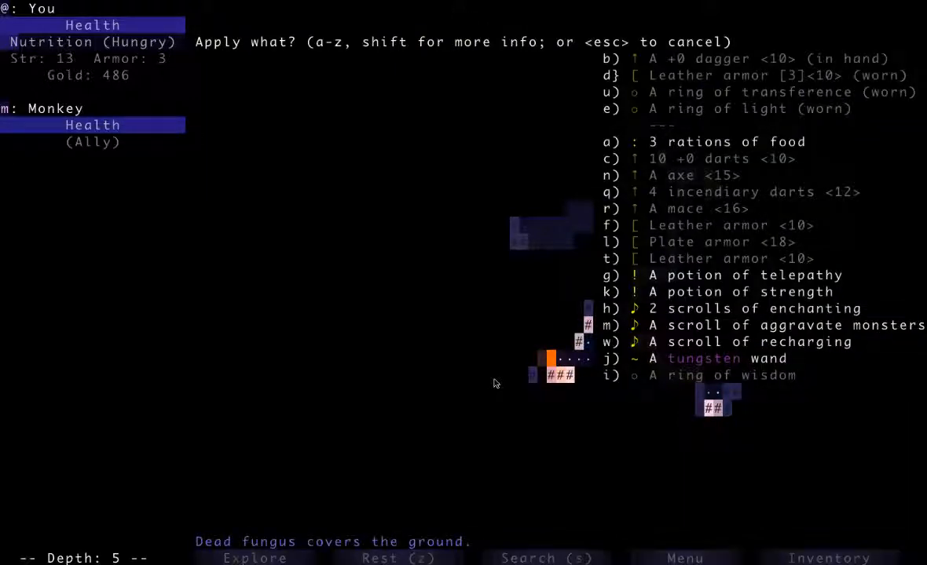
Step: Drink the strength potion, pop the sleeping bloat with darts, and bring up the apply list
key("k")
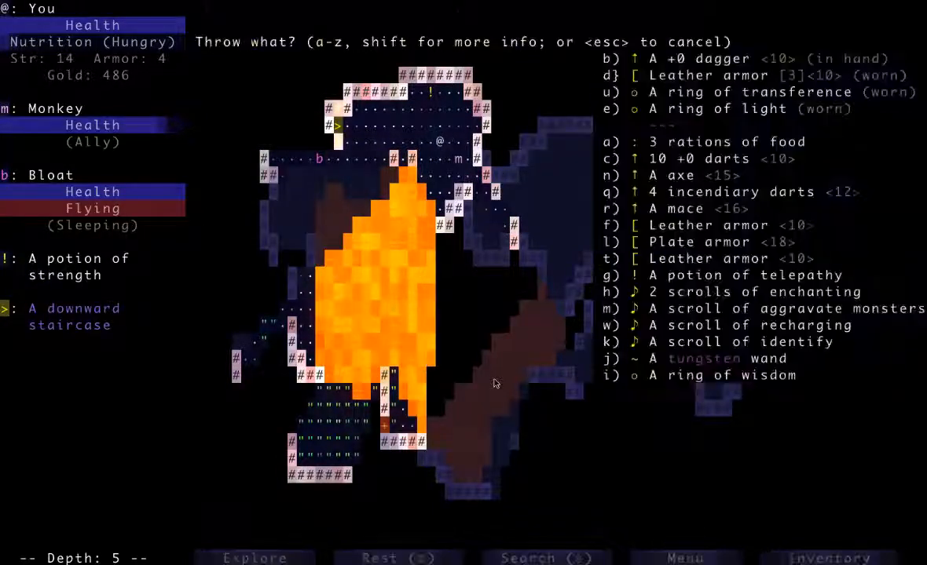
key("c")
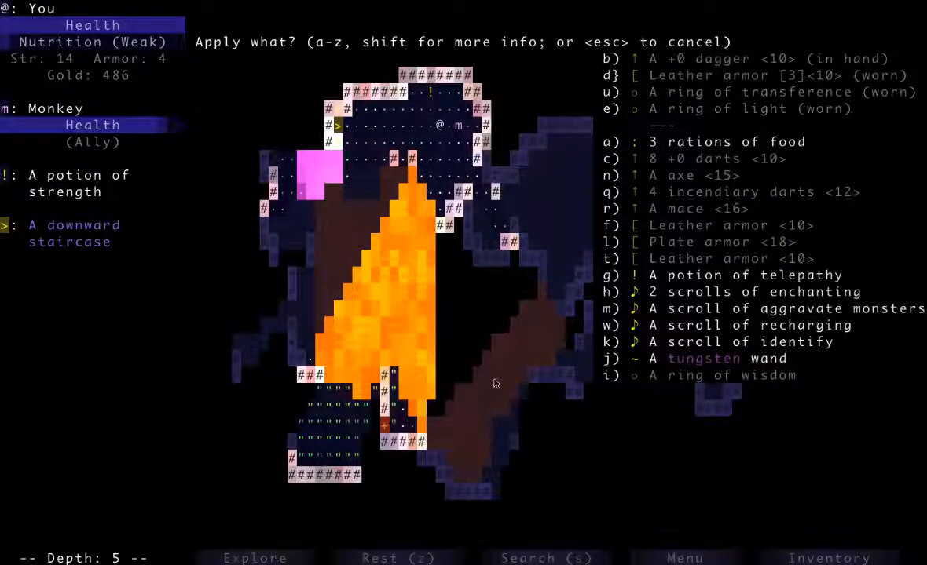
key("a")
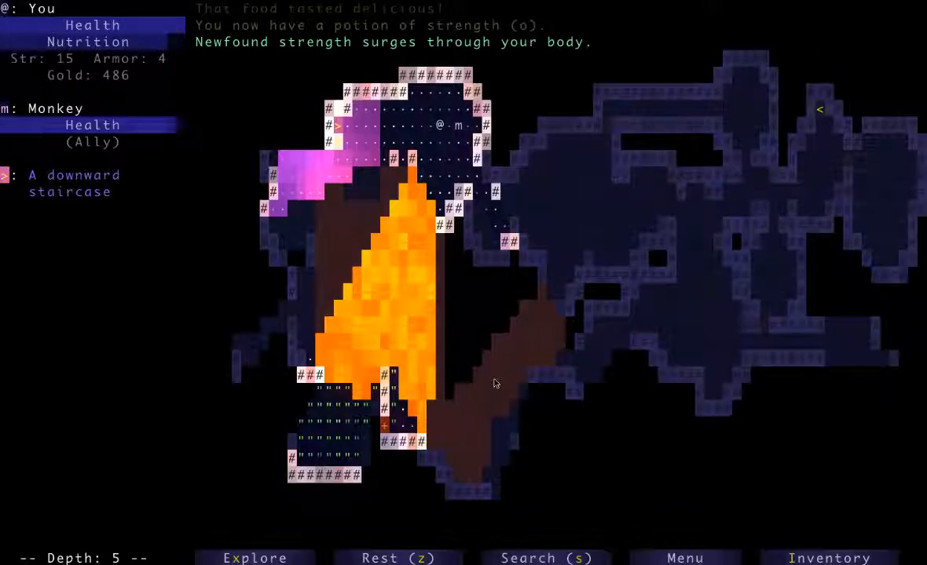
Step: Equip the axe as the main weapon from the equip list
key("w")
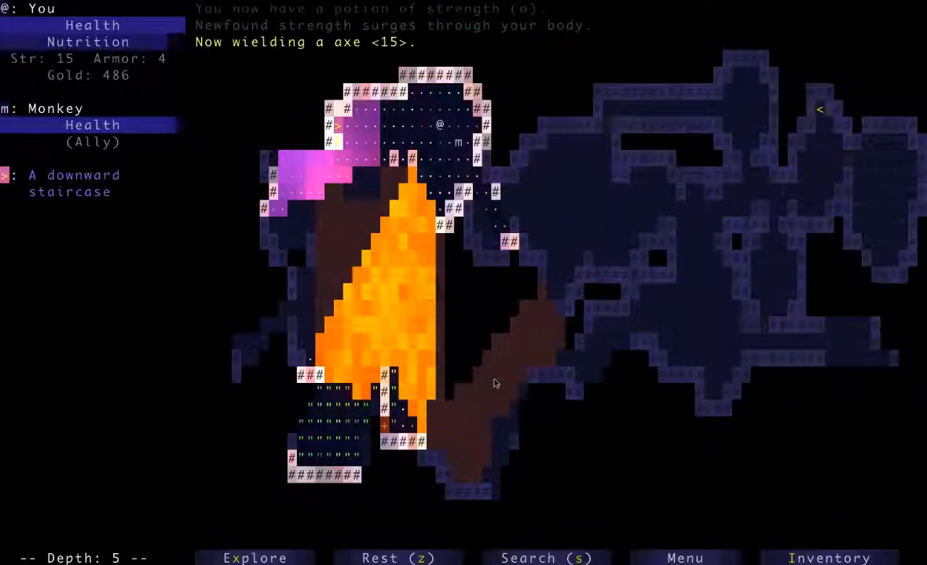
key("w")
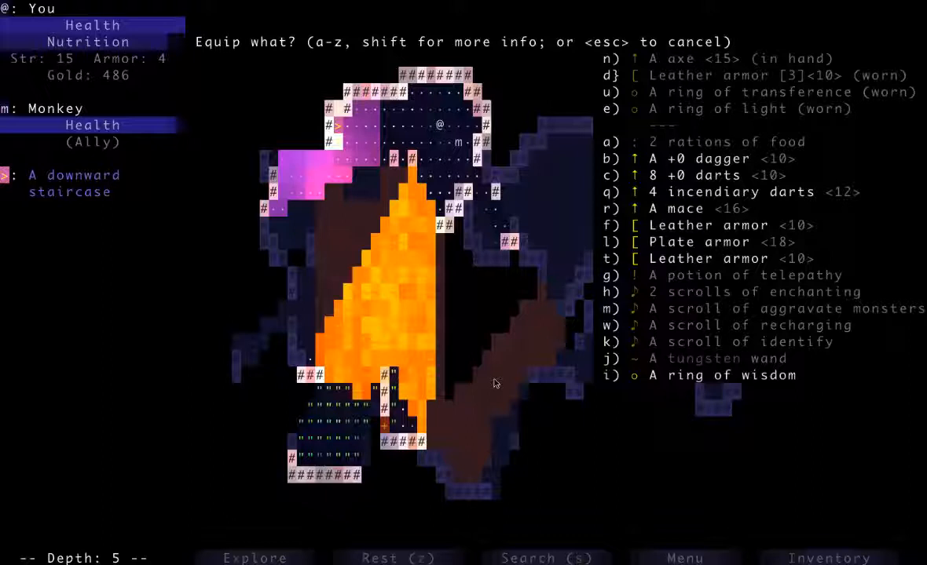
key("n")
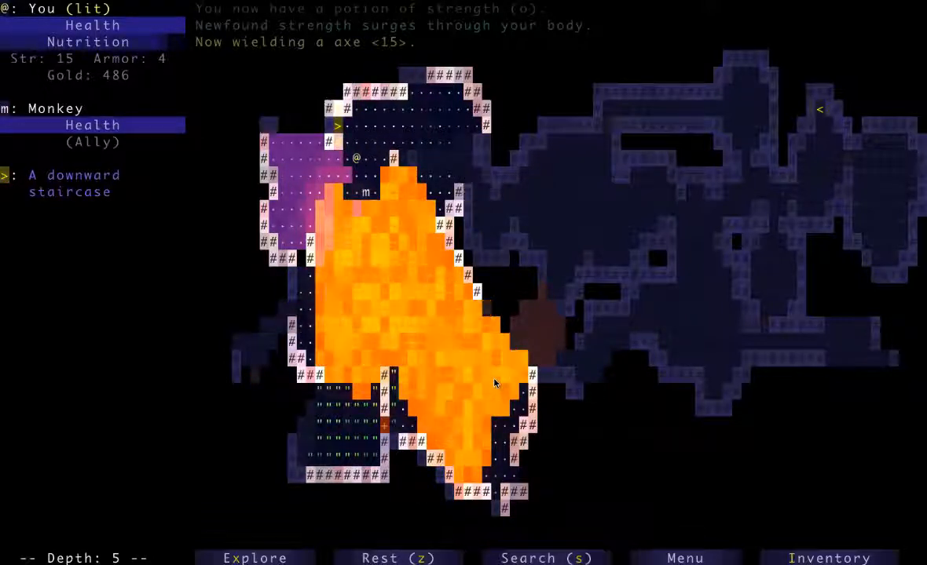
Step: Auto-explore depth 5, killing a monkey, jackal and toad, and reach the fire immunity potion
key("up")
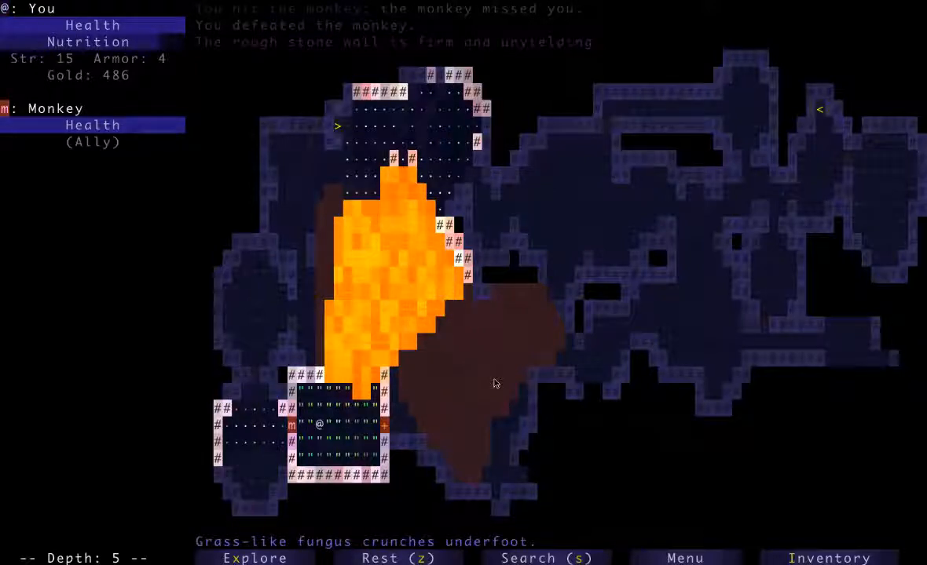
left_click(255, 558)
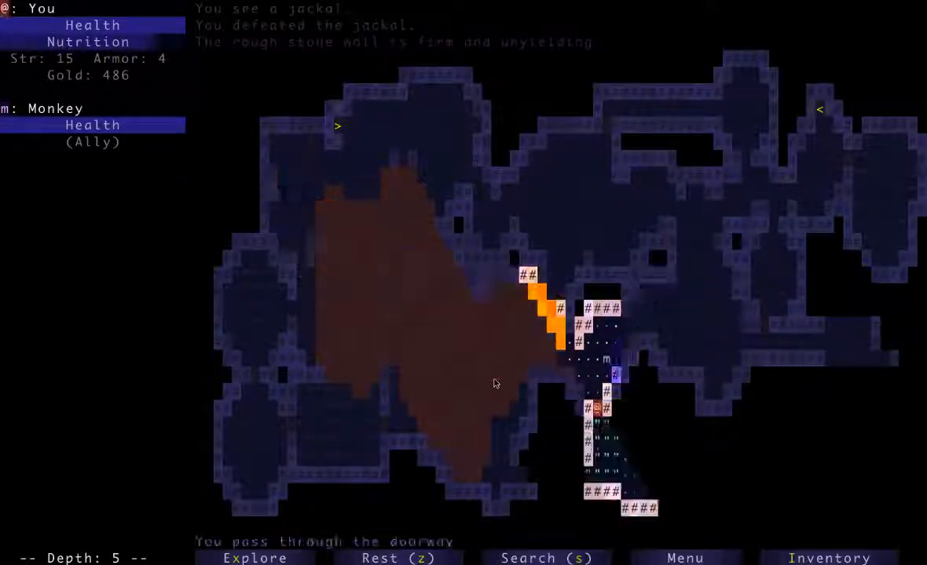
key("down")
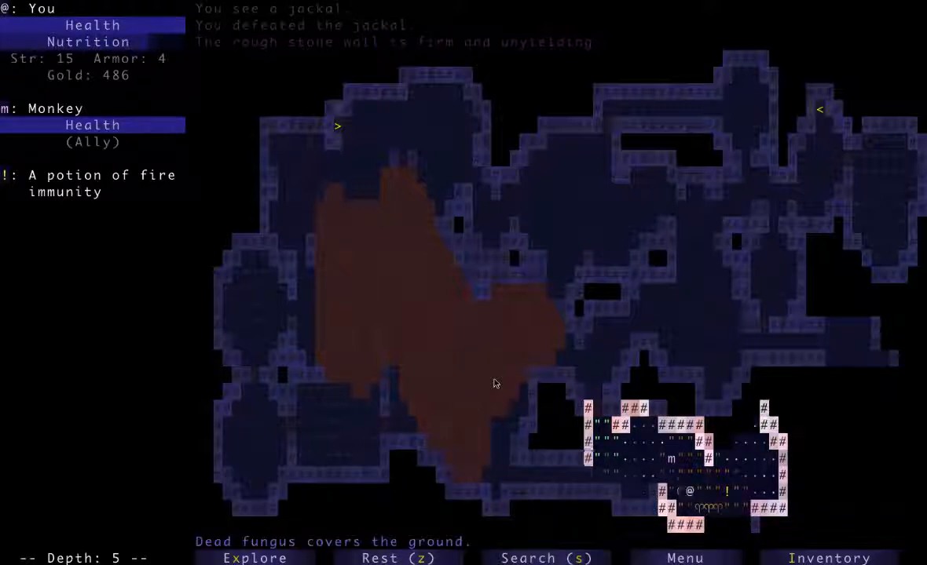
left_click(255, 557)
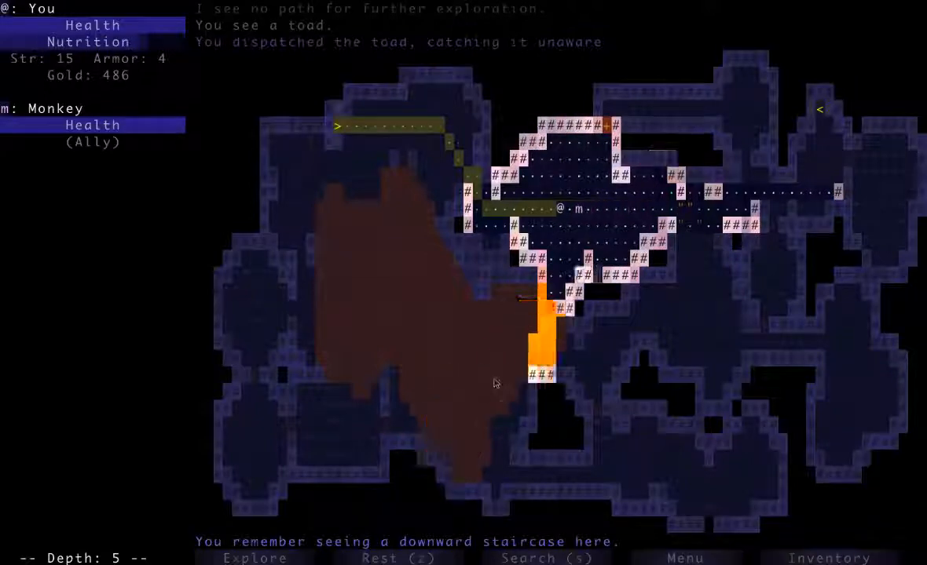
Step: Descend to depth 6 and travel toward the unexplored rooms, destroying the arrow turret
key(">")
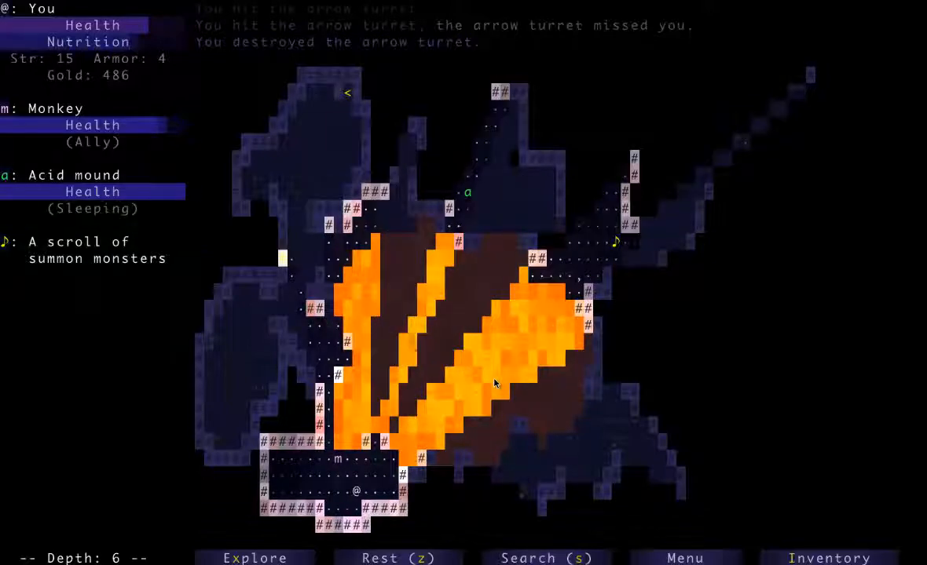
left_click(255, 558)
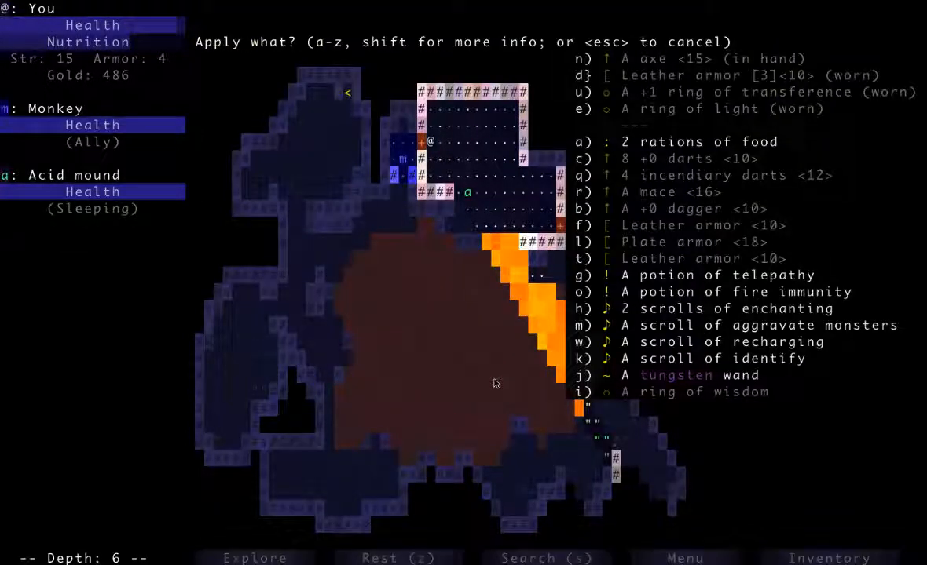
Step: Dismiss the apply list and resume exploring once the monkey kills the acid mound
key("j")
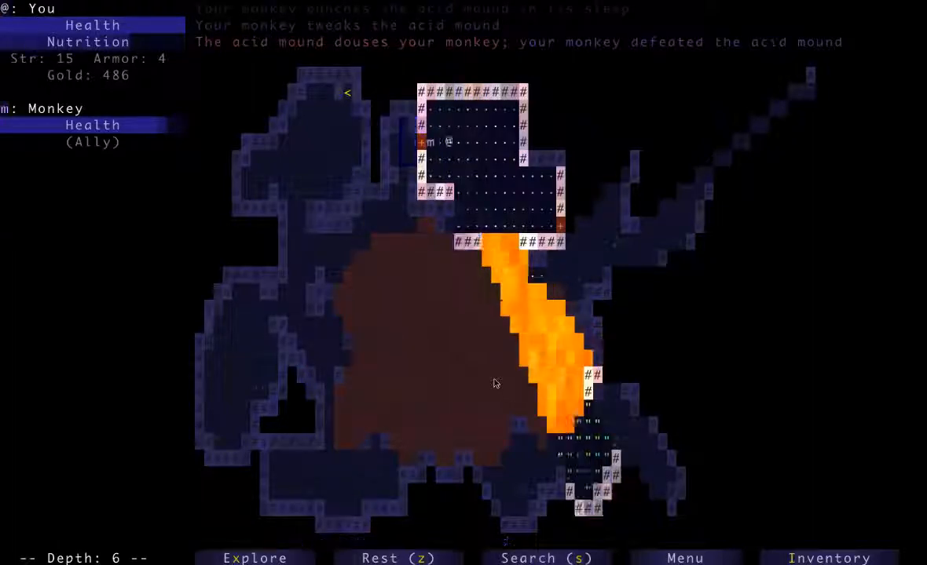
key("a")
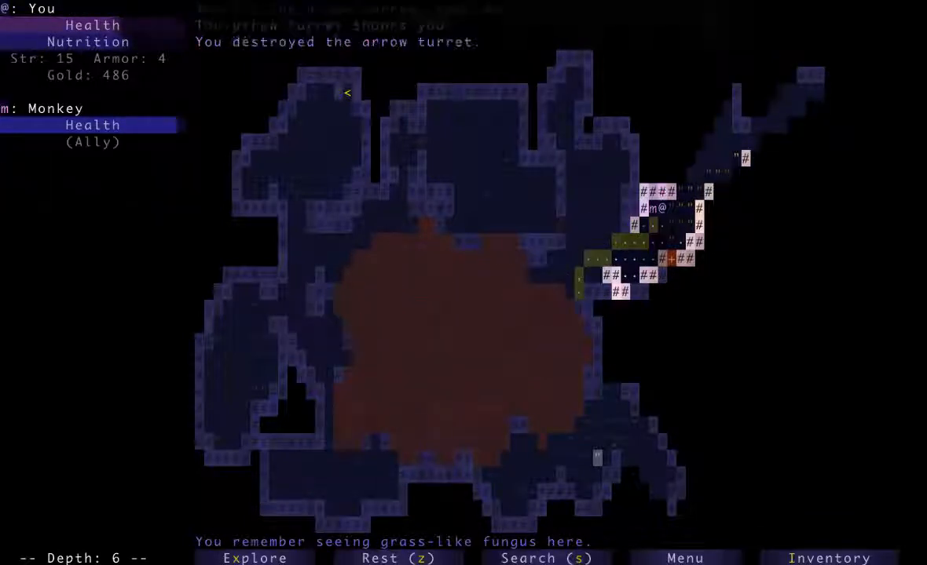
Step: Read the scroll of enchanting on the plate armor after destroying the turret
key("Down")
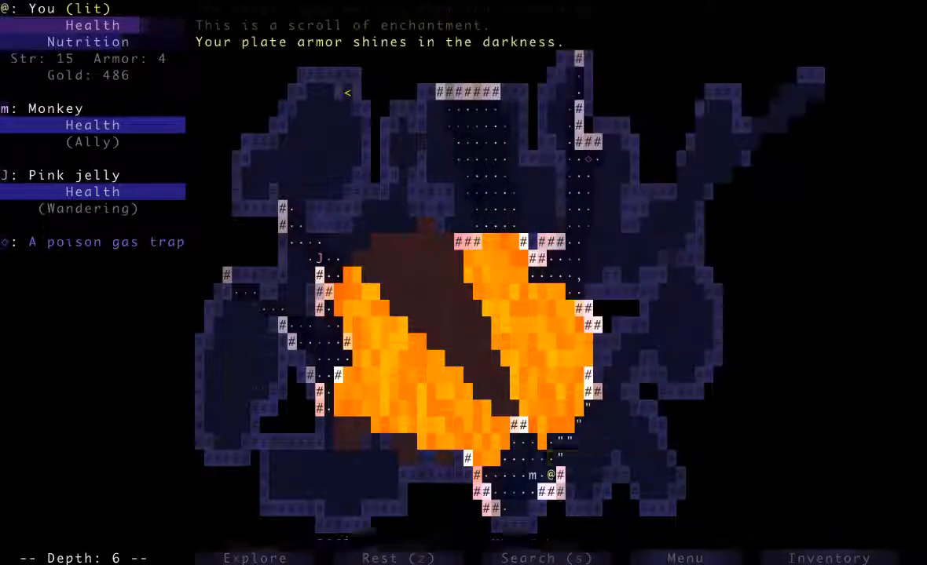
Step: Wear the enchanted plate armor, bringing armor to 11
key("a")
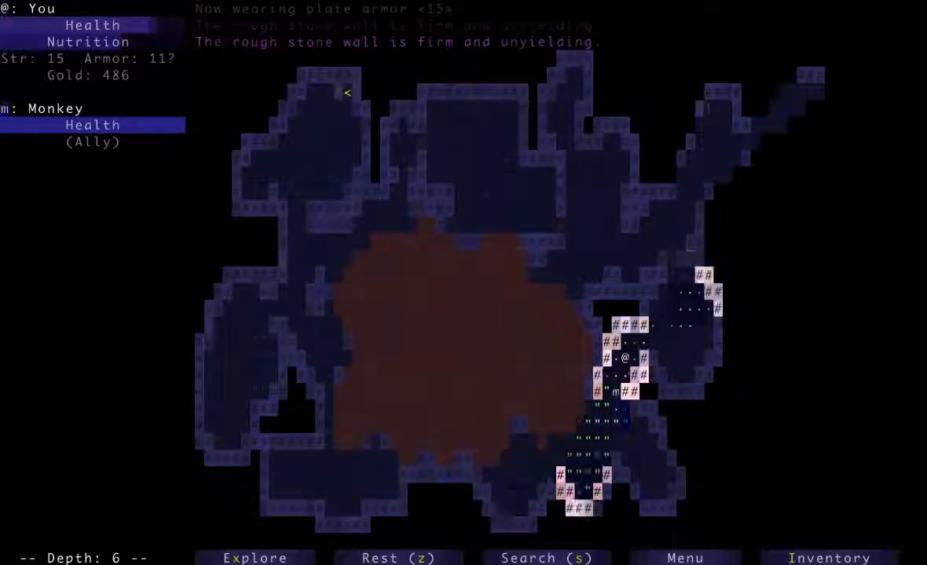
Step: Resume exploring eastern depth 6 and travel to the gold piles, reaching 1006 gold
key("w")
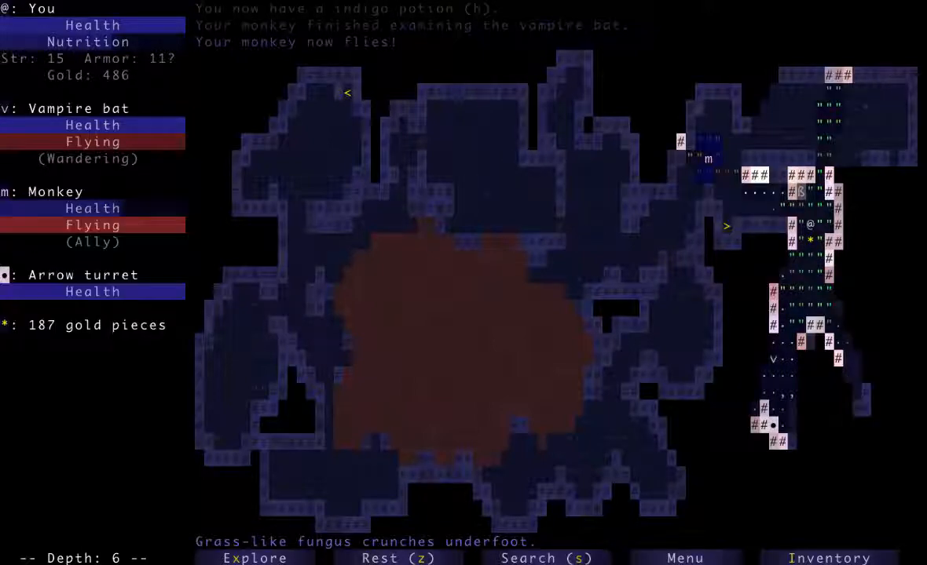
left_click(254, 558)
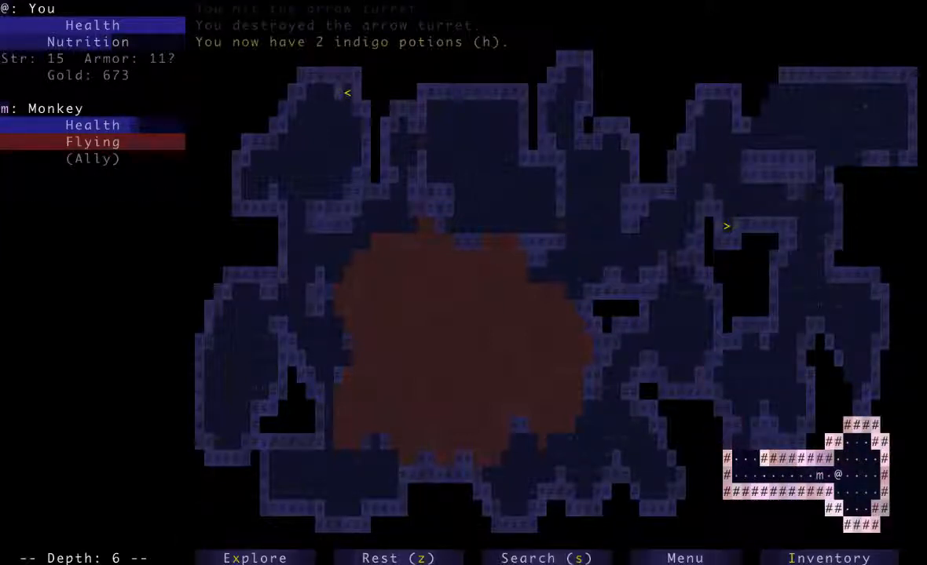
left_click(254, 559)
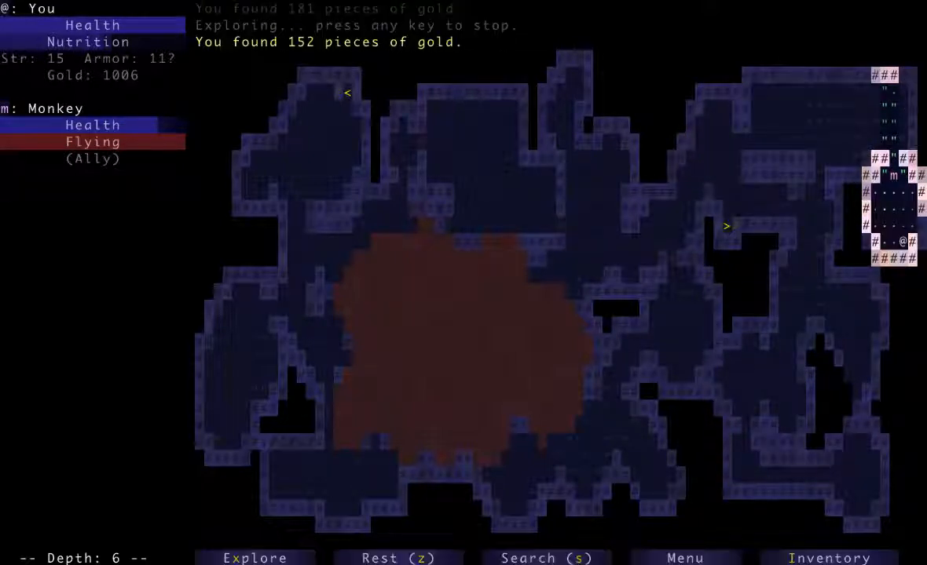
left_click(254, 558)
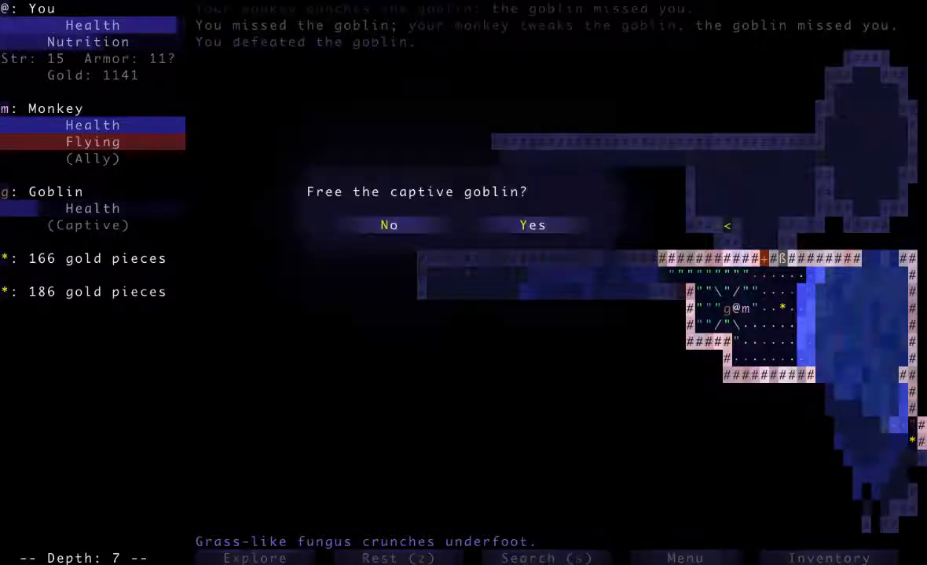
Step: Free the captive goblin as a second ally, then collect the nearby gold
left_click(533, 225)
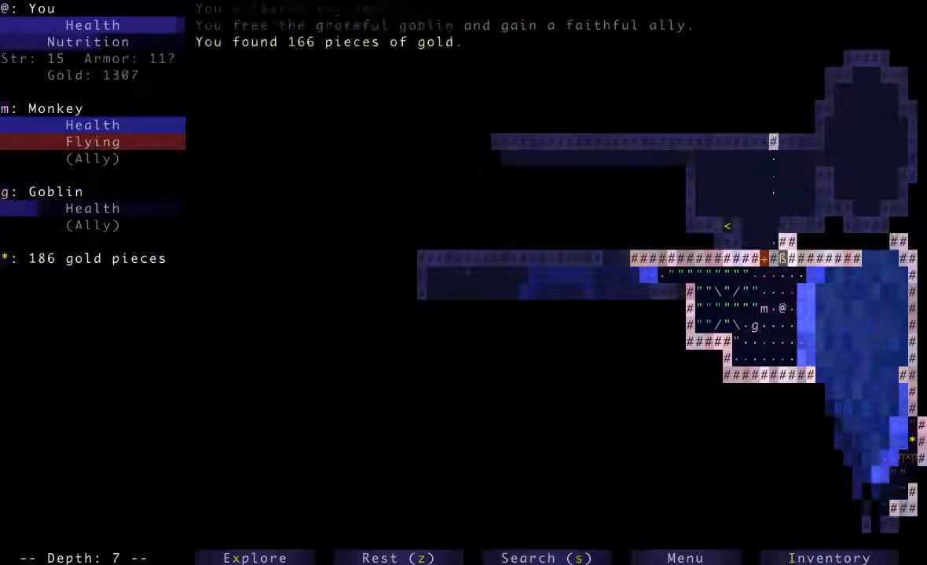
left_click(254, 558)
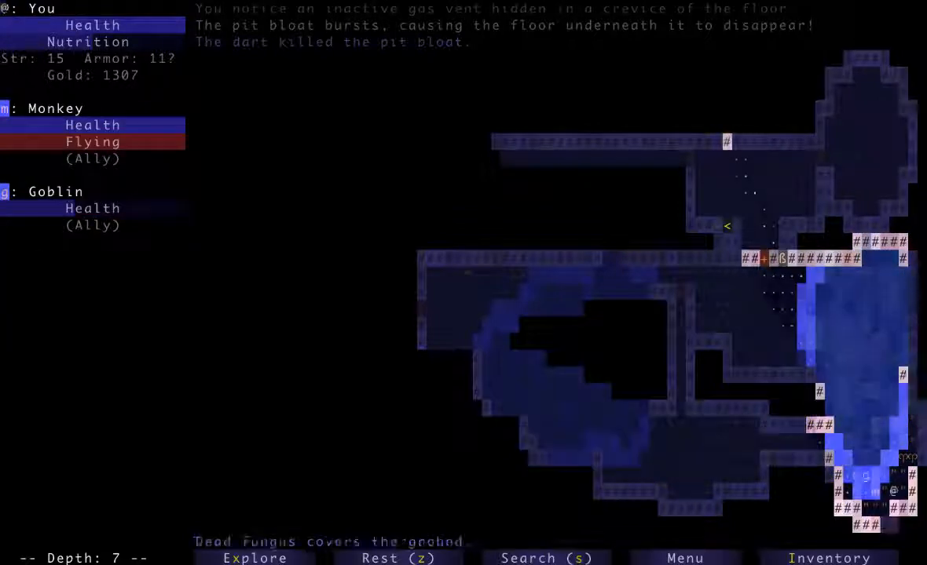
Step: Fight the ogre with the allies until it dies, raising gold to 1696
left_click(254, 558)
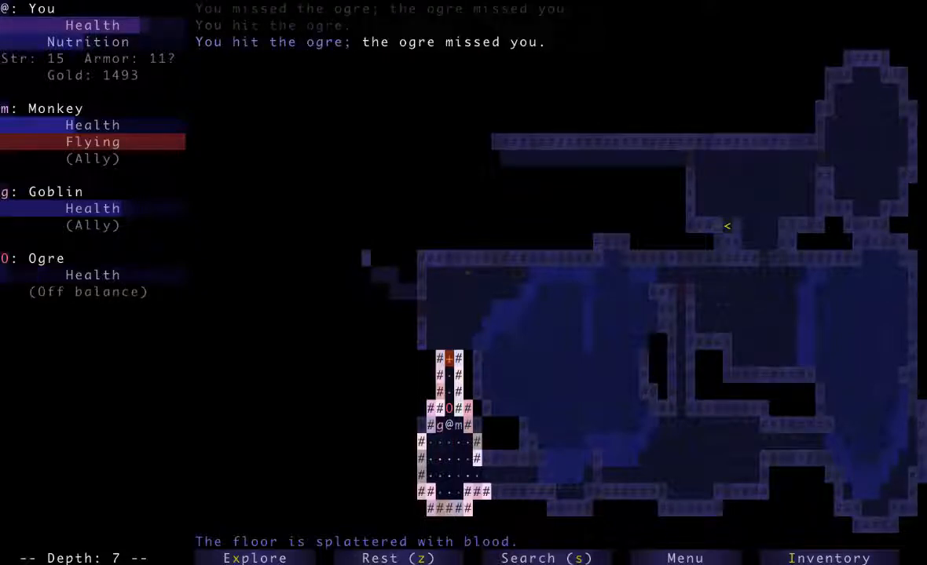
key("up")
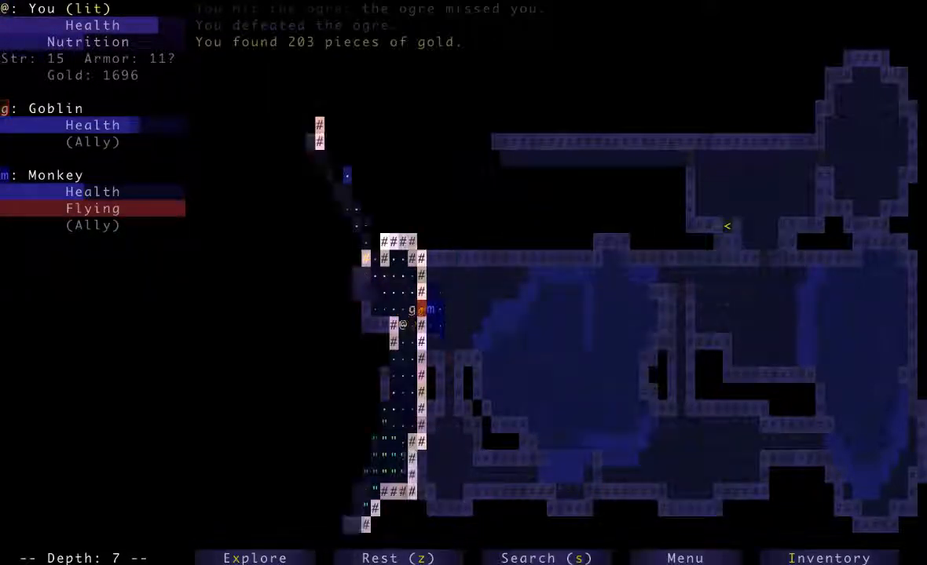
key("Down")
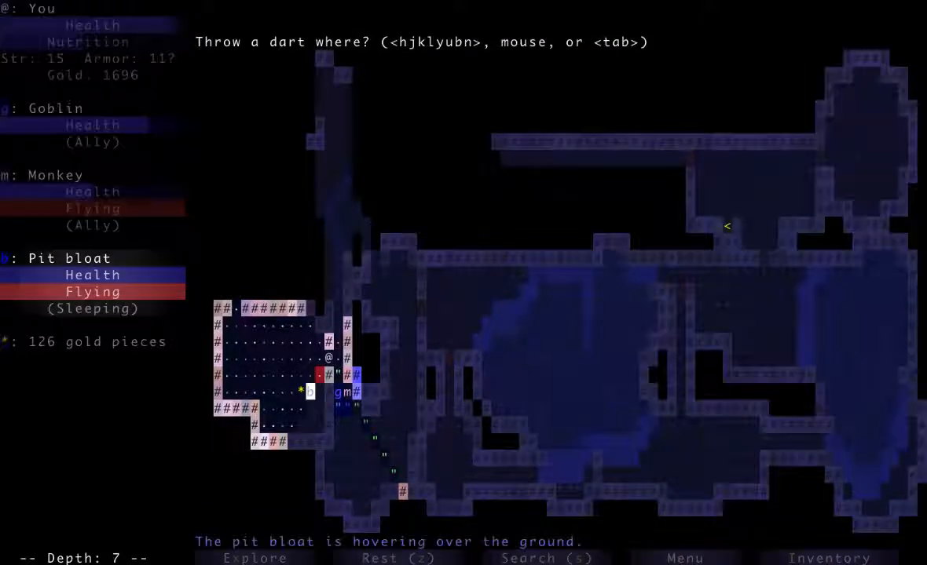
Step: Throw a dart at the sleeping pit bloat
left_click(318, 375)
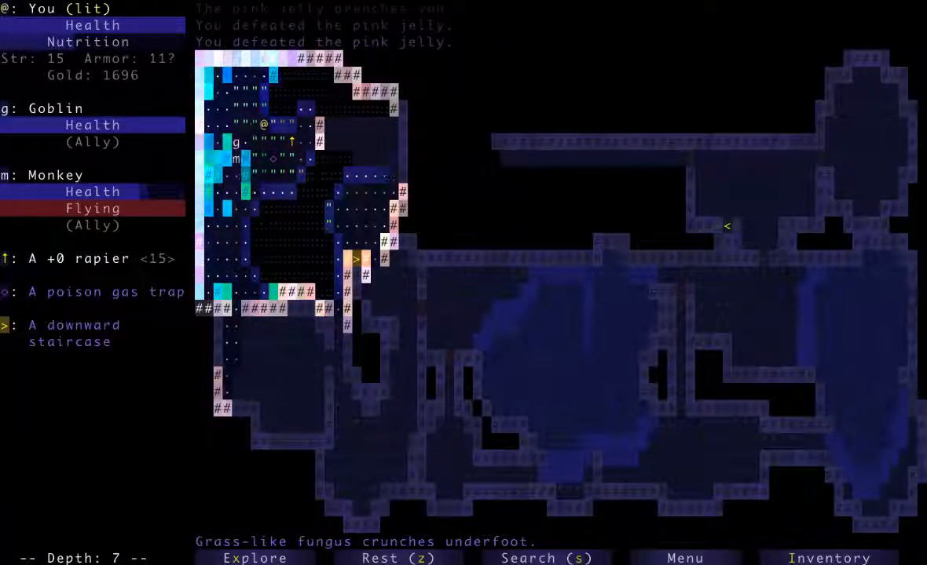
Step: Drop the aggravate and summon monsters scrolls and both leather armors
key("t")
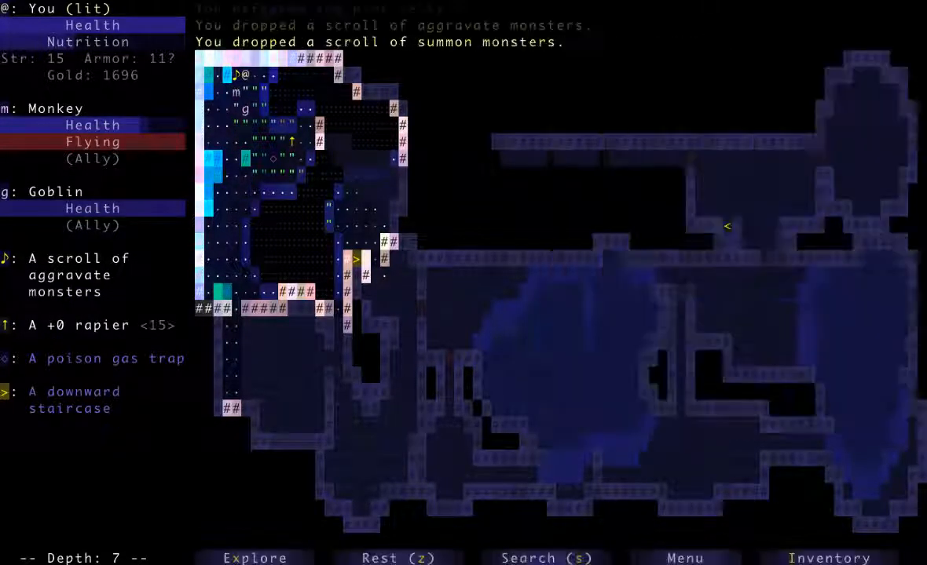
key("d")
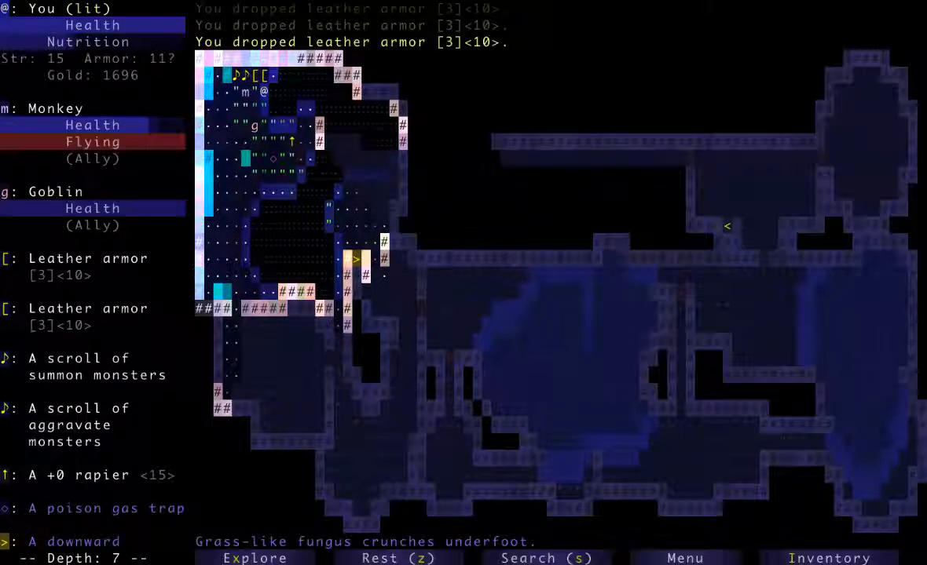
key("d")
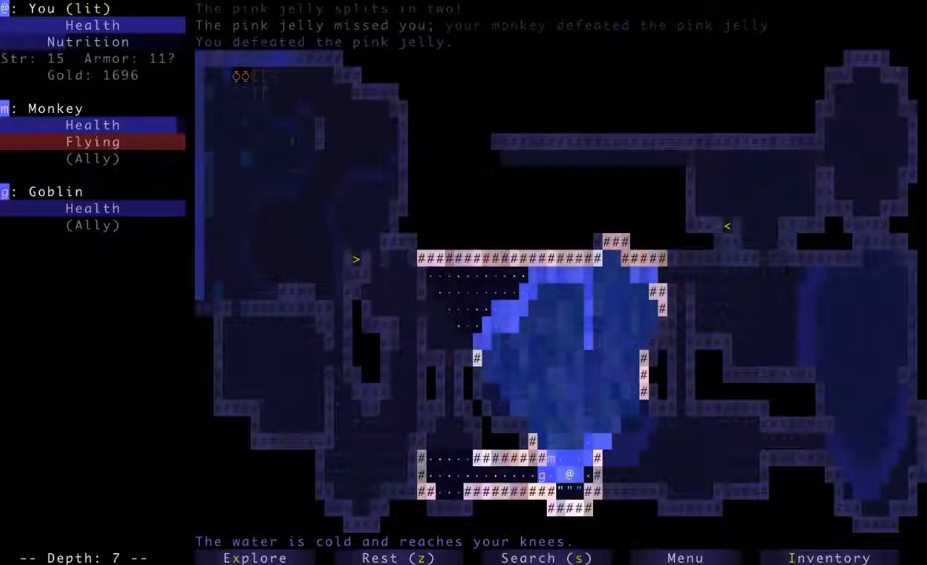
Step: Travel to the downward staircase leading to depth 8
left_click(254, 558)
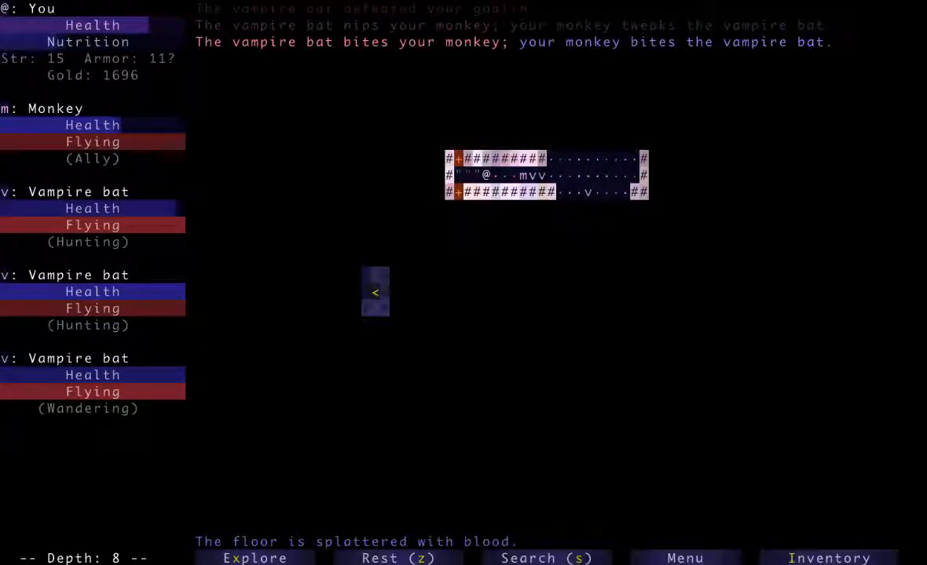
Step: Fight off the vampire bats and pick up gold, bringing the total to 2159
key("Right")
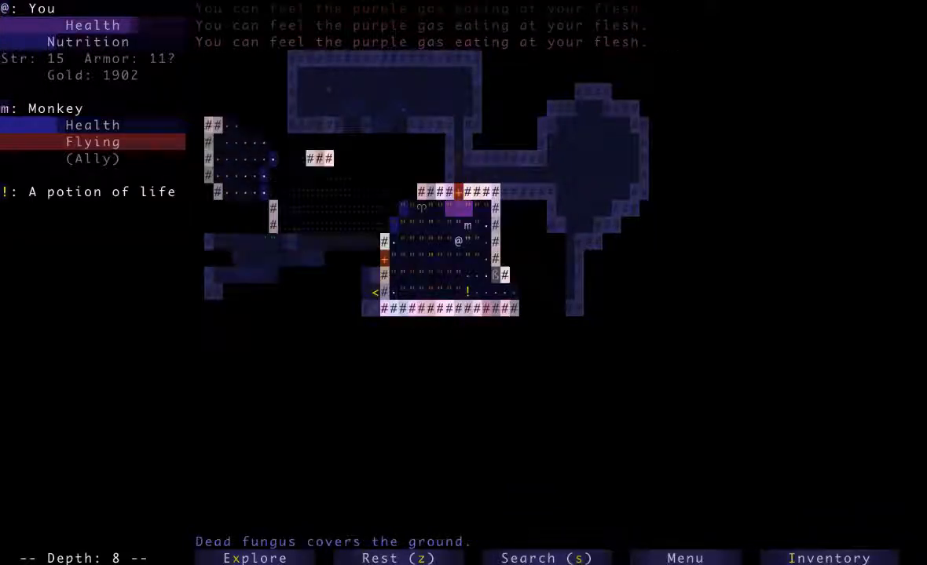
key("g")
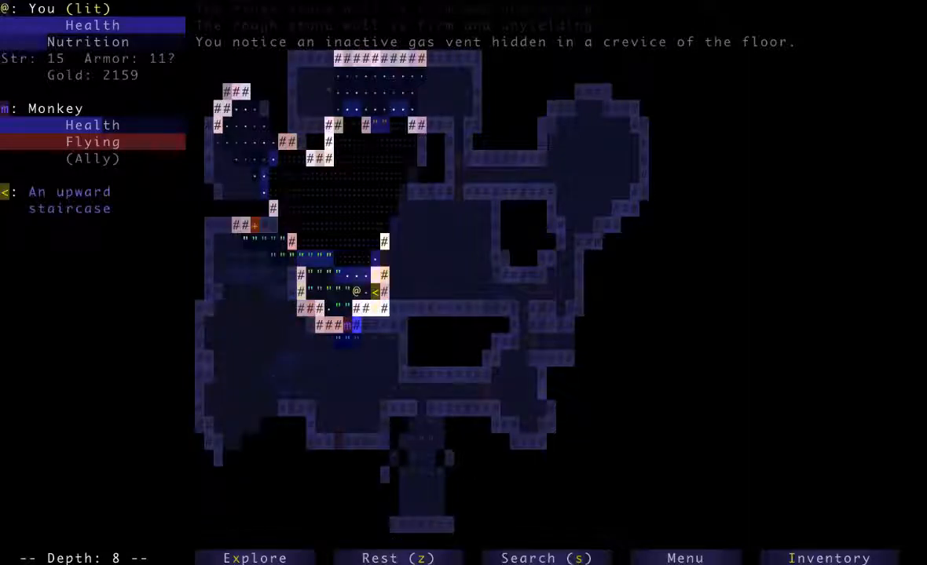
key("<")
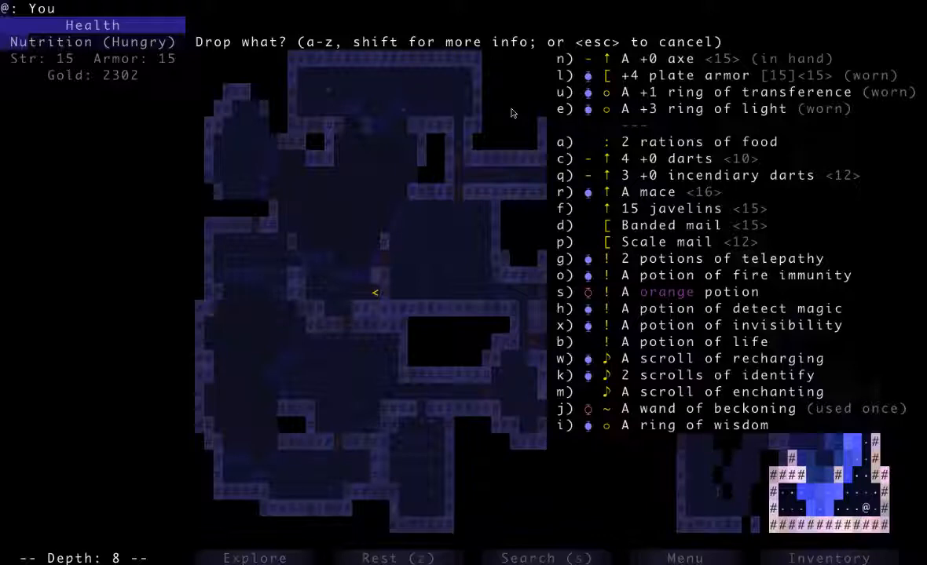
Step: Drop the spare scale mail onto the floor beside the character
key("Escape")
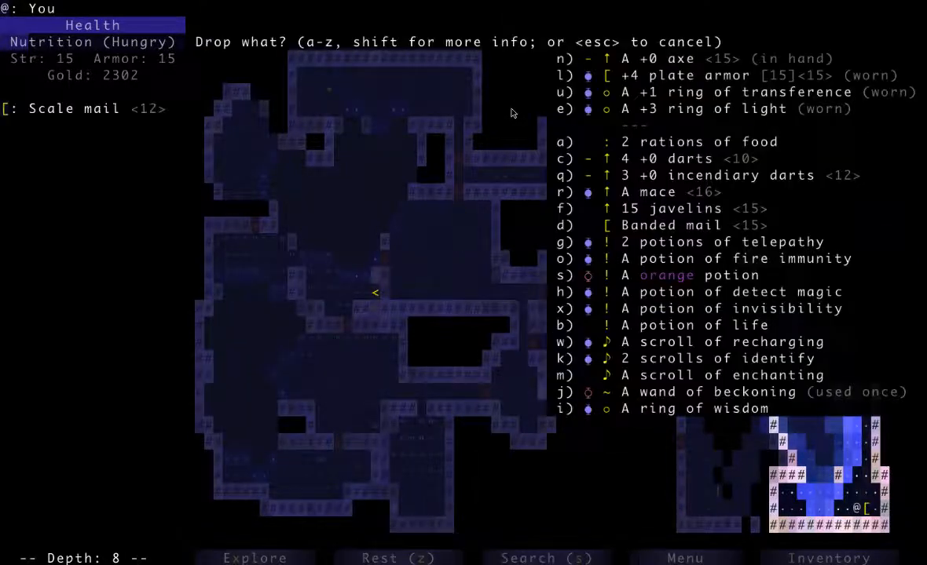
key("d")
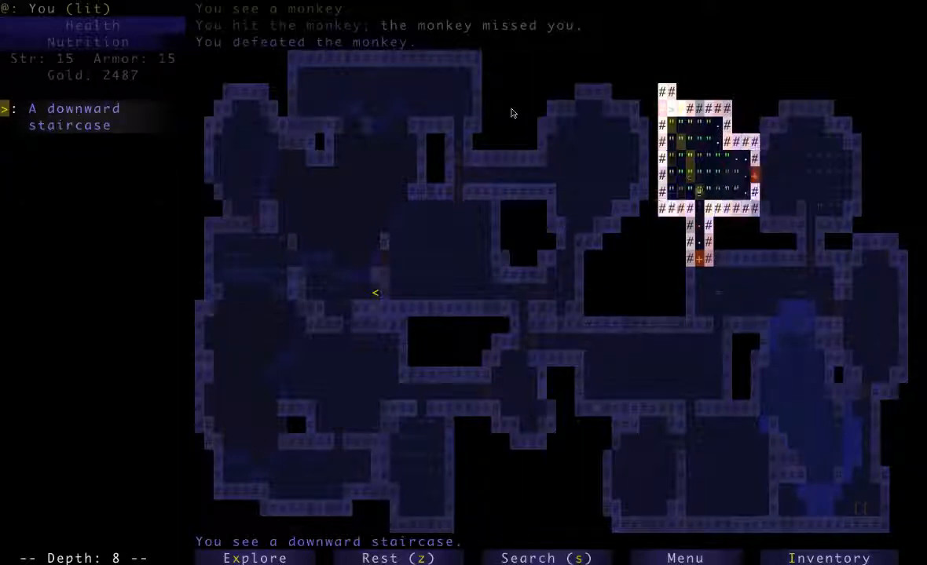
Step: Move through the burning corridor toward the room with the downward staircase
key(">")
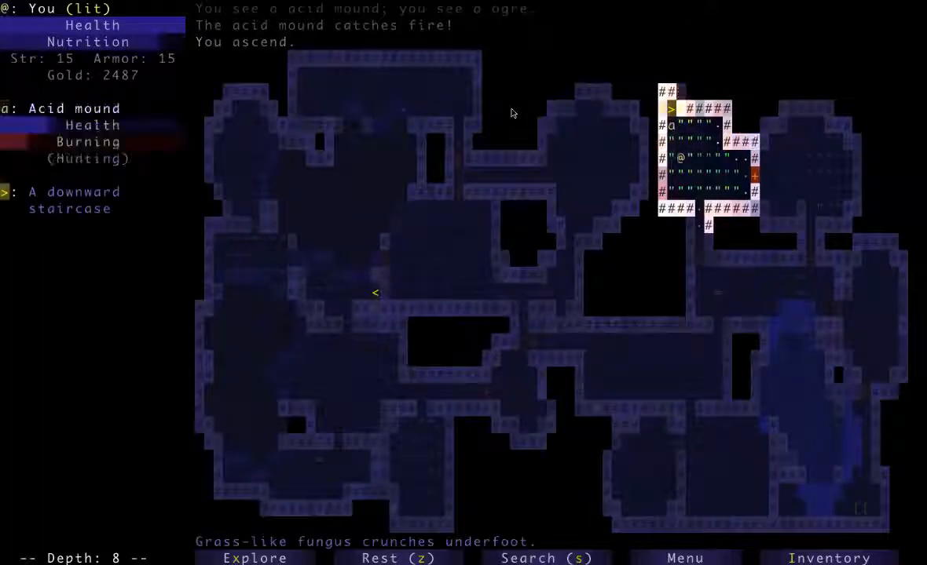
key("down")
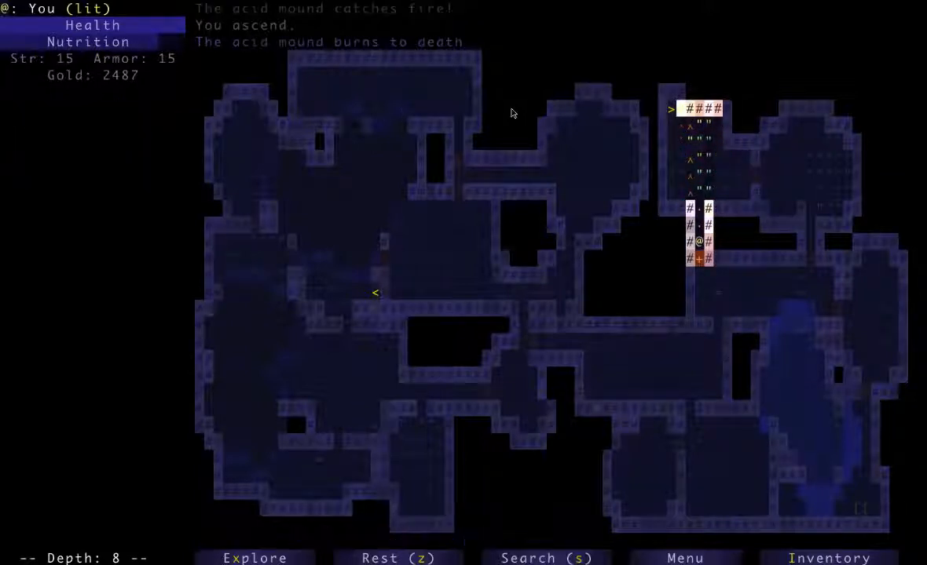
key("Up")
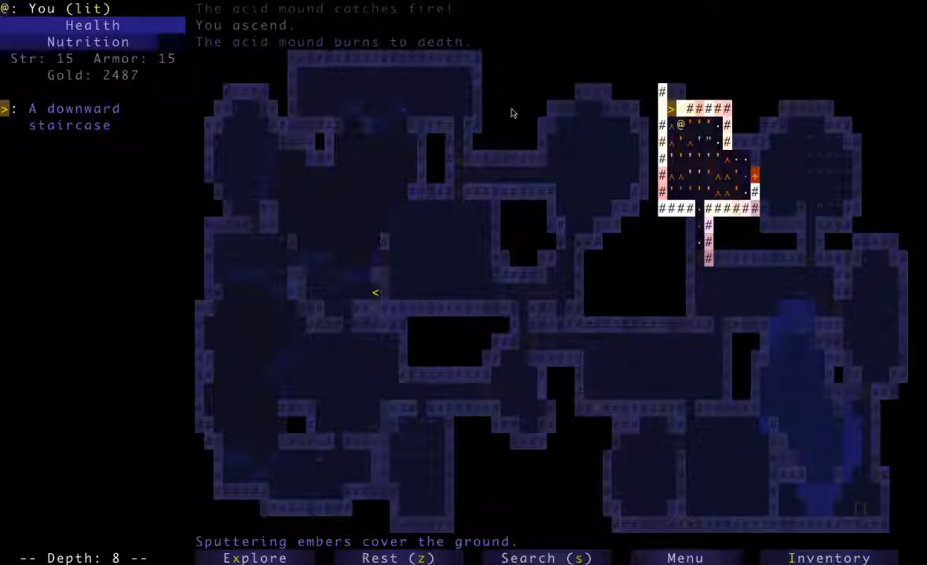
Step: Descend the staircase to depth 9
key(">")
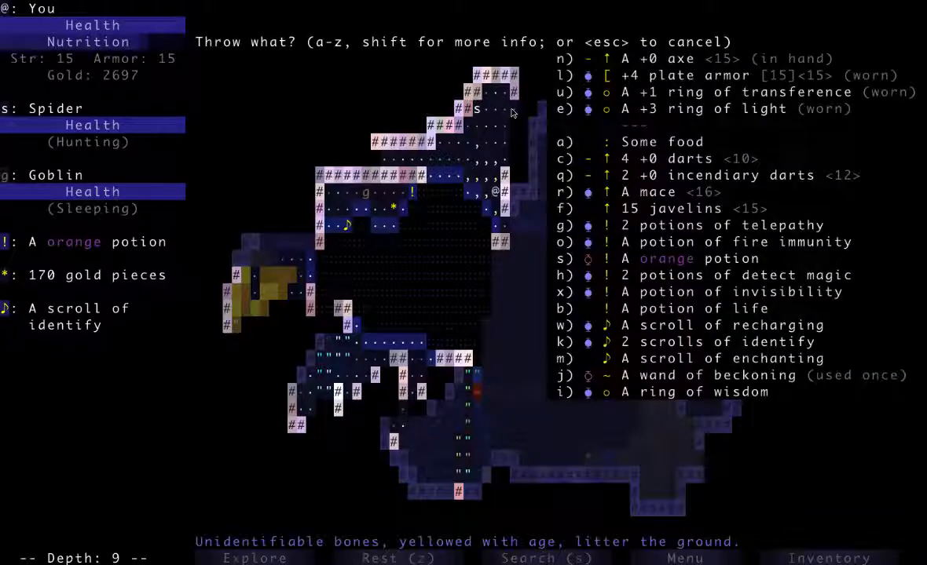
Step: Explore depth 9 and throw the unknown potion, incineration, at the acid mounds
key("escape")
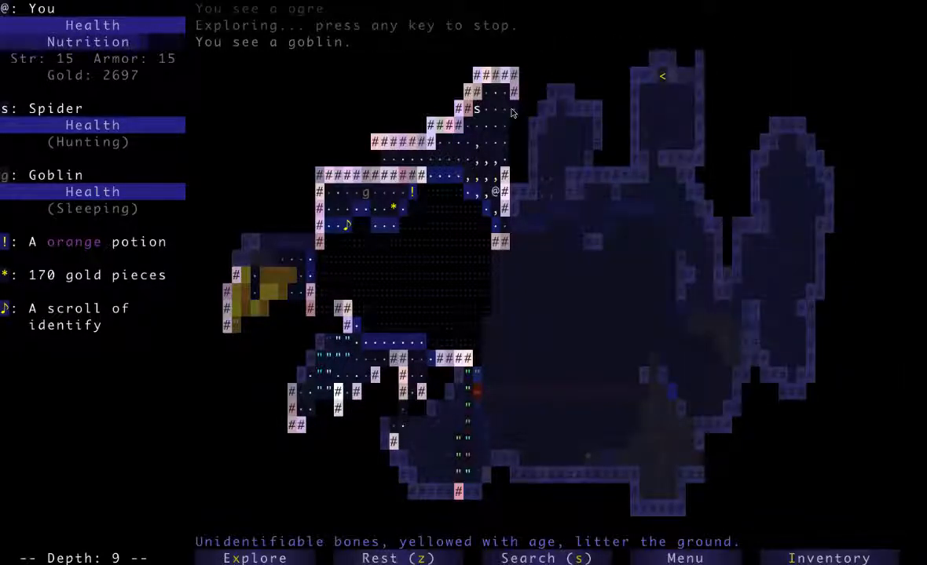
key("t")
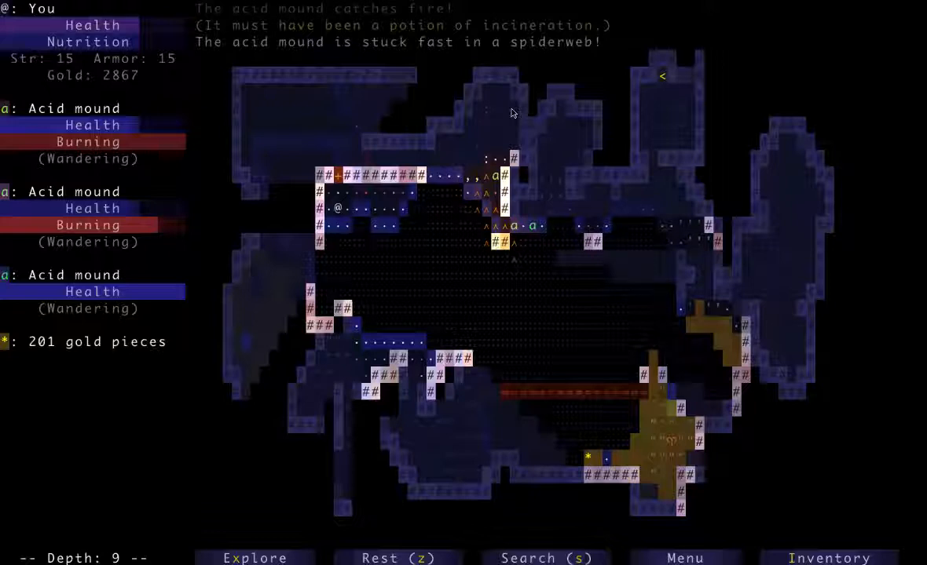
Step: Explore over the stone bridge to depth 10, reaching 3232 gold and a remove curse scroll
key("up")
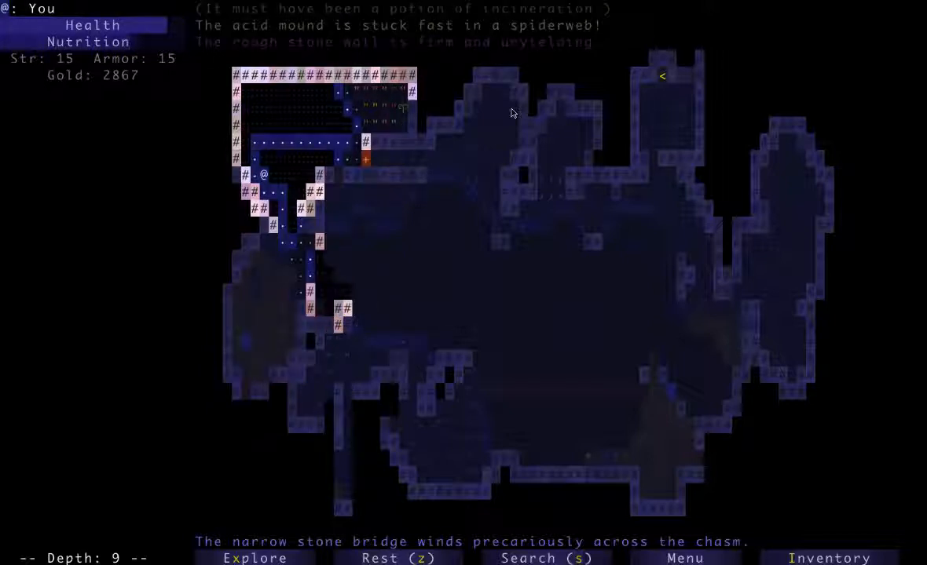
key("Down")
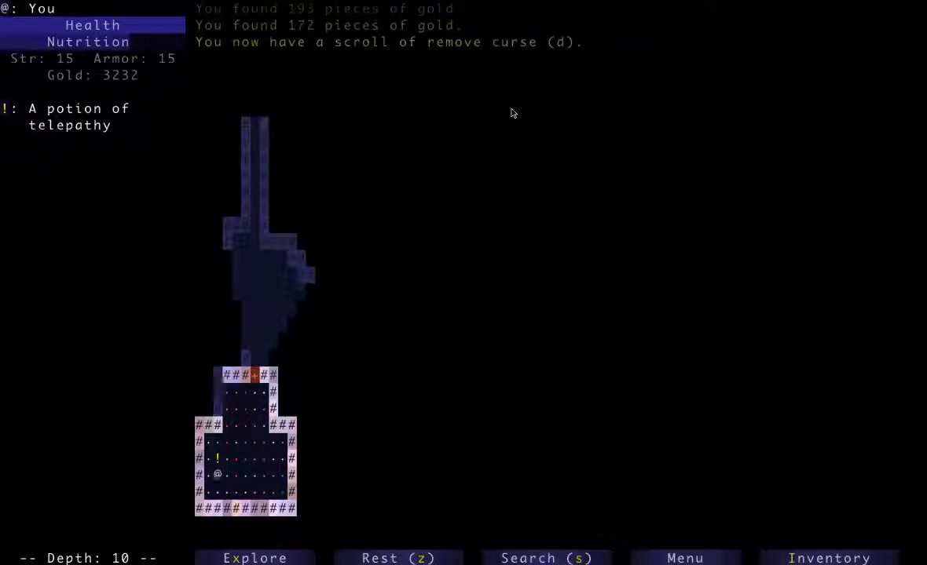
Step: Struggle out of the spiderweb and step onto the potion of strength by the up stairs
key("up")
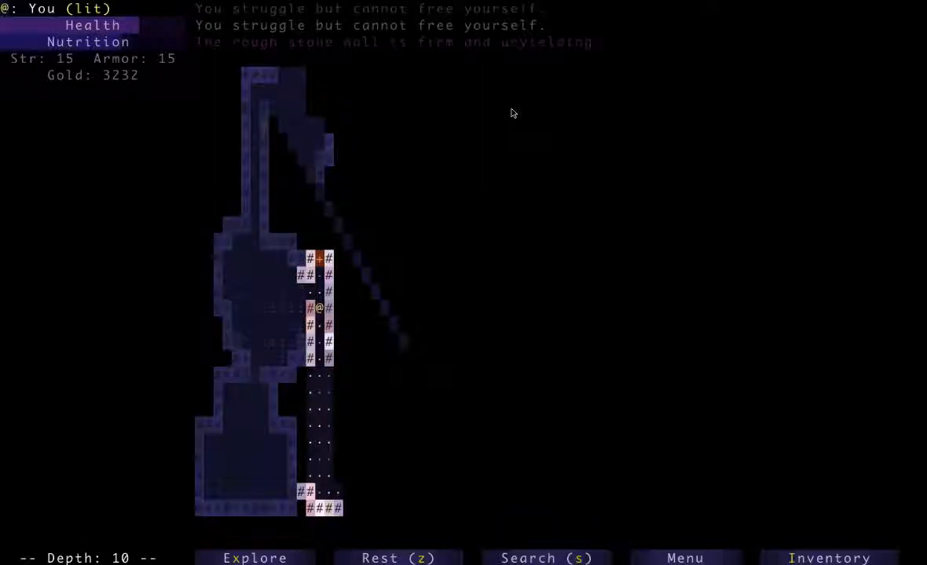
key("Down")
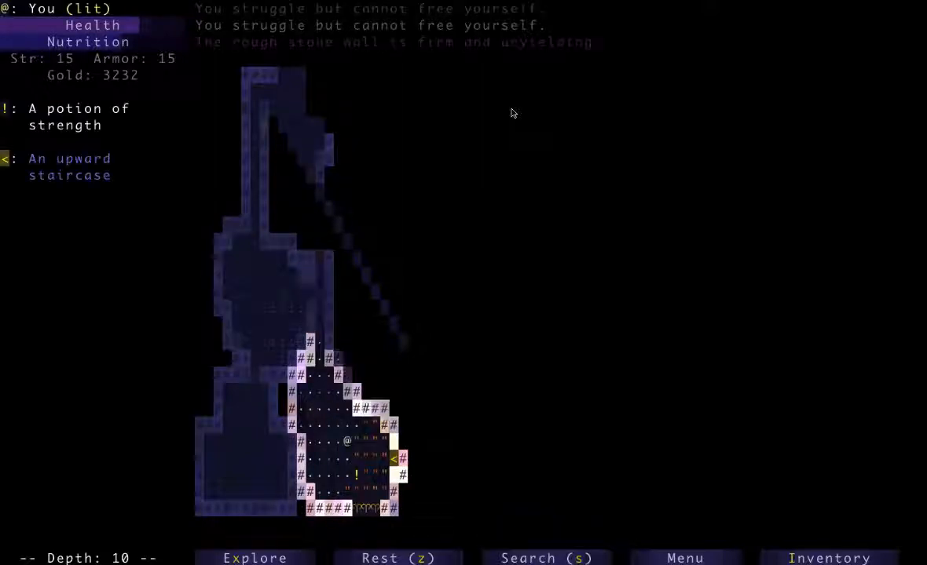
key("Down")
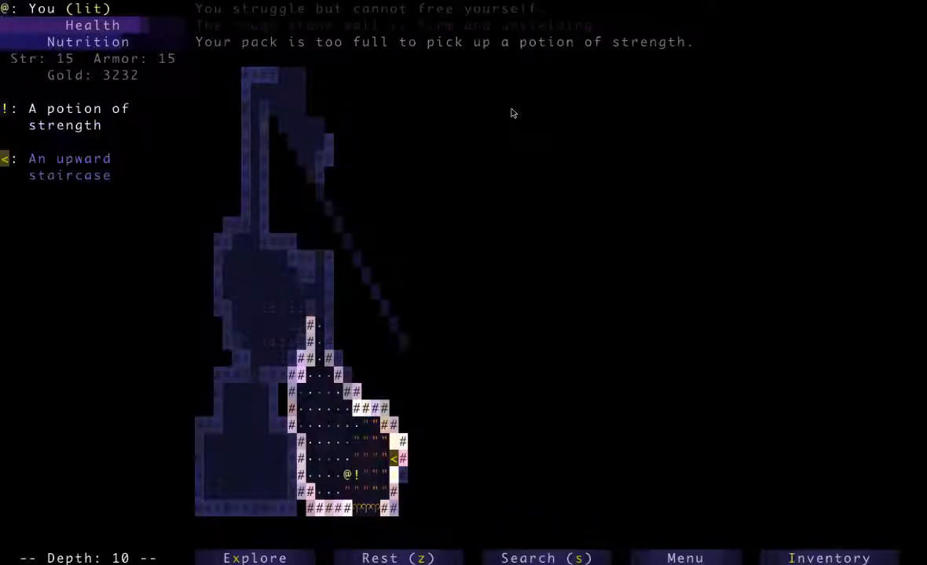
Step: Drink the potion of strength from the floor and wield the mace in place of the axe
key("a")
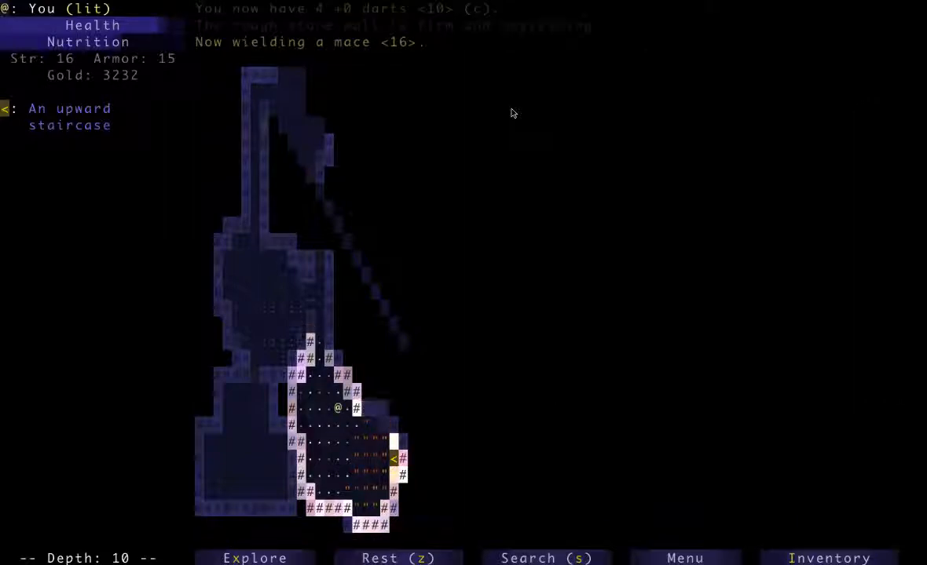
key("up")
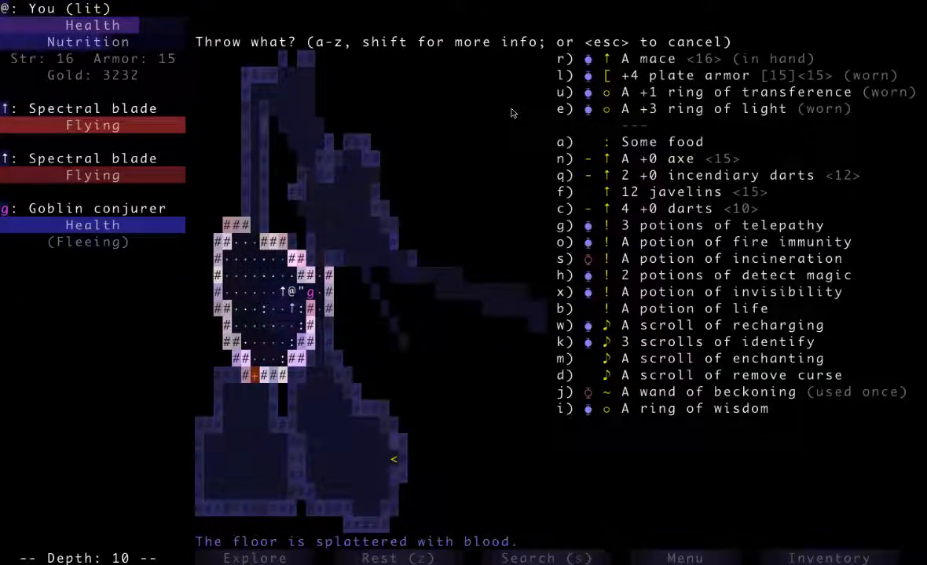
Step: Throw javelins at the goblin conjurer until the vampire bat dies and gold reaches 3303
key("f")
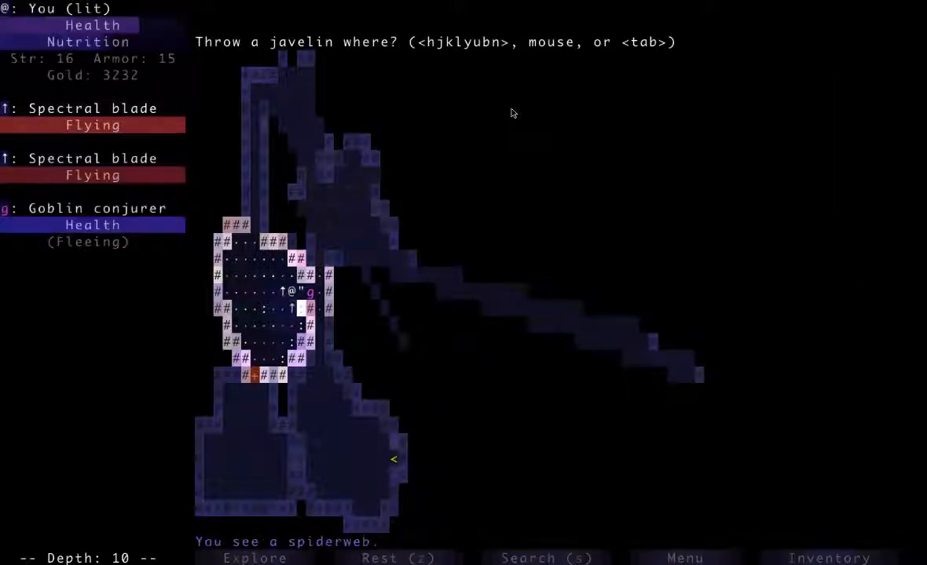
left_click(319, 293)
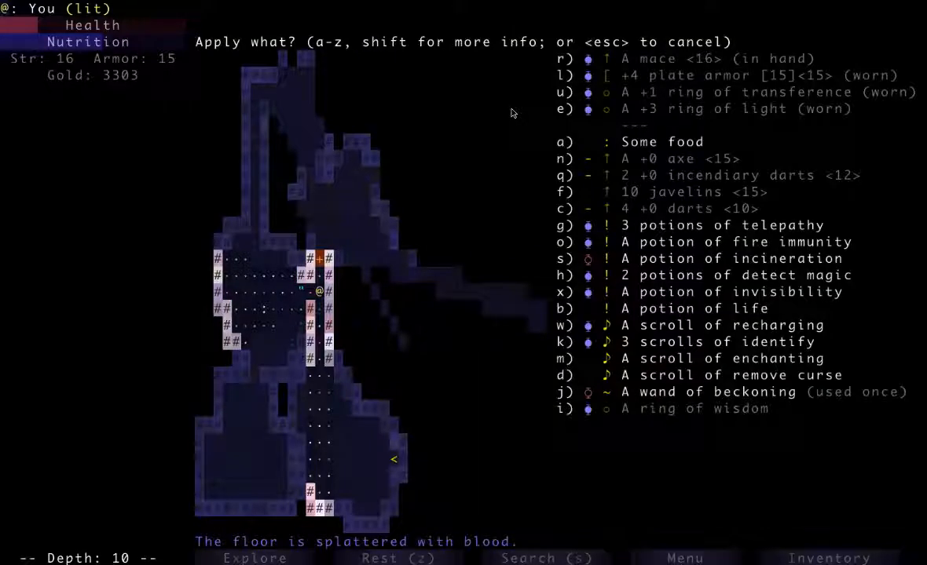
key("b")
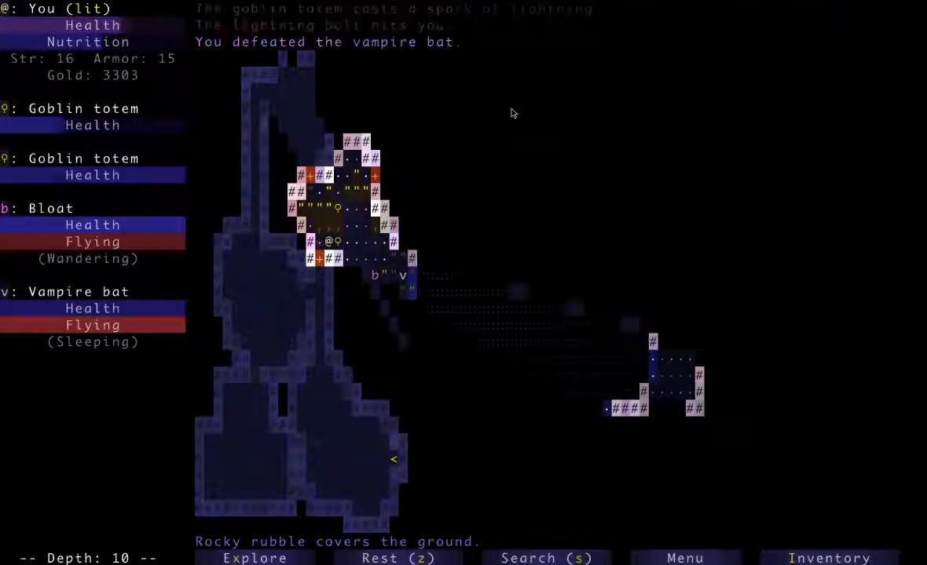
Step: Walk away from the goblin totems and north up the narrow corridor to its room
key("up")
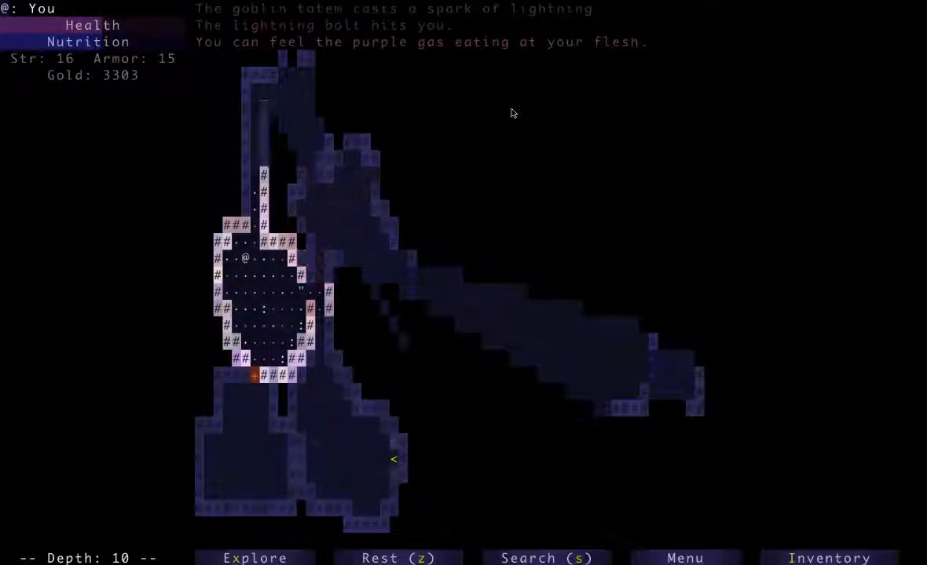
key("Up")
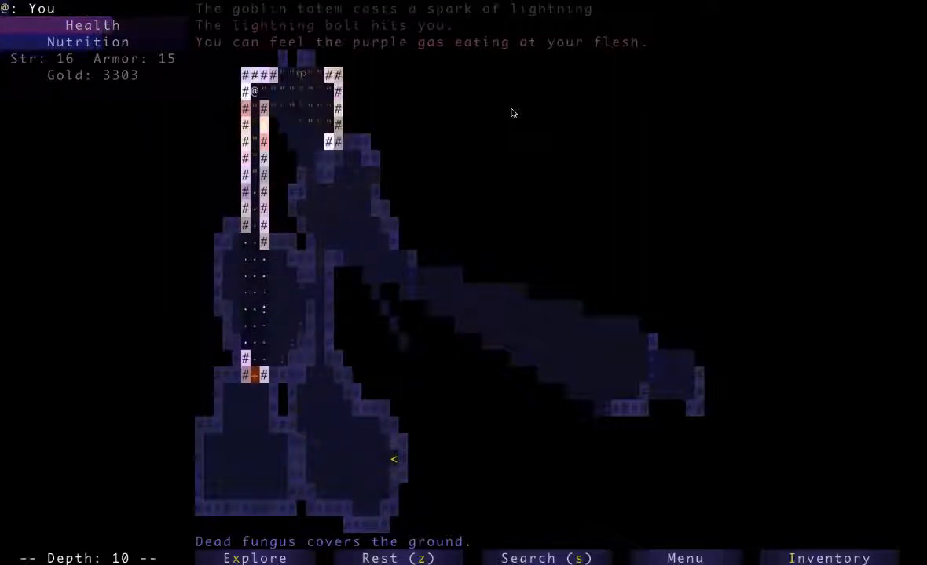
key("Down")
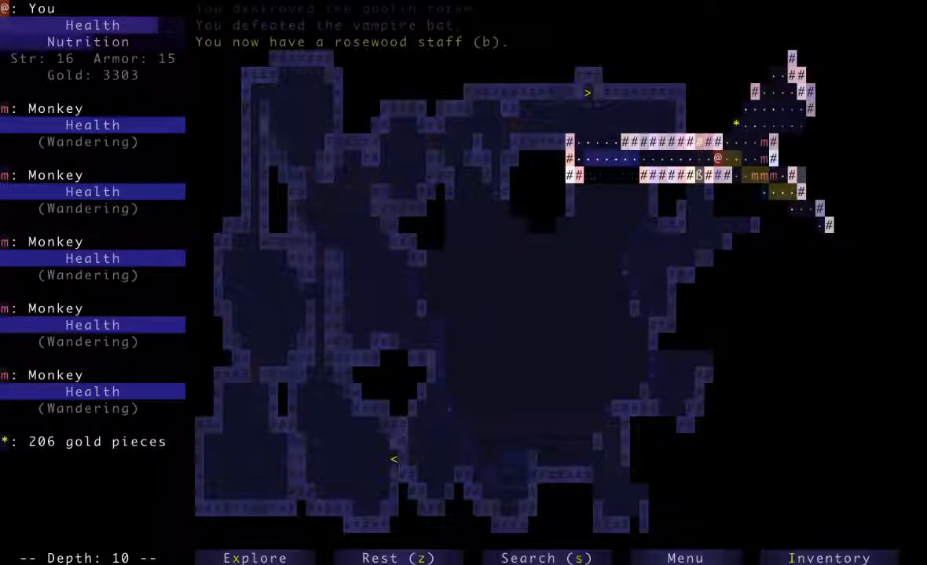
Step: Apply the rosewood staff (item b) from the inventory
key("a")
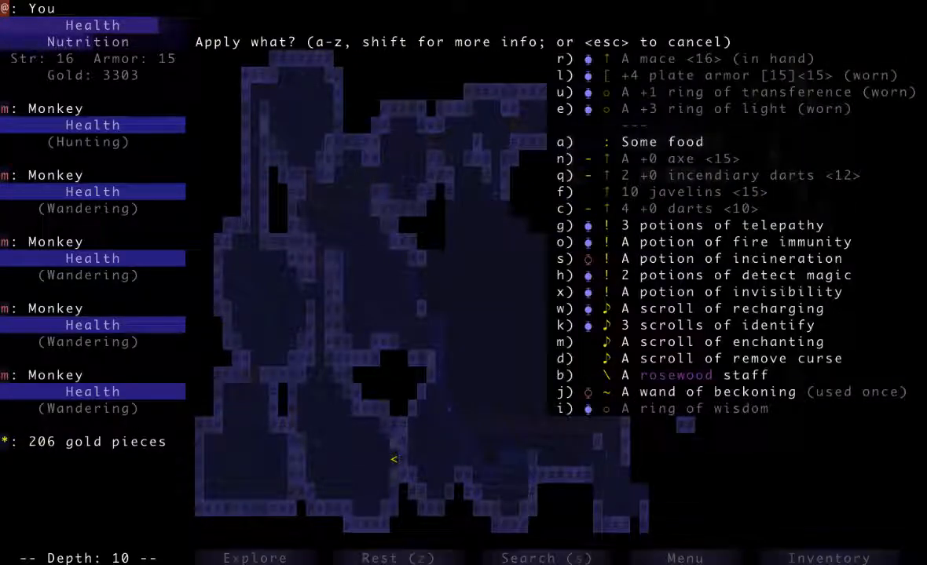
key("b")
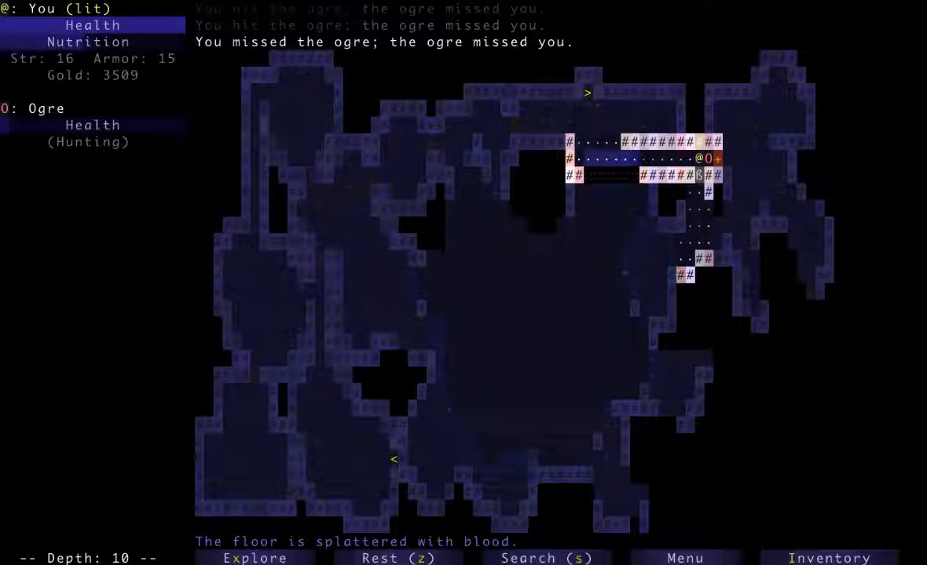
Step: Attack the ogre until it dies, then explore east, killing a monkey for 170 gold
left_click(711, 159)
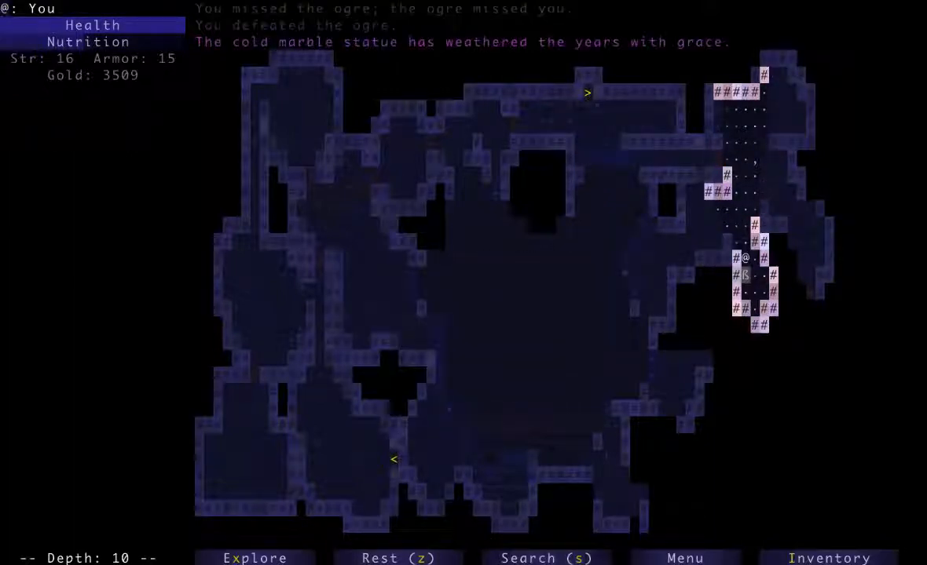
key("w")
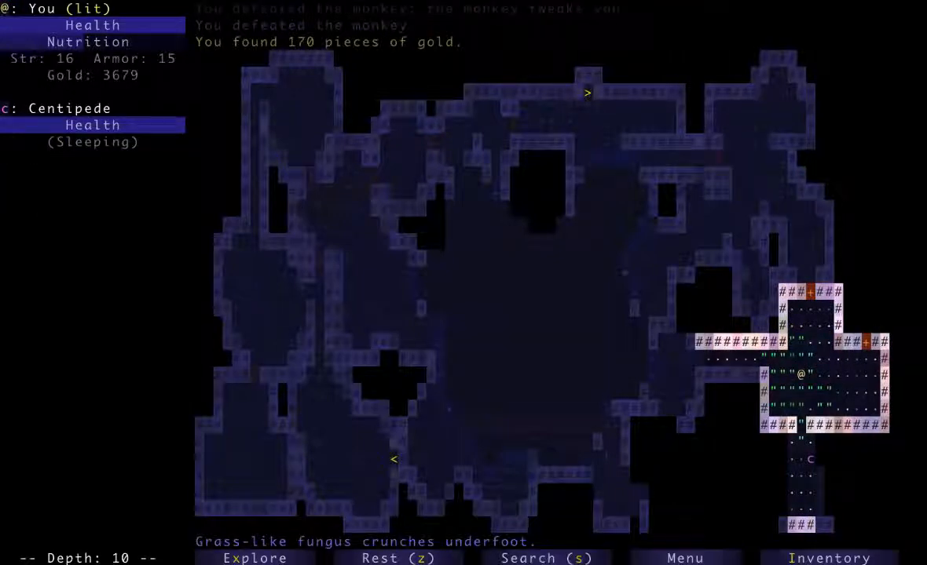
Step: Throw the potion of incineration at the sleeping centipede and finish it off
key("t")
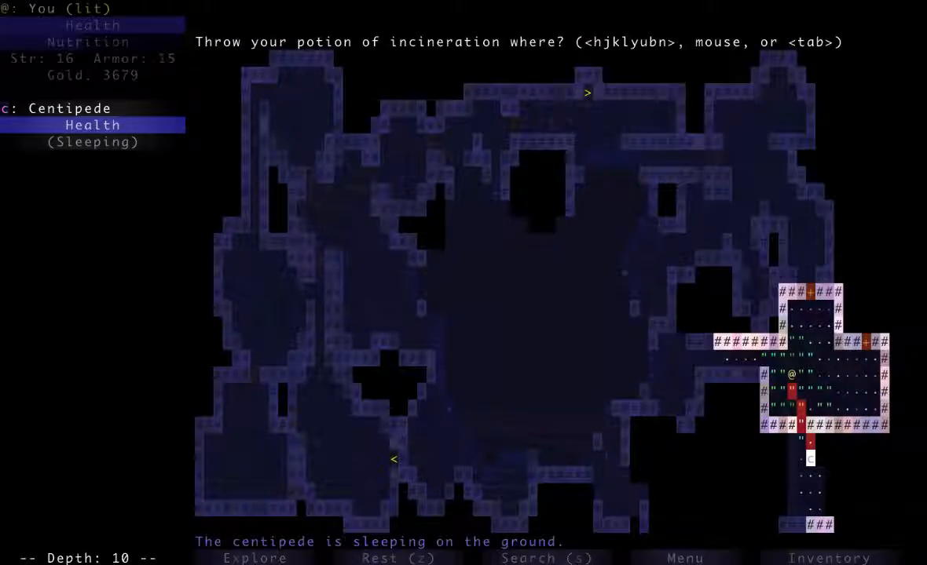
left_click(809, 459)
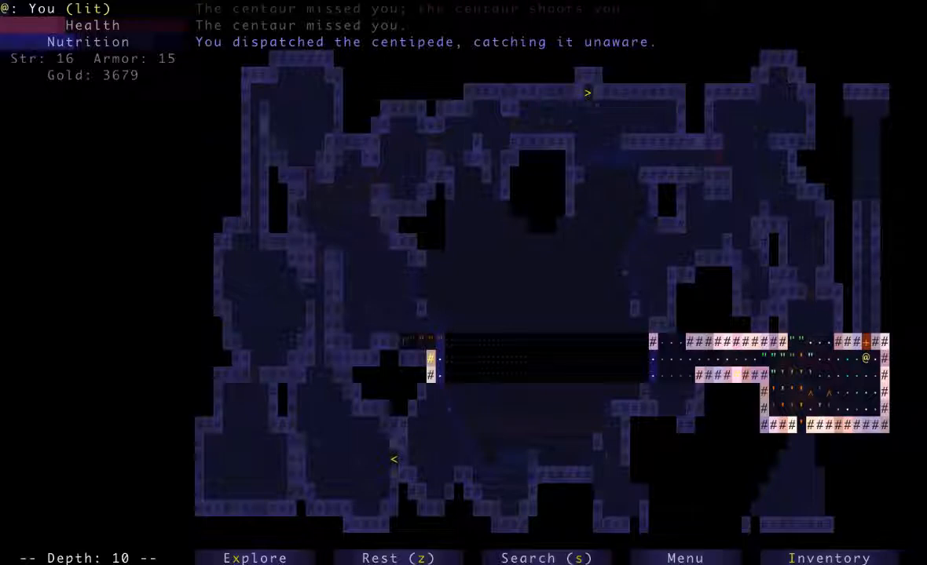
Step: Quaff the potion of invisibility and throw javelins at the fleeing centaur
key("a")
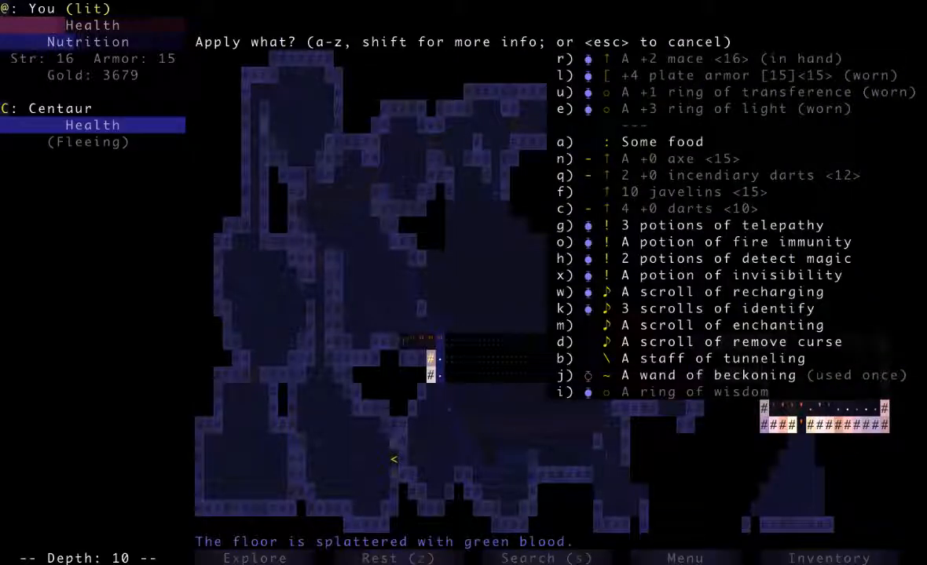
key("x")
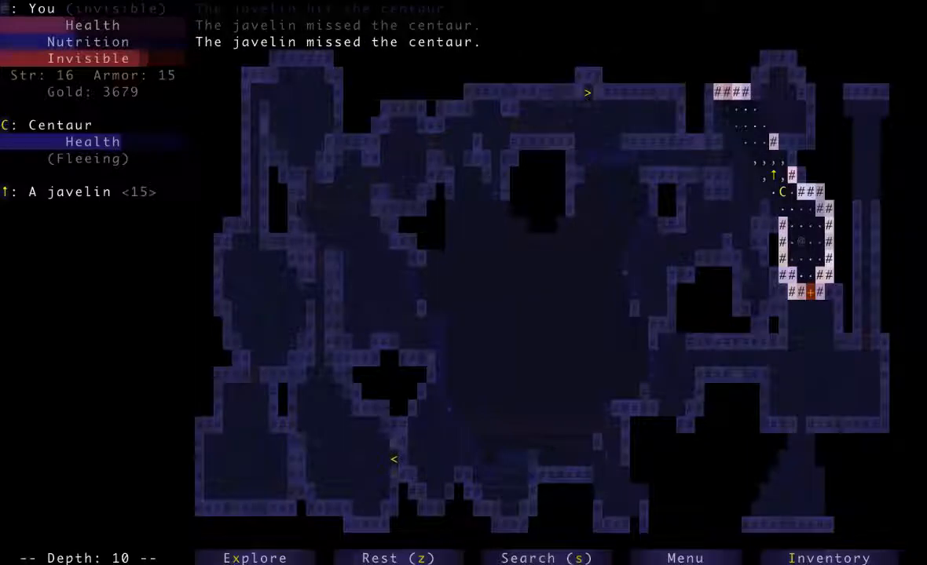
key("a")
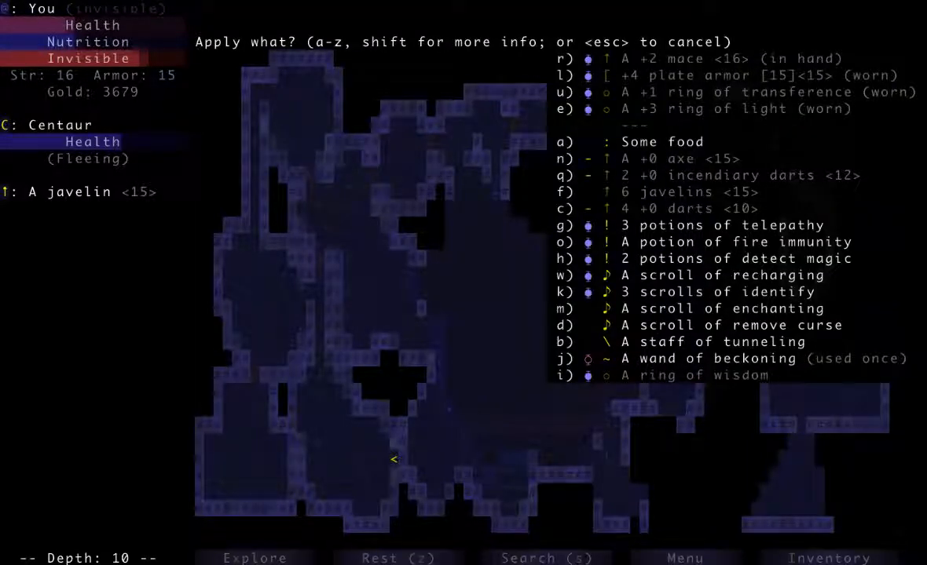
key("q")
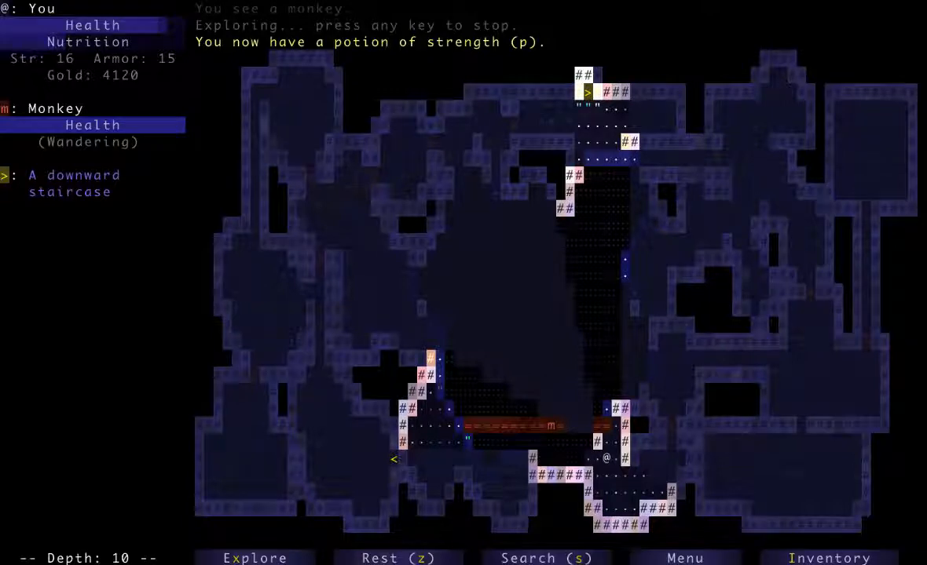
Step: Drink the potion of strength for strength 17, then descend the stairs to depth 11
key("a")
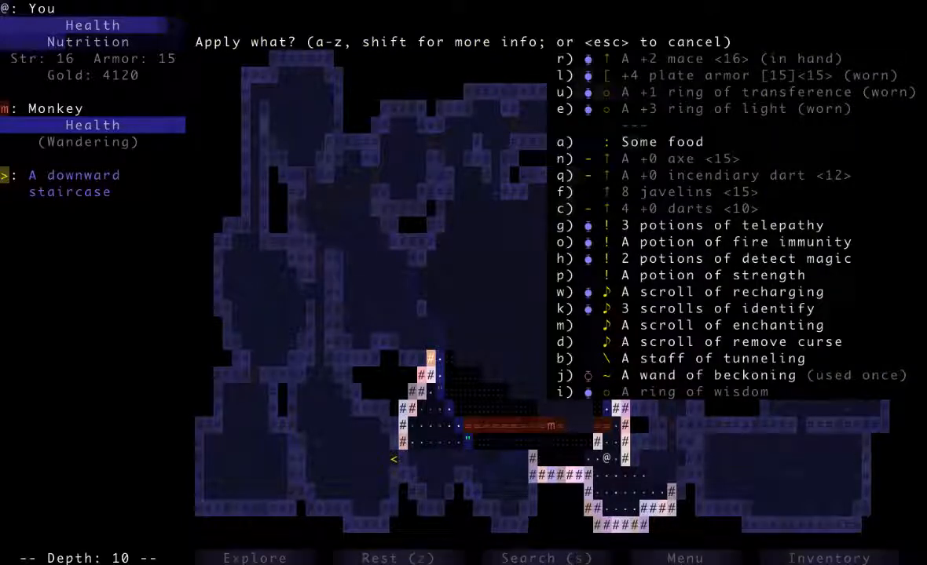
key("p")
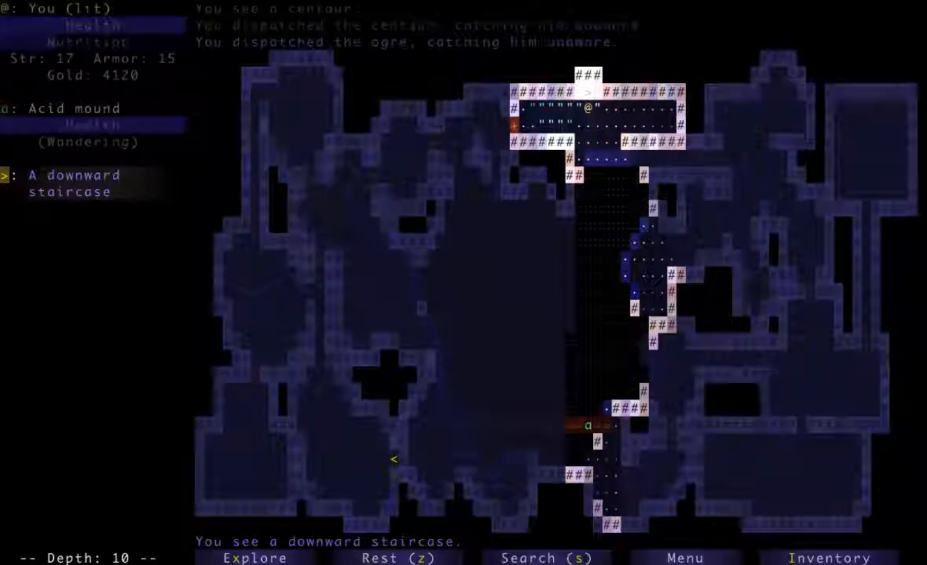
key(">")
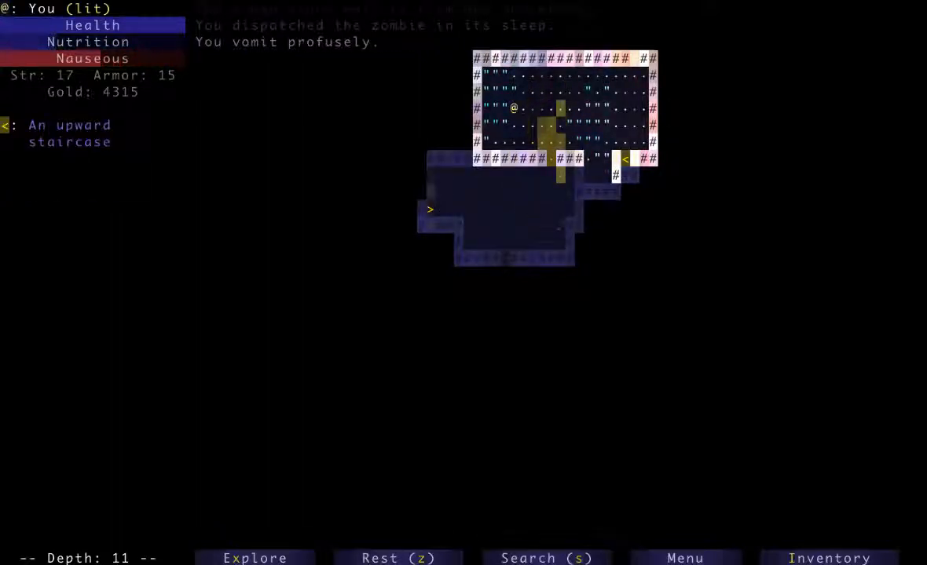
Step: Explore depth 11, killing the zombie and ogre and collecting gold up to 4564
key("down")
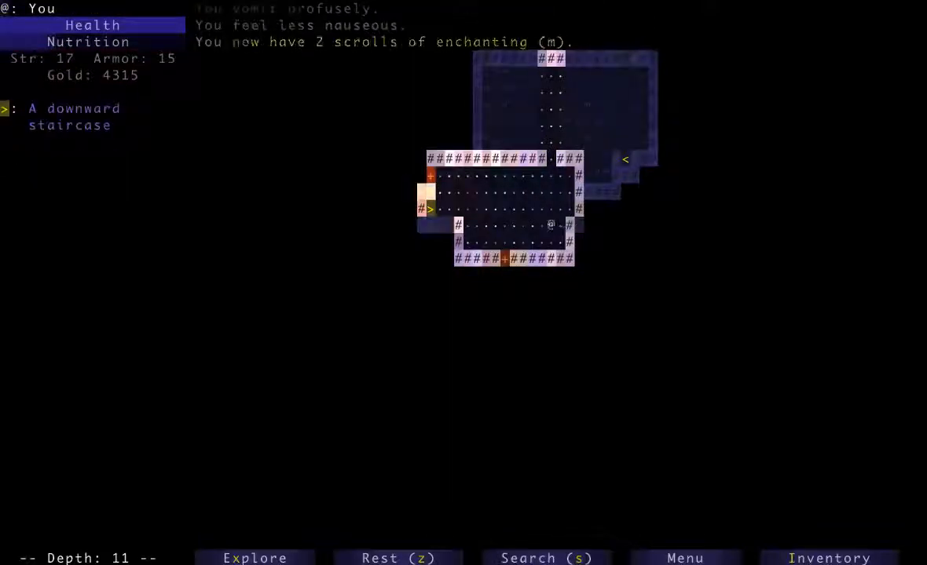
key("a")
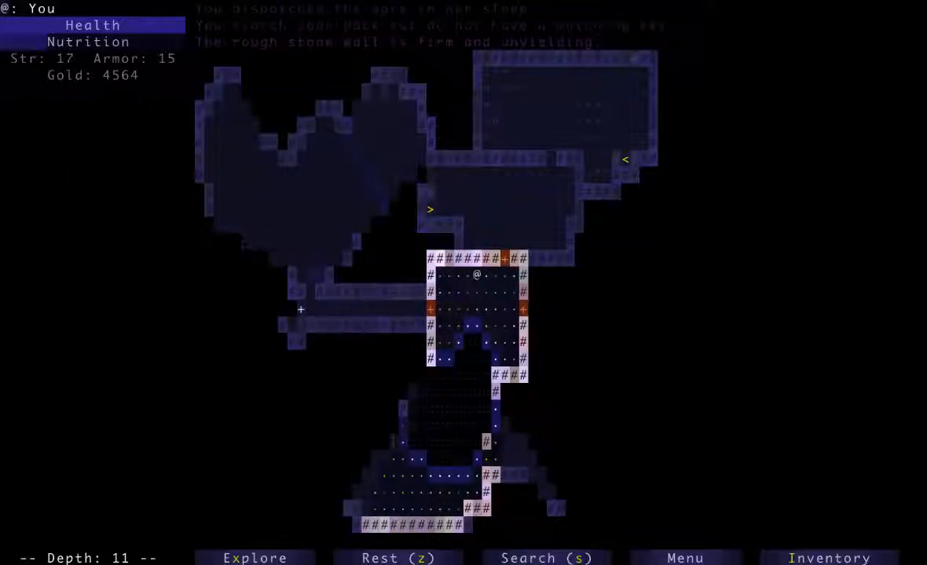
key("up")
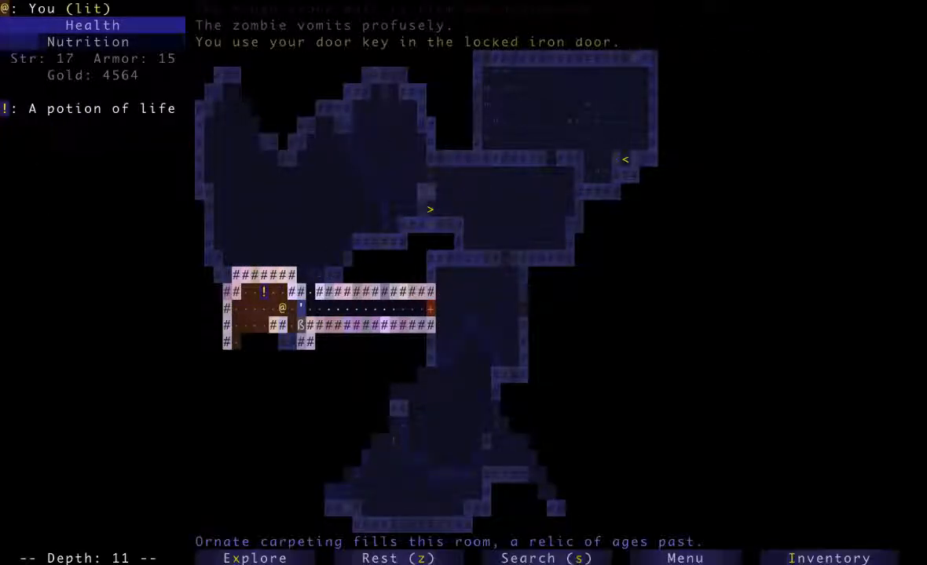
Step: Head toward the vault and answer the pressure plate prompt to grab 176 gold
key("down")
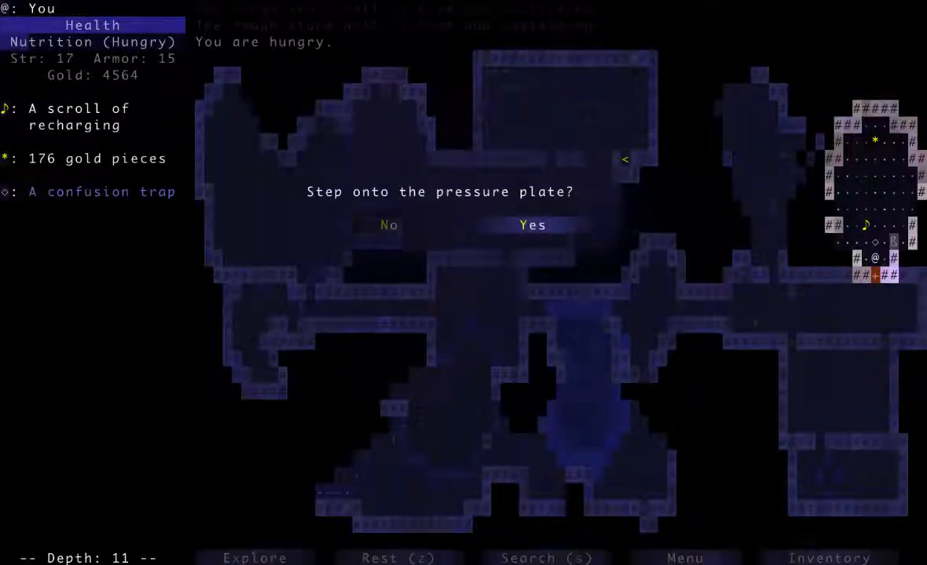
left_click(532, 226)
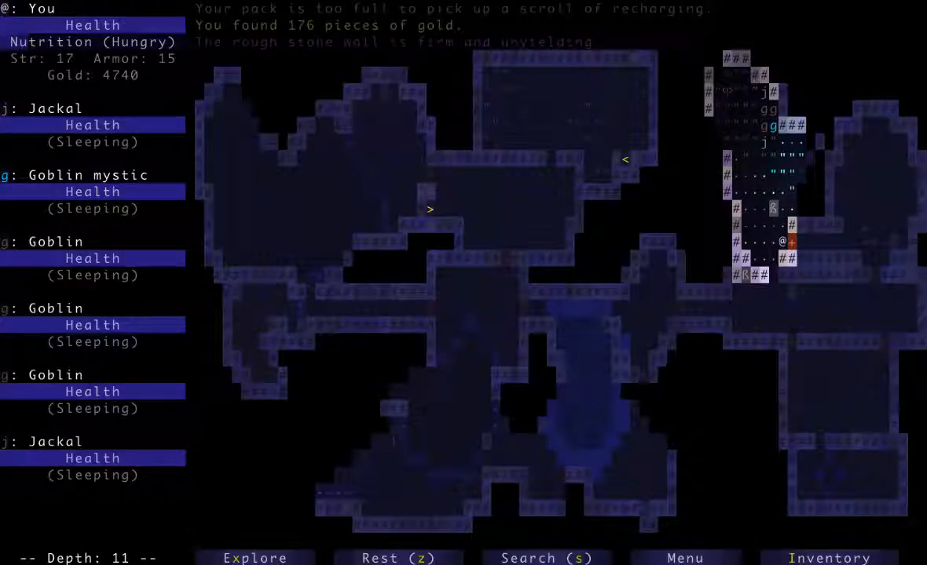
Step: Throw javelins at the goblins and pick up the scroll of recharging
key("t")
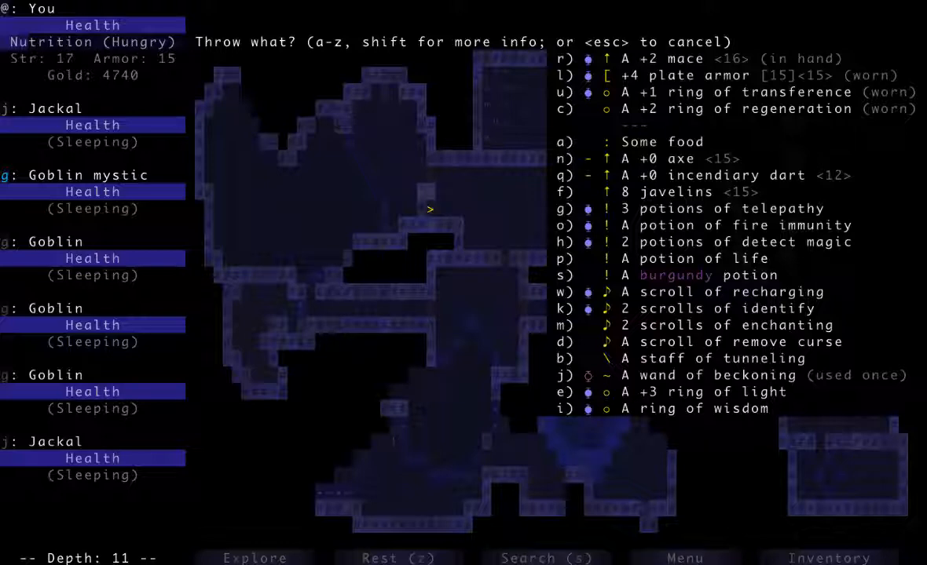
key("q")
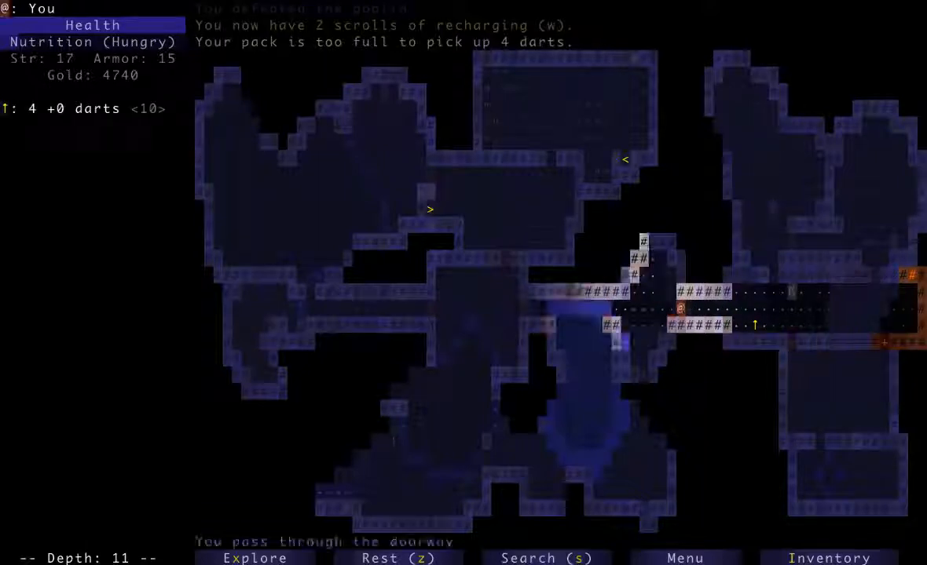
Step: Travel south and resume exploring, picking up 237 gold on the way
left_click(254, 558)
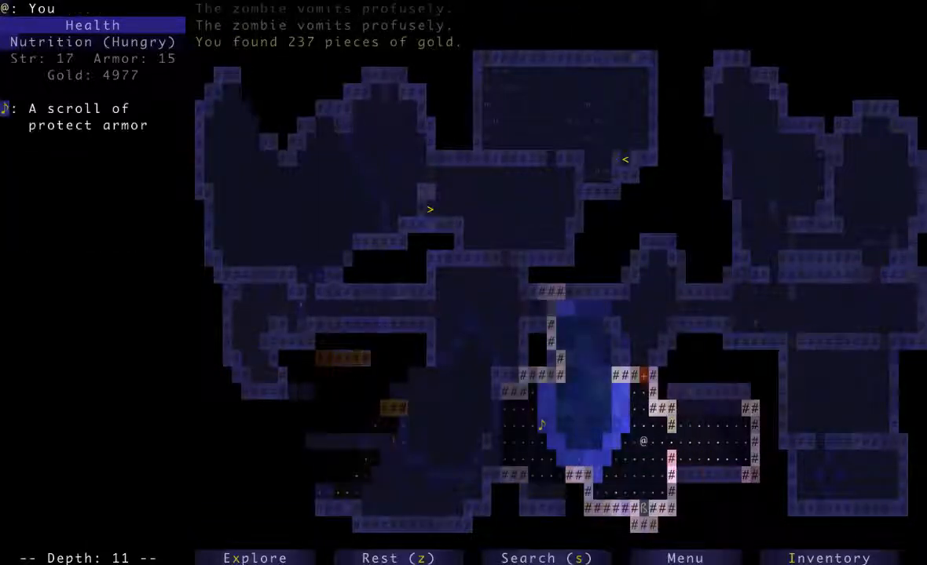
key("a")
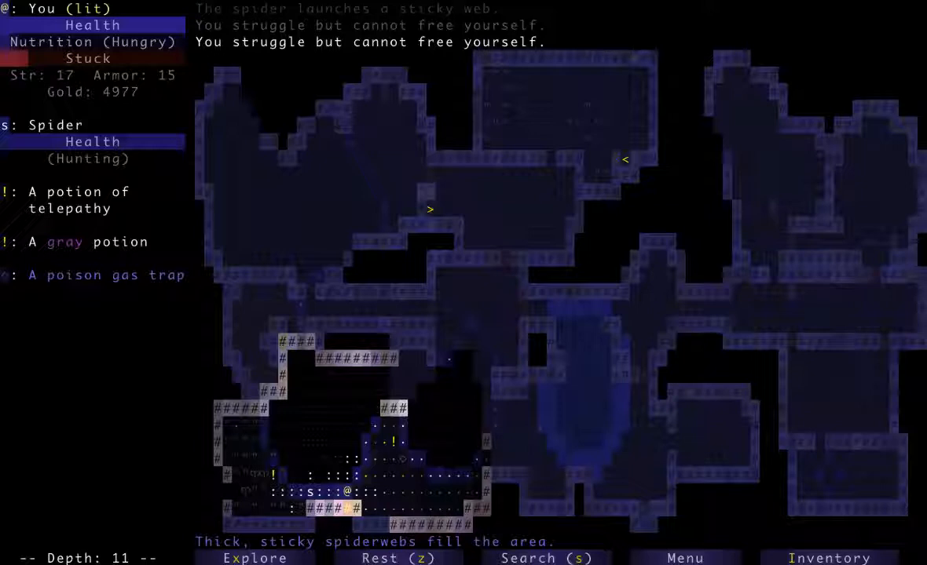
Step: Bring up the apply-item menu and cancel it while caught in the spider web
key("a")
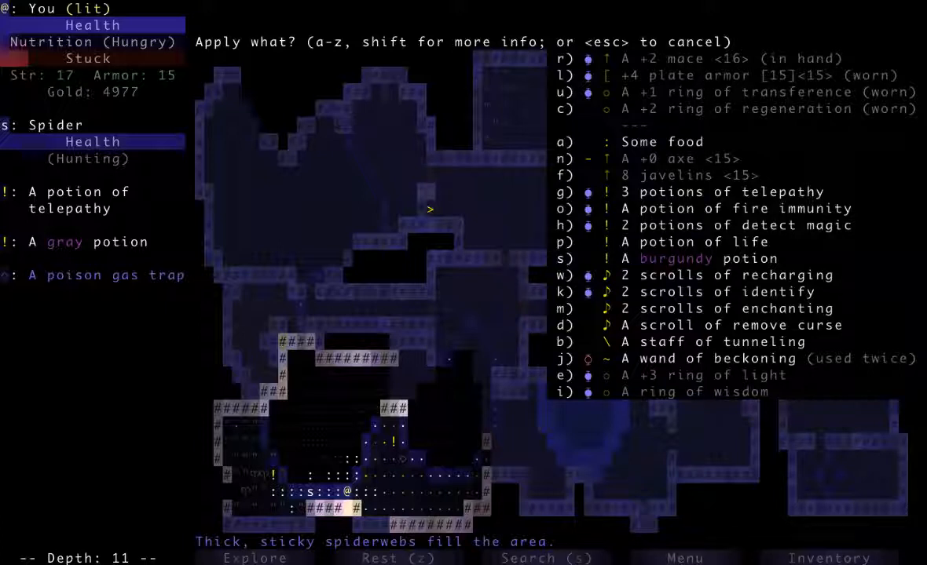
key("Escape")
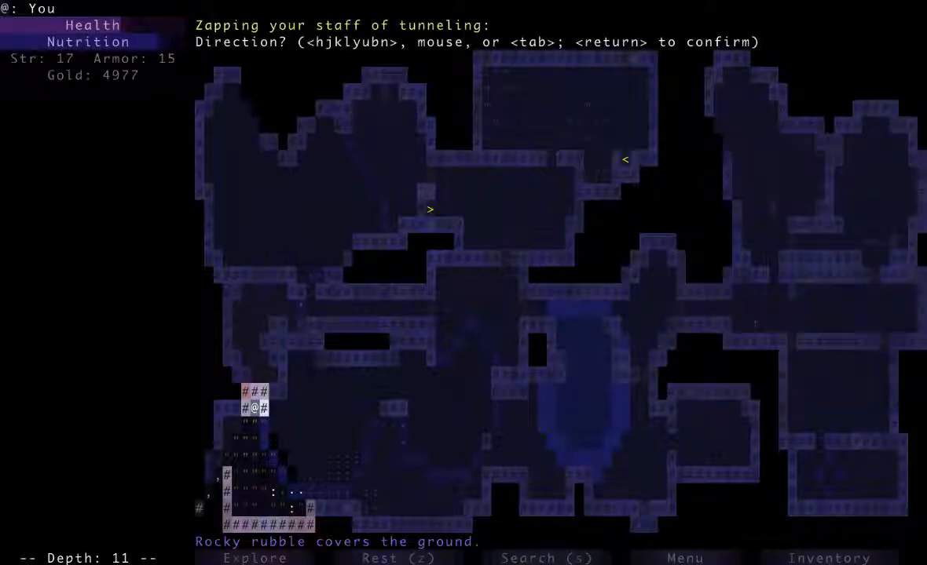
Step: Fire the staff of tunneling bolt through the wall
key("Return")
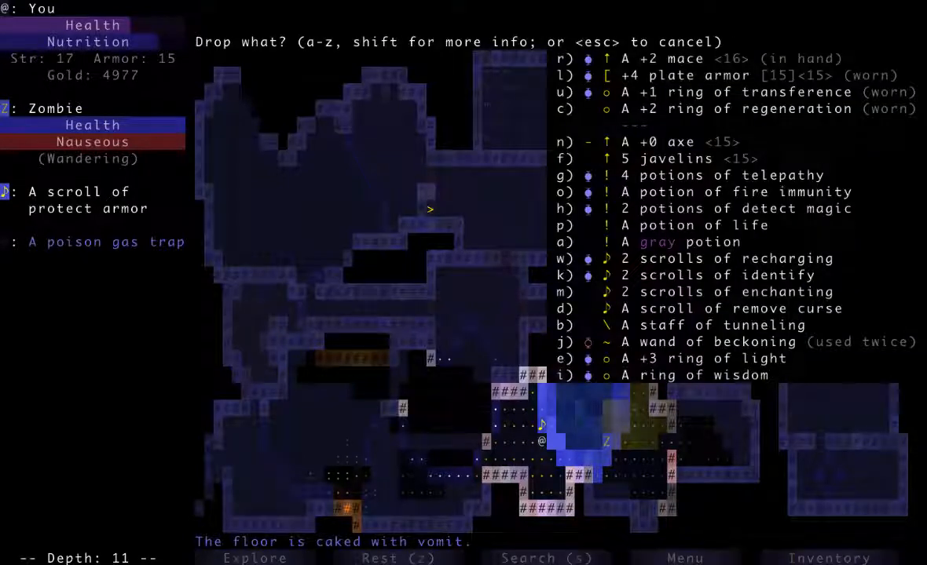
Step: Drop an item for pack space and auto-explore the rest of depth 11
key("a")
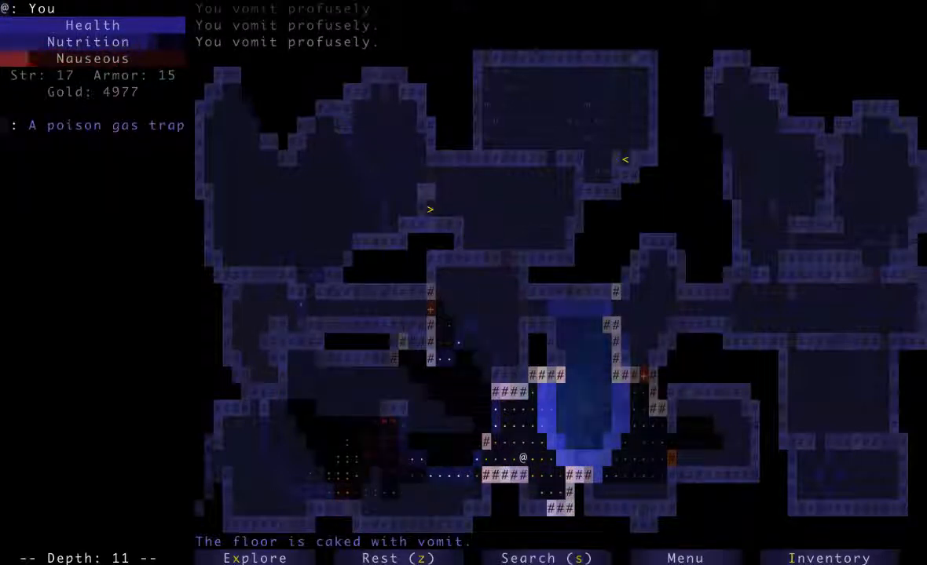
key("Right")
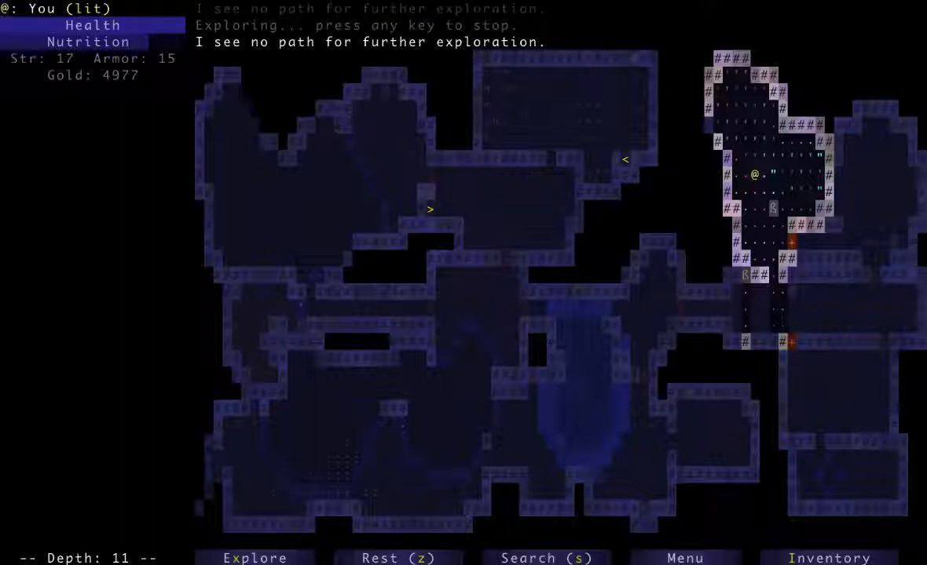
Step: Travel to the downstairs and descend to depth 12
left_click(255, 558)
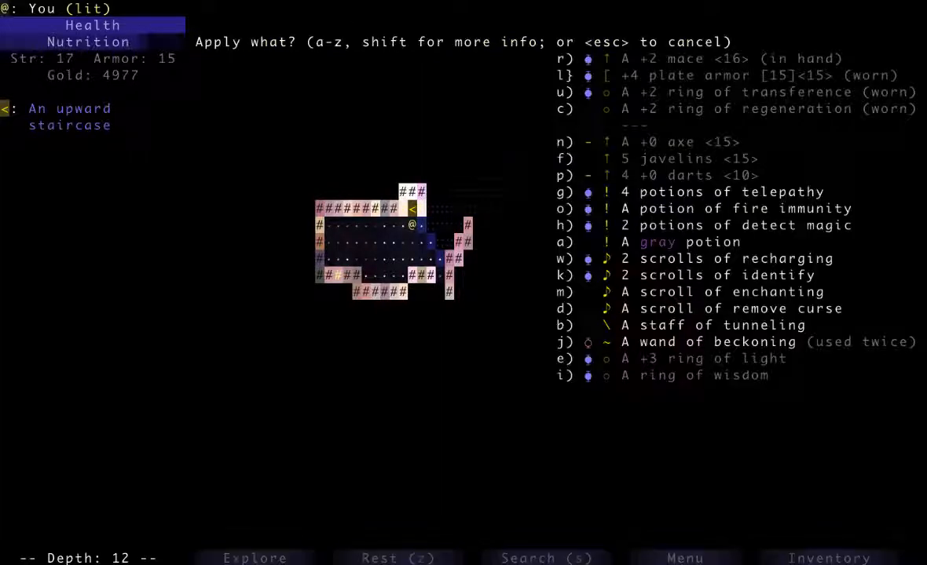
Step: Dismiss the apply menu and advance toward the three hunting acid mounds
key("m")
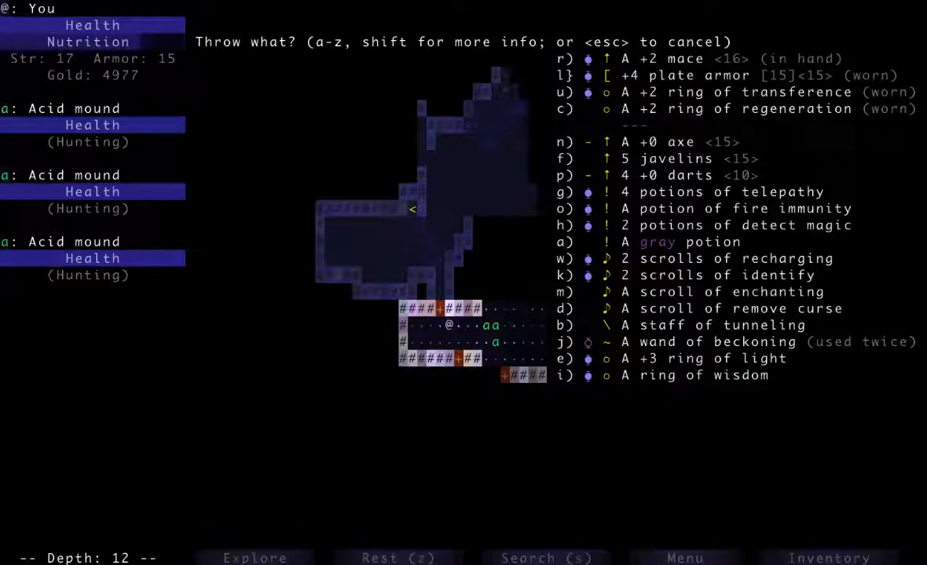
Step: Throw javelins at the acid mounds while retreating north, then bring up the equip list
key("f")
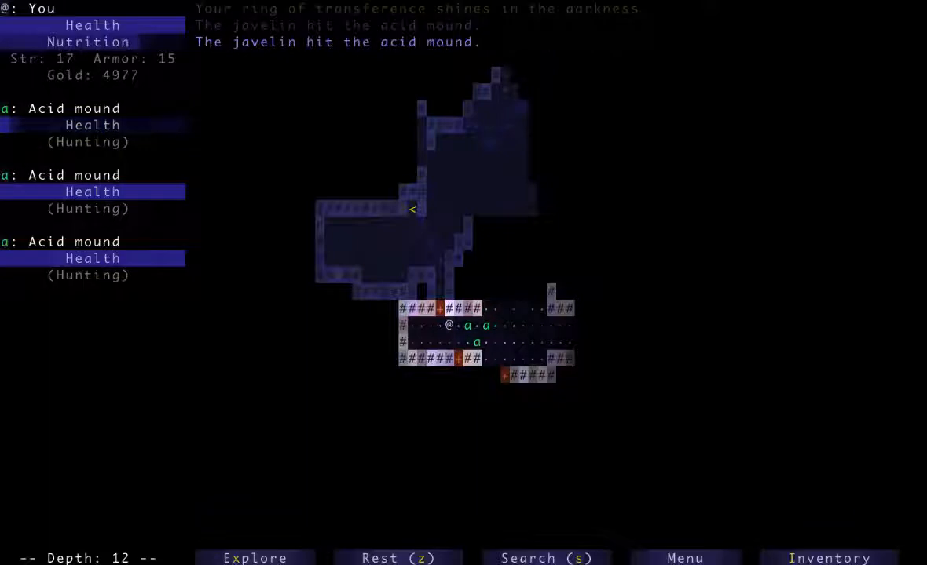
key("up")
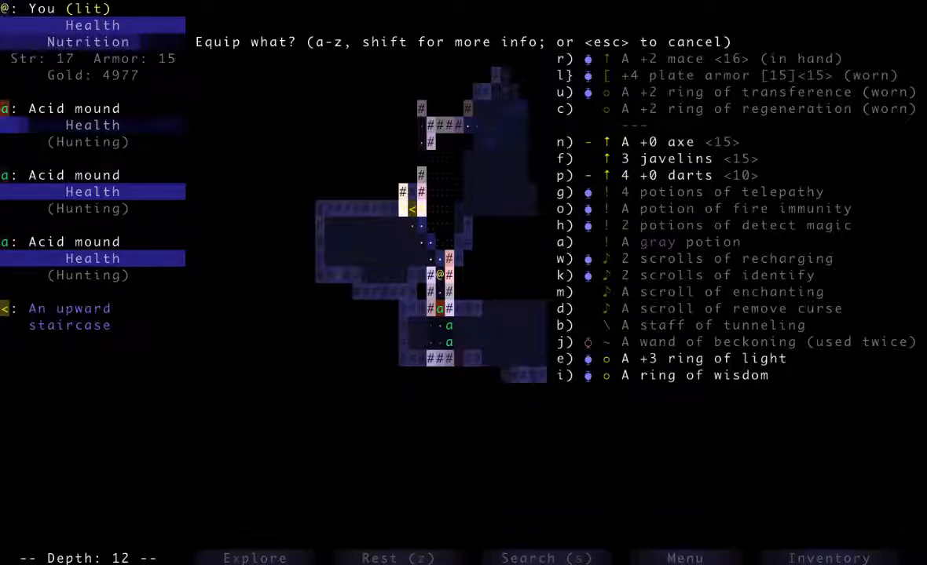
Step: Wield the -5 axe and attack the acid mound with it, accepting degradation
left_click(563, 141)
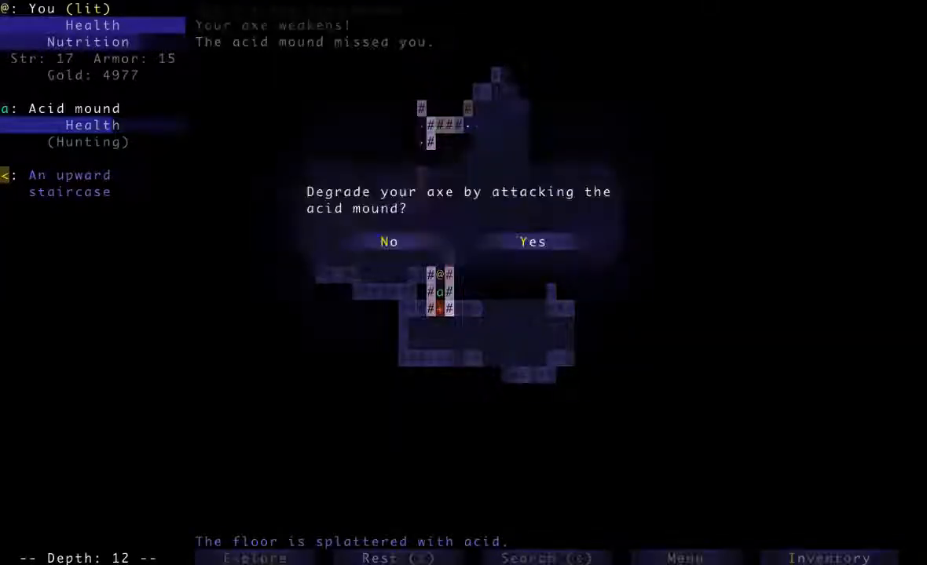
left_click(533, 242)
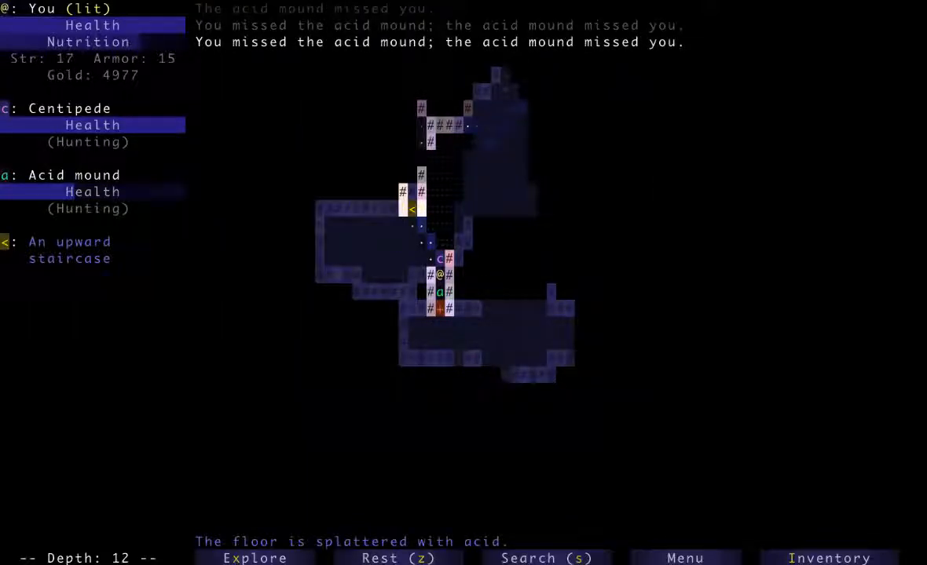
key("w")
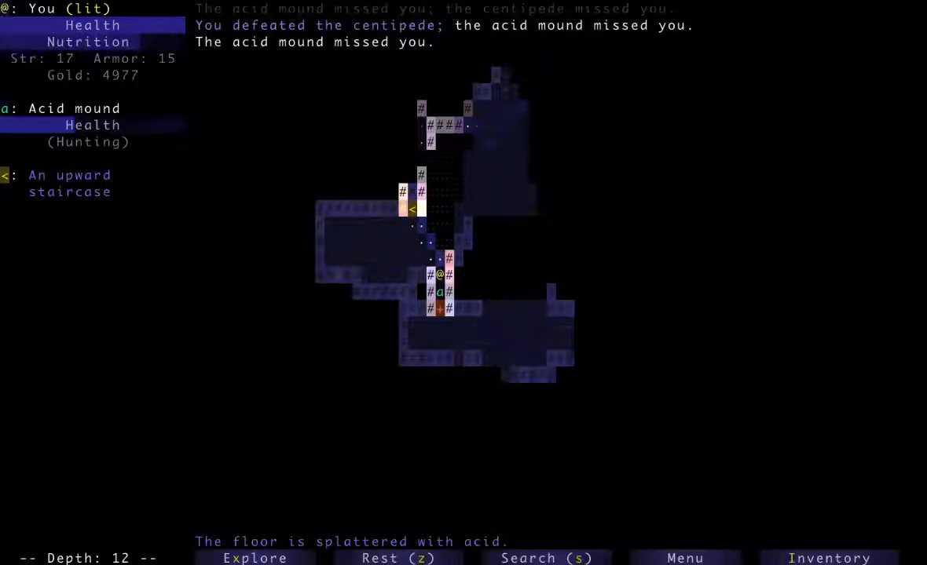
Step: Swap back to the axe and accept degrading it against the acid mound
key("w")
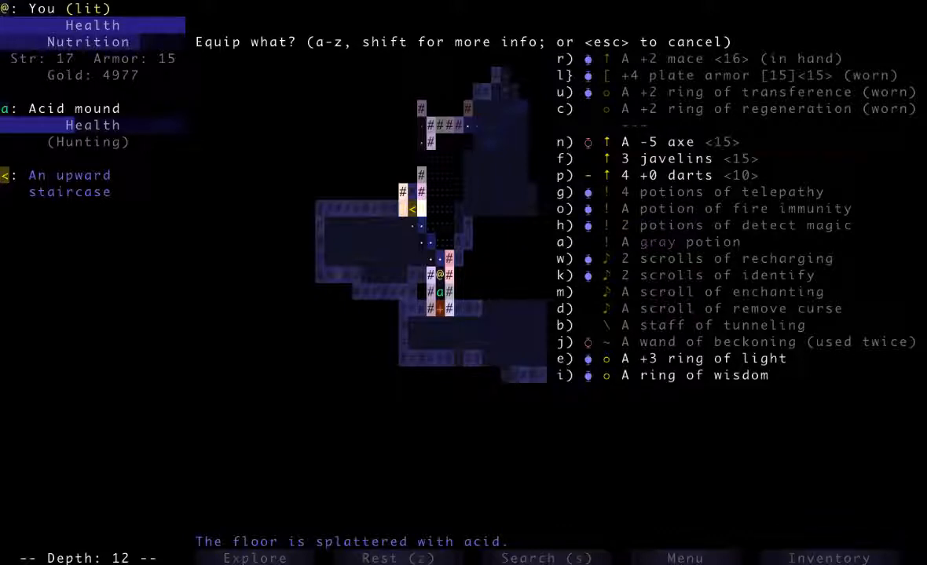
left_click(564, 142)
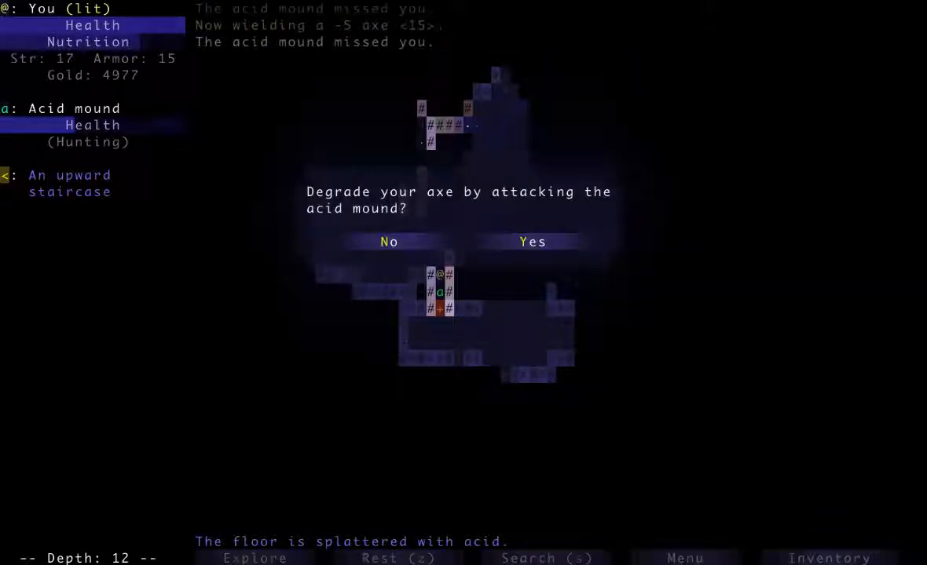
left_click(532, 241)
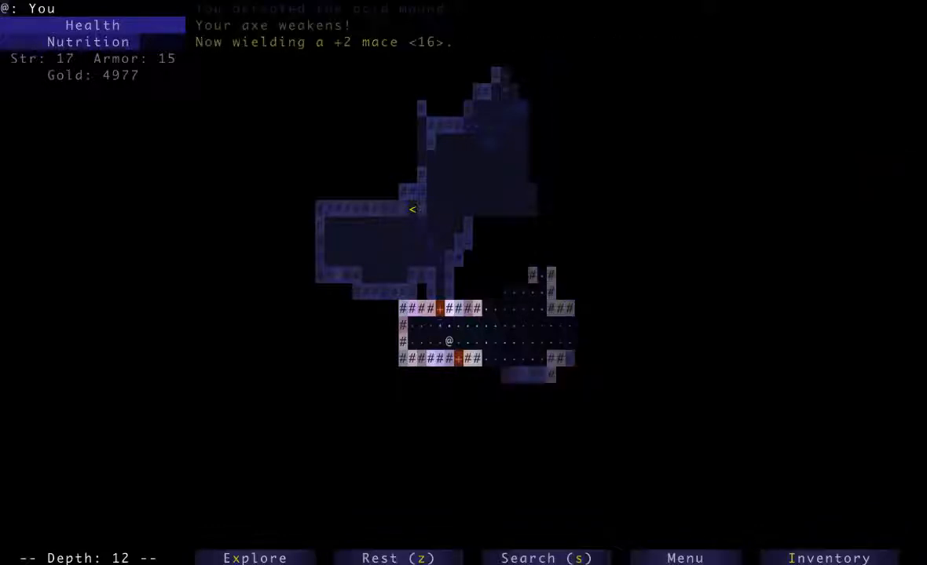
Step: Auto-explore depth 12, killing a pink jelly and revealing poison gas trap and vents
key("down")
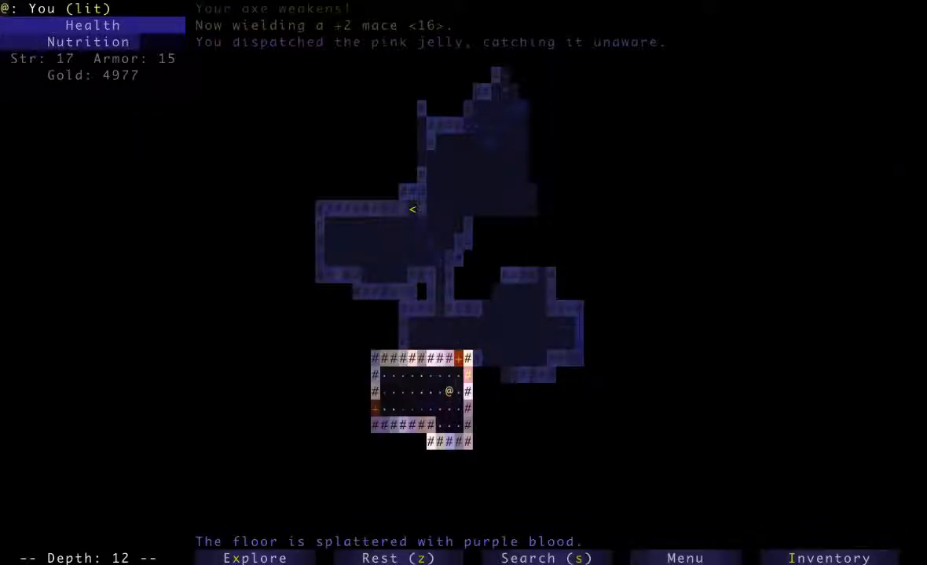
key("Left")
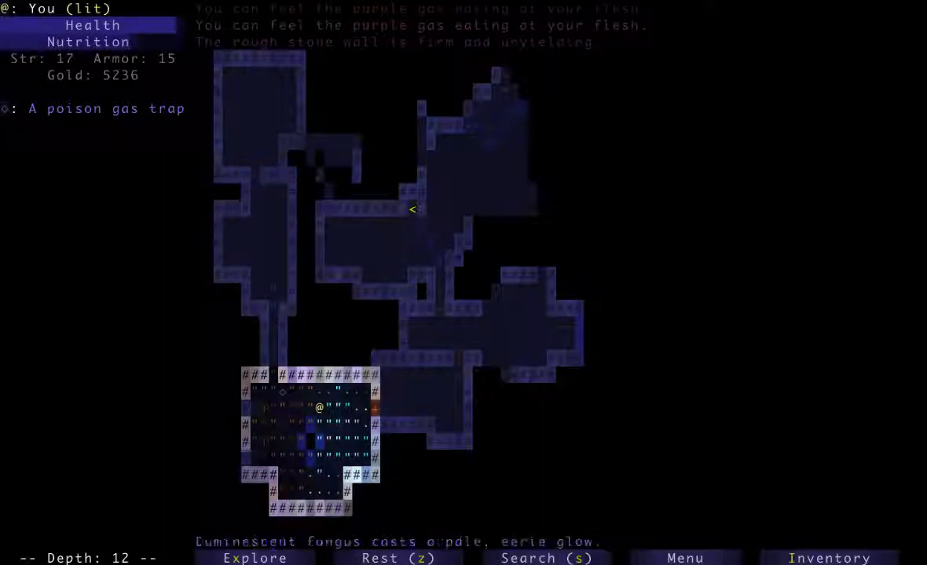
key("Up")
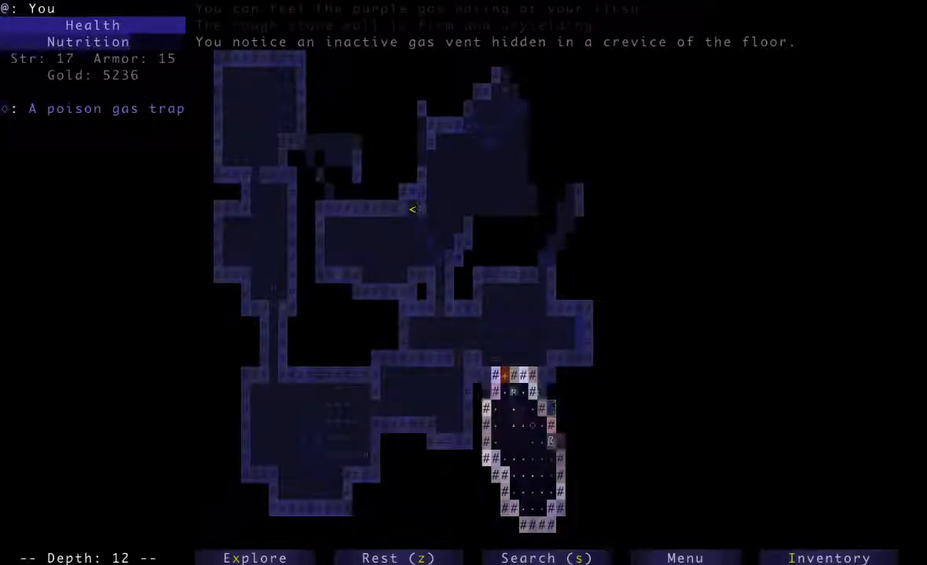
key("up")
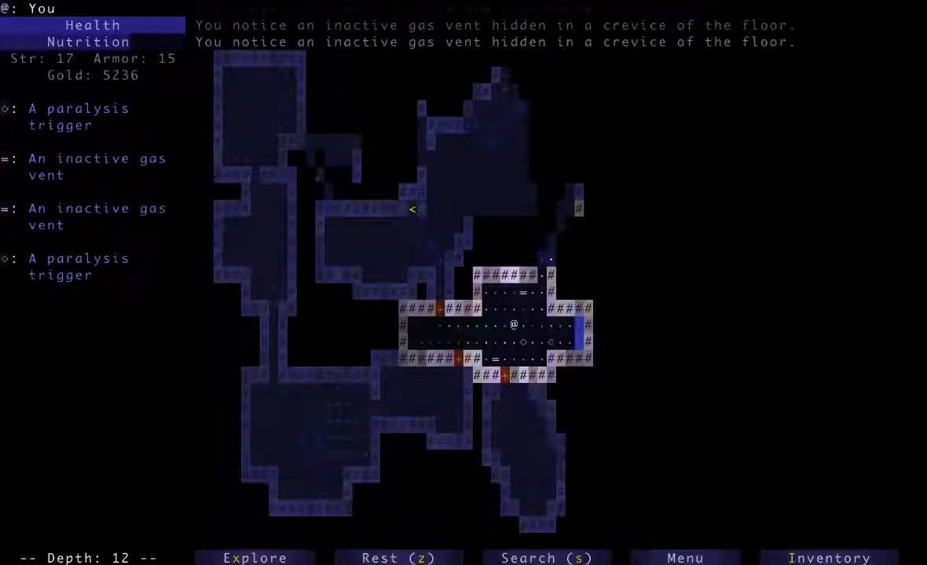
key("up")
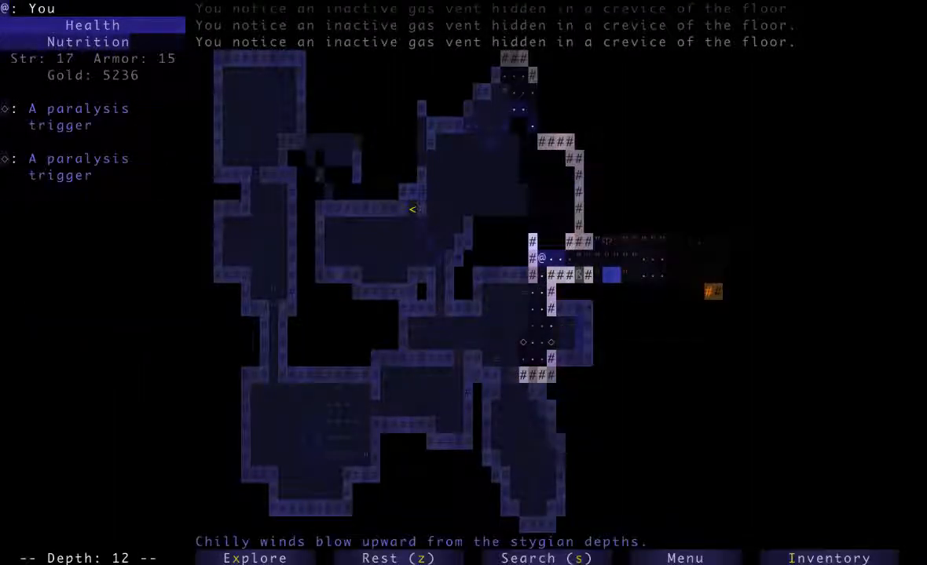
key("Right")
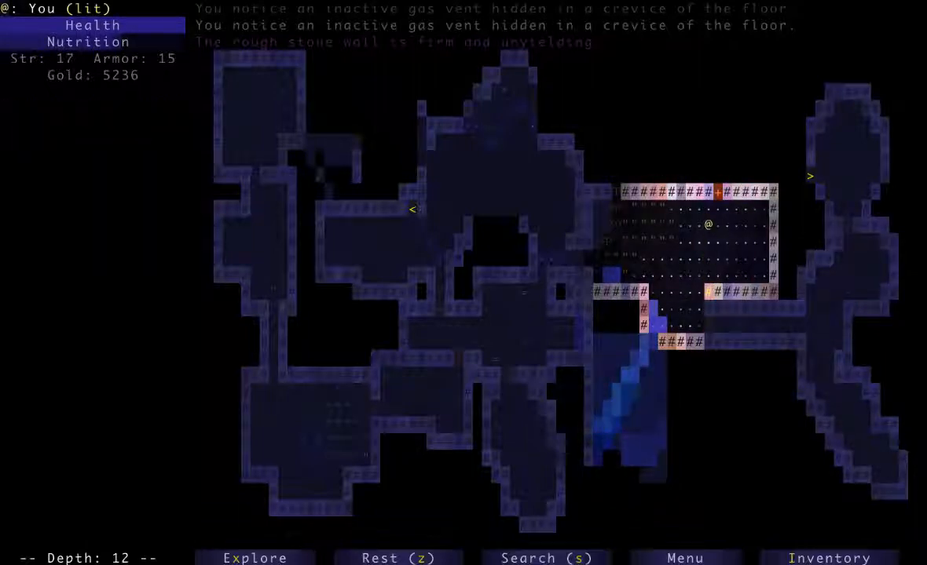
Step: Auto-explore past the goblin totem, raising gold to 5484, until the dive prompt appears
key("up")
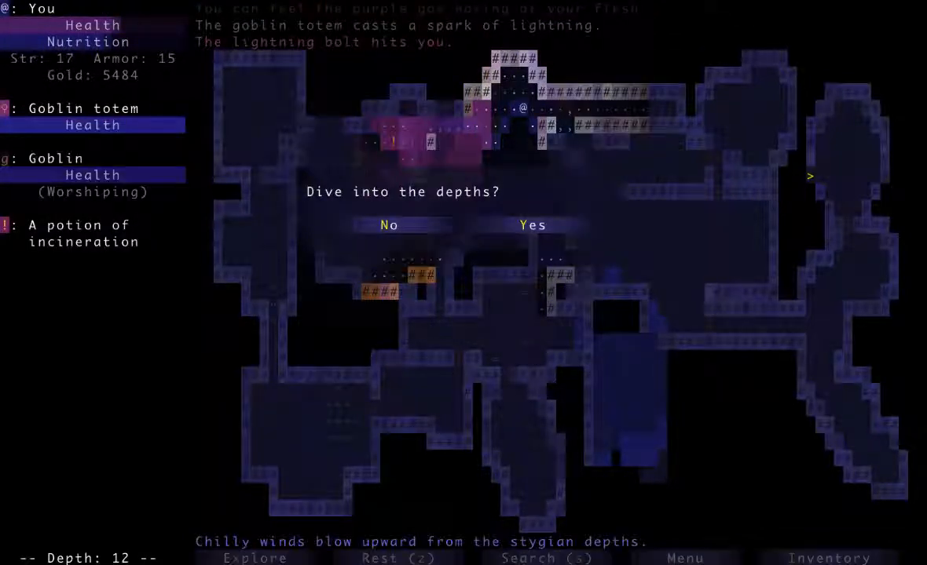
Step: Decline the dive, then gather the incineration potion and gold up to 5626
left_click(389, 225)
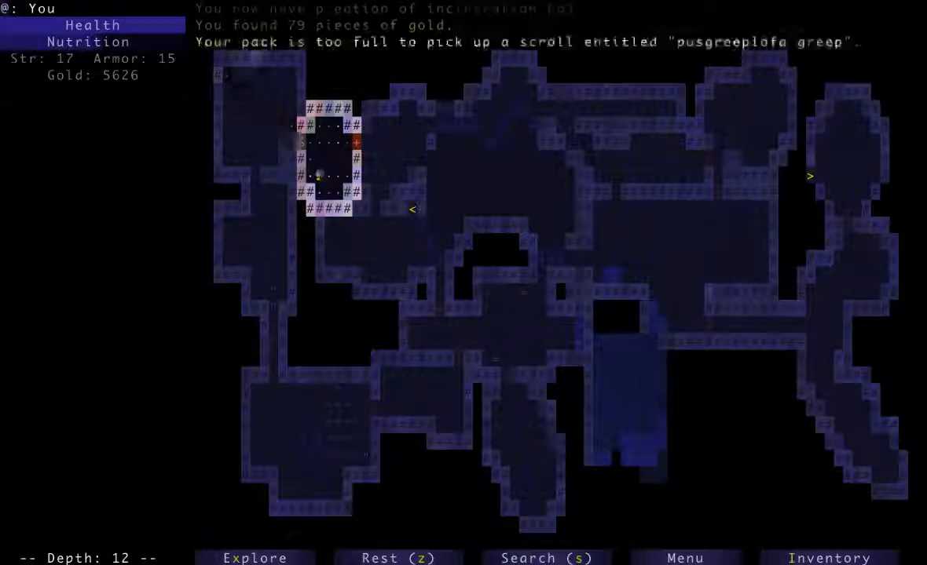
key("a")
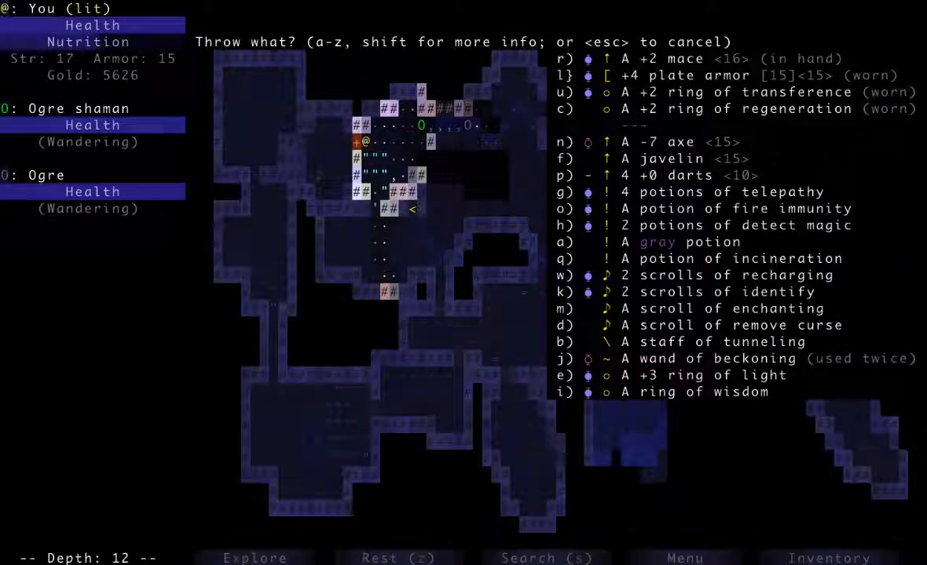
Step: Throw the potion of incineration at the ogres and defeat the will-o-the-wisp
key("q")
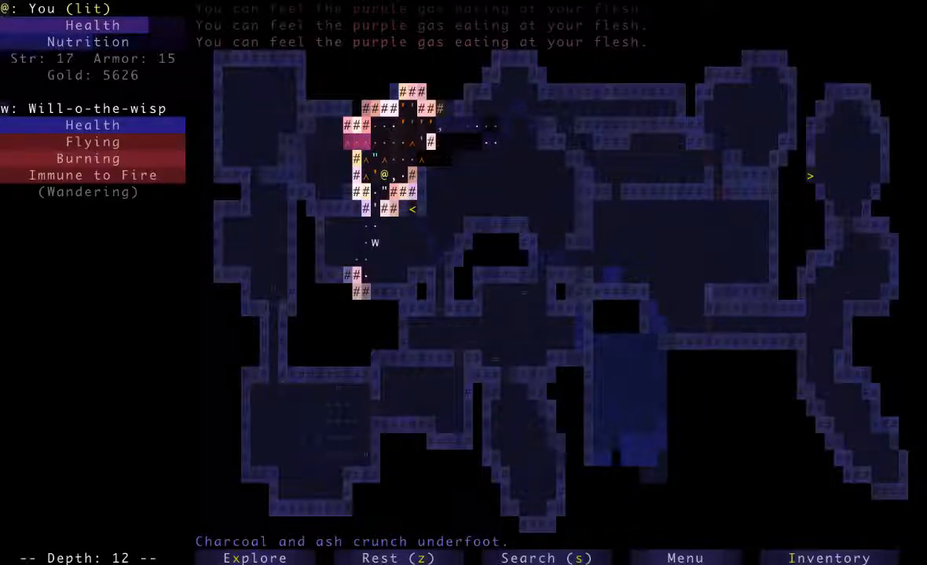
key("Down")
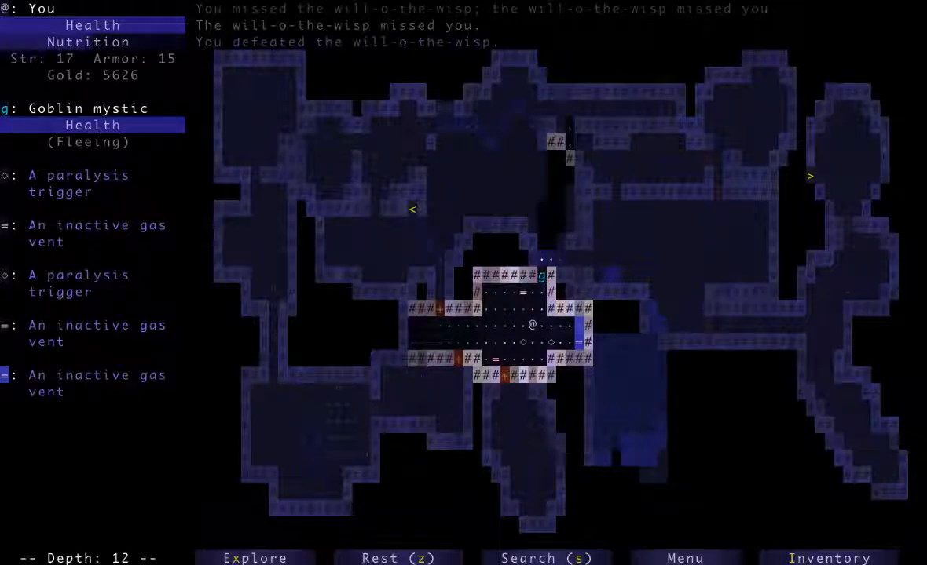
Step: Chase the goblin mystic, throw a javelin at it, and retrieve the javelin
key("Down")
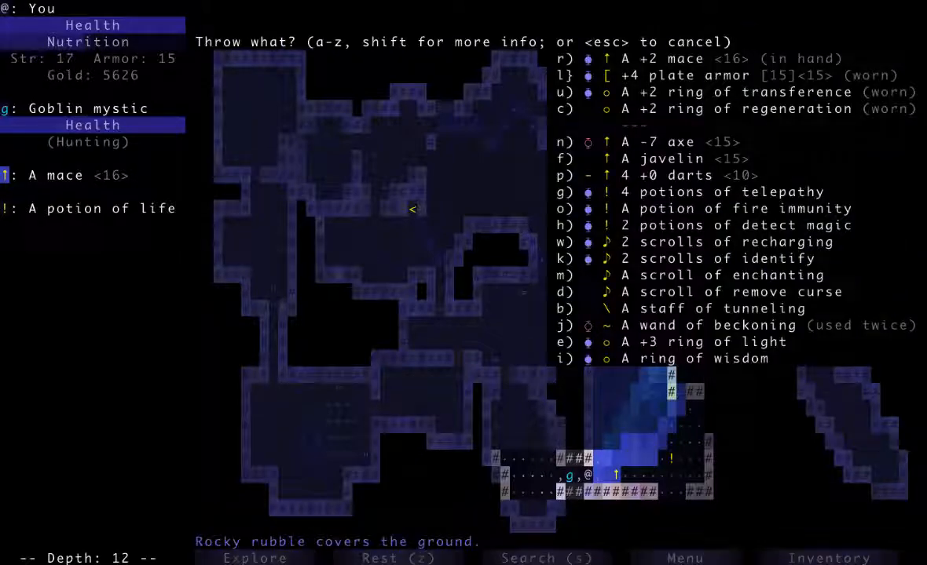
key("f")
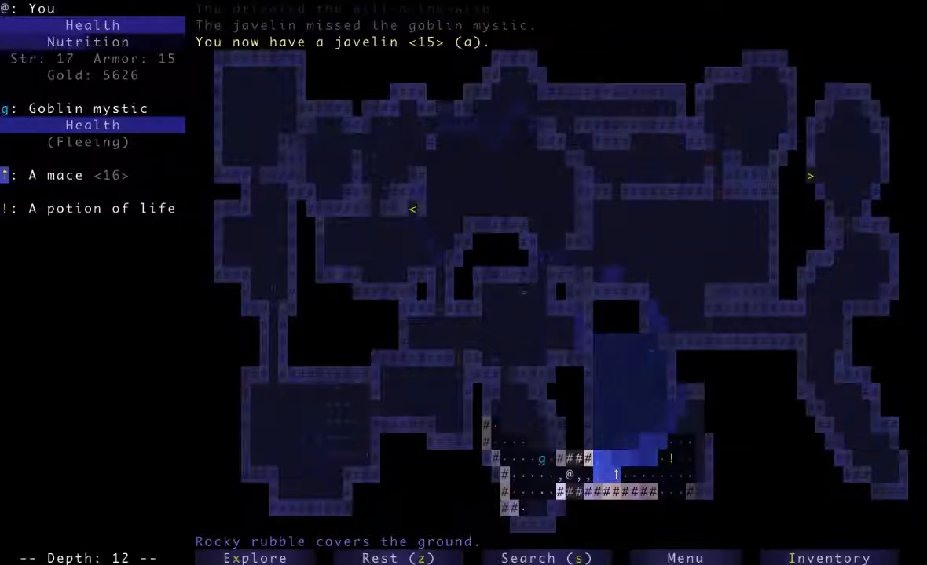
key("t")
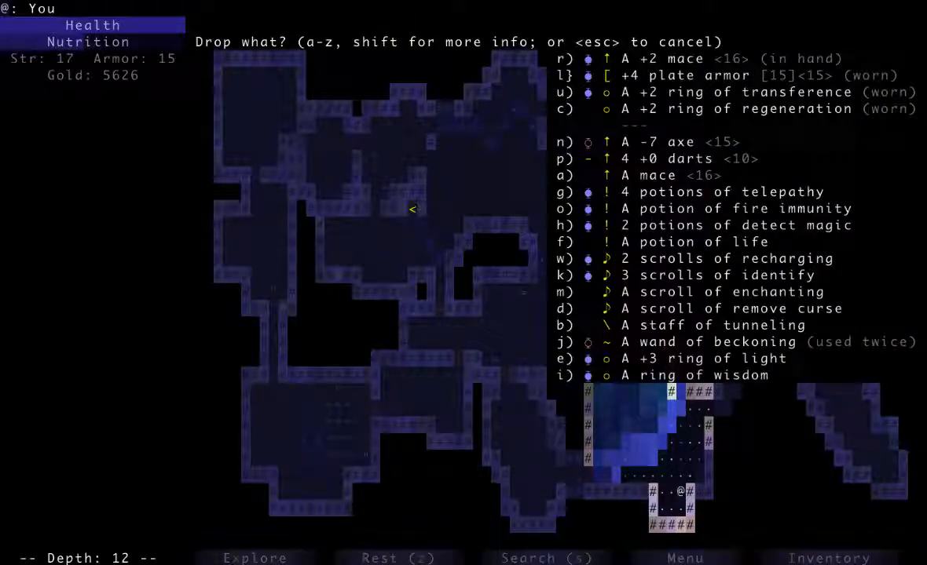
Step: Drop the -7 axe and kill the attacking ogre, reaching 5879 gold
key("n")
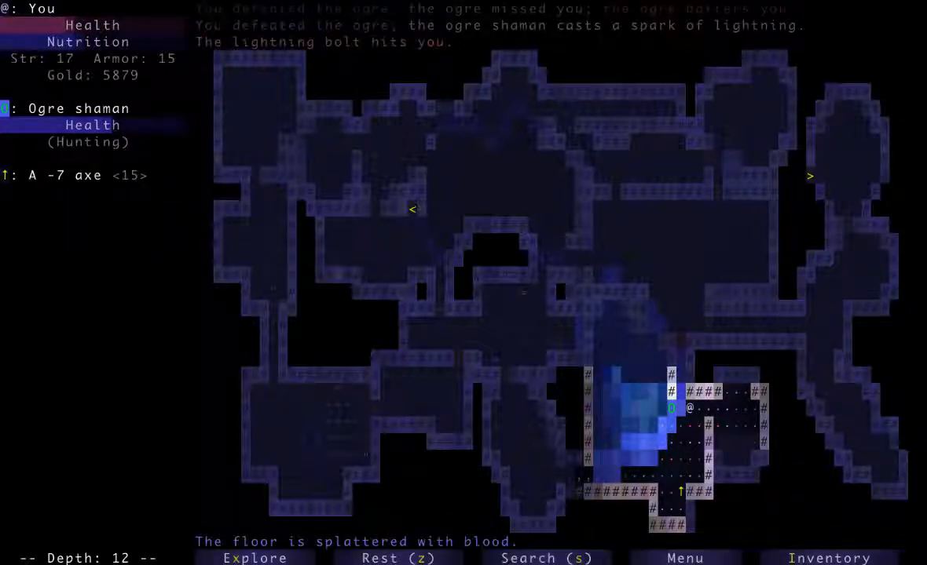
Step: Head north past the lake, check usable items, and defeat the shocking eel
key("Down")
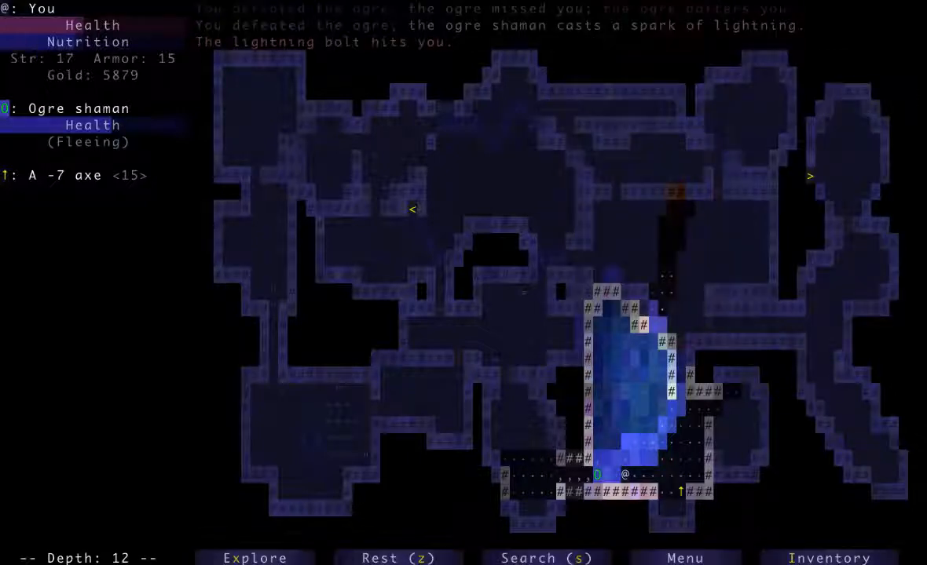
key("a")
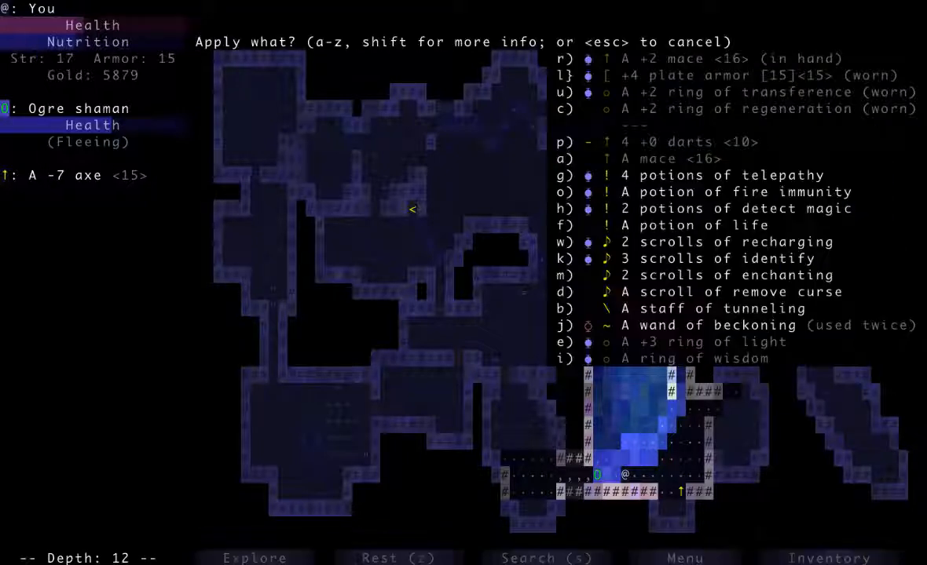
key("Escape")
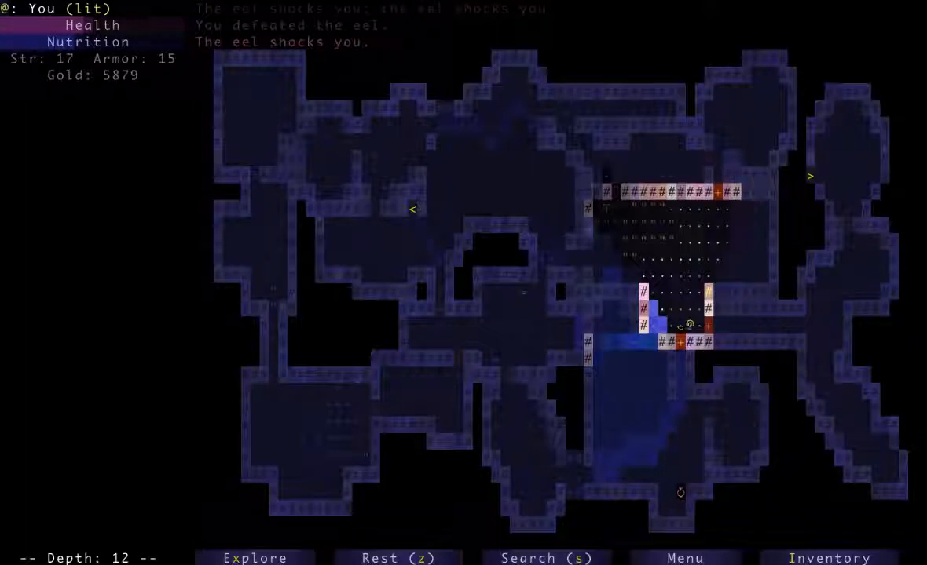
Step: Descend to depth 14, defeat a will-o-the-wisp, and step onto the copper wand
left_click(255, 558)
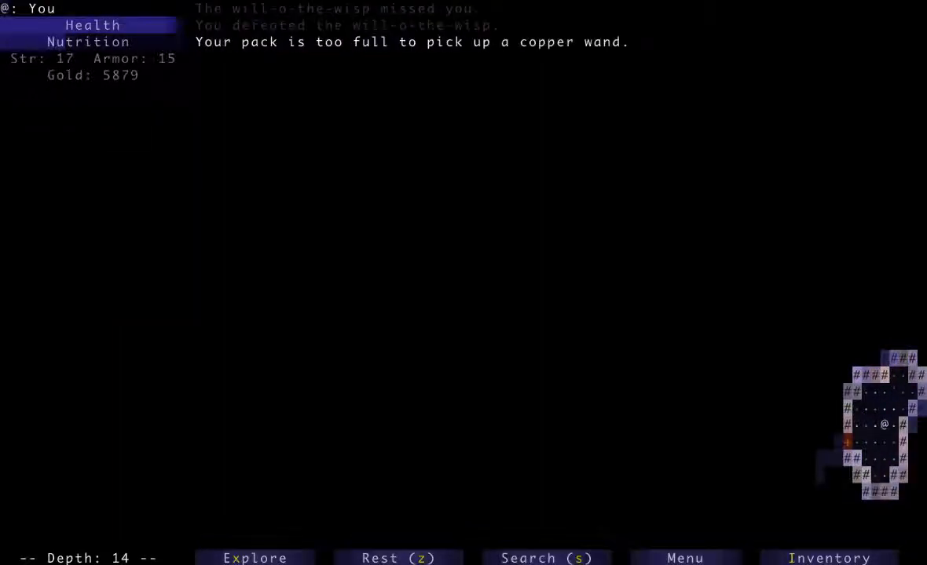
Step: Pick up the copper wand and read recharging to refill the staff and wands while fighting the wraith
key("a")
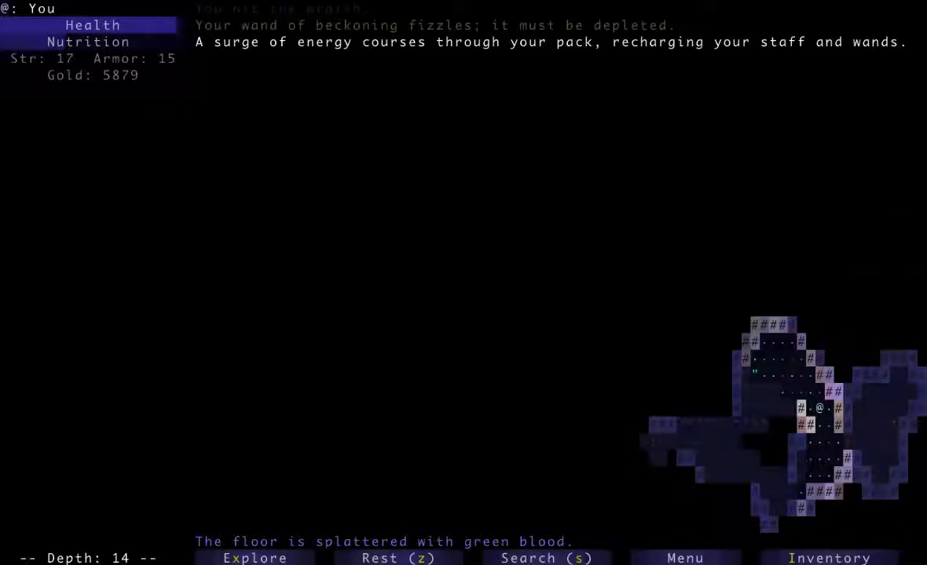
key("a")
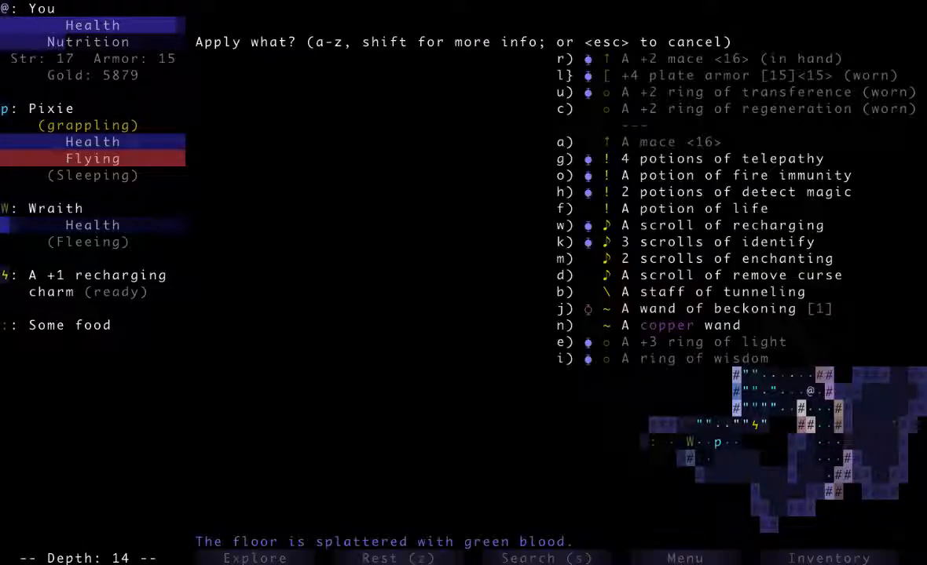
left_click(730, 308)
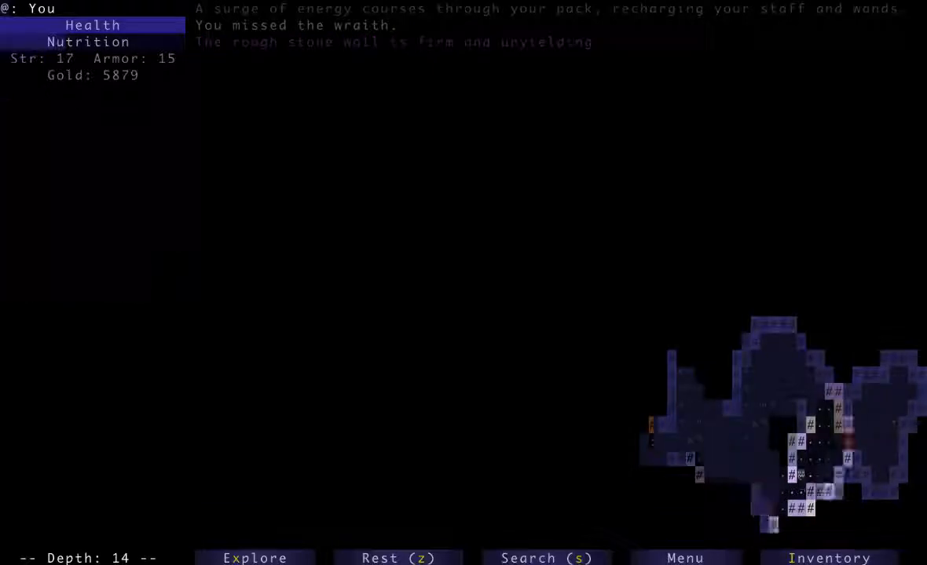
Step: Close in on the centaur on depth 14 and attack it until it dies
key("Down")
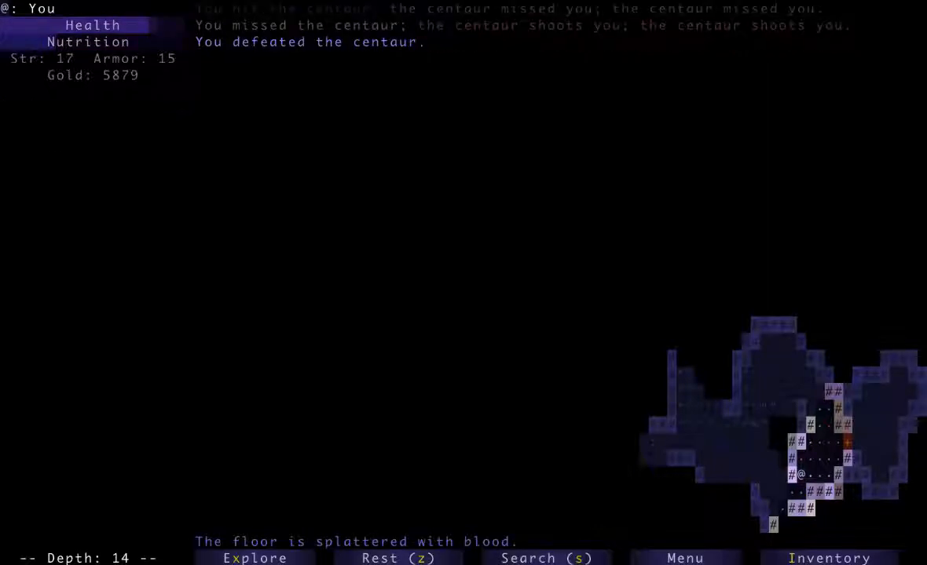
Step: Identify the copper wand as a wand of negation facing the Dar blademaster
left_click(827, 557)
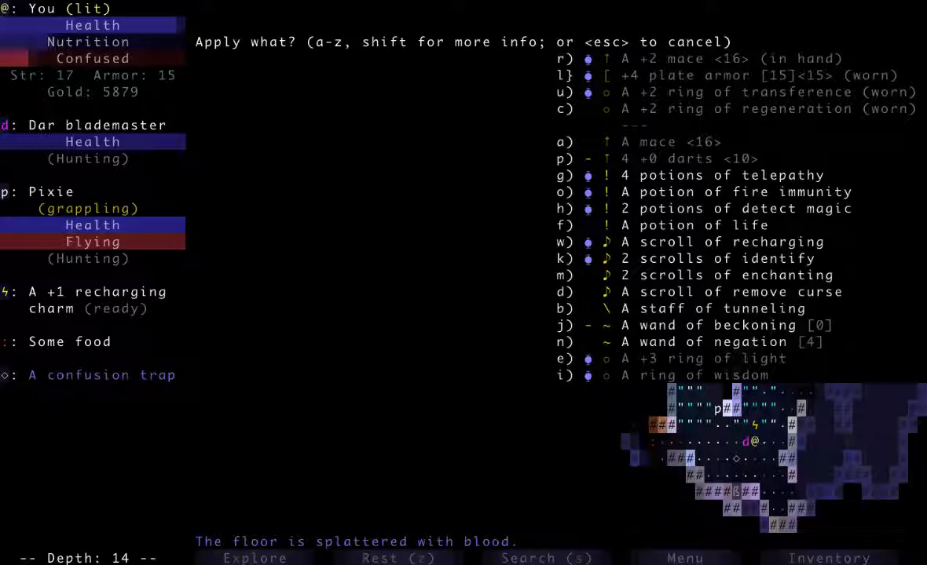
Step: Kill the grappling pixie and collect its gold, raising gold to 5976
key("escape")
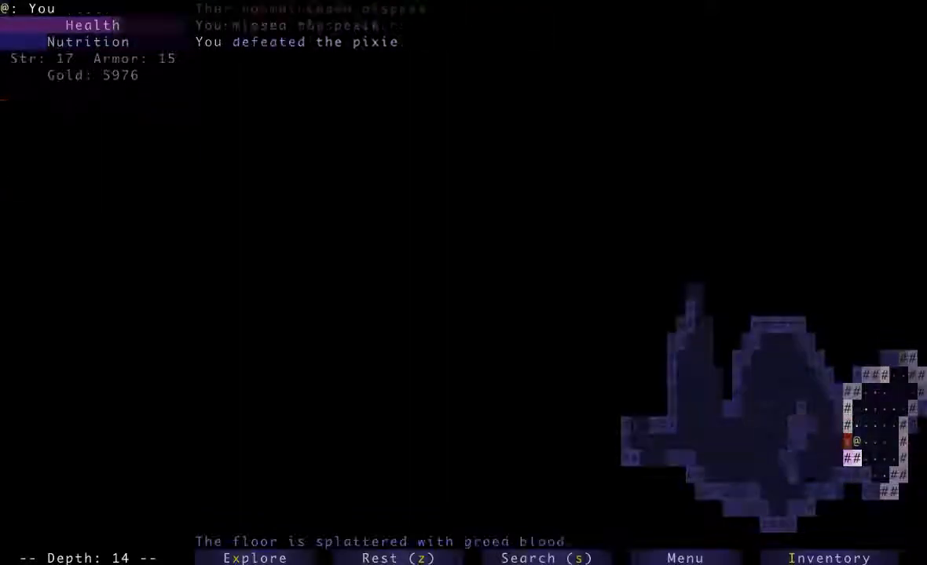
key("up")
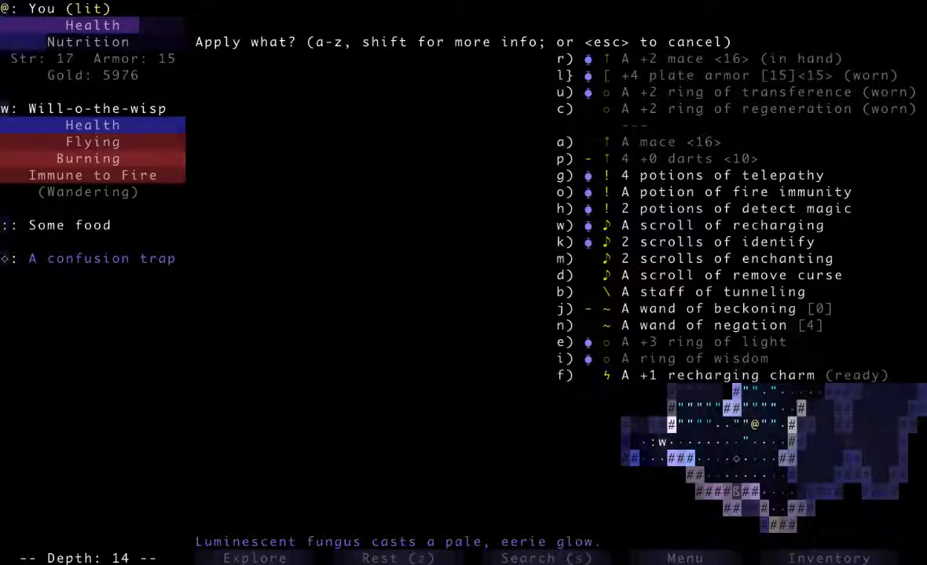
Step: Activate the +1 recharging charm (f) to recharge the staffs
key("f")
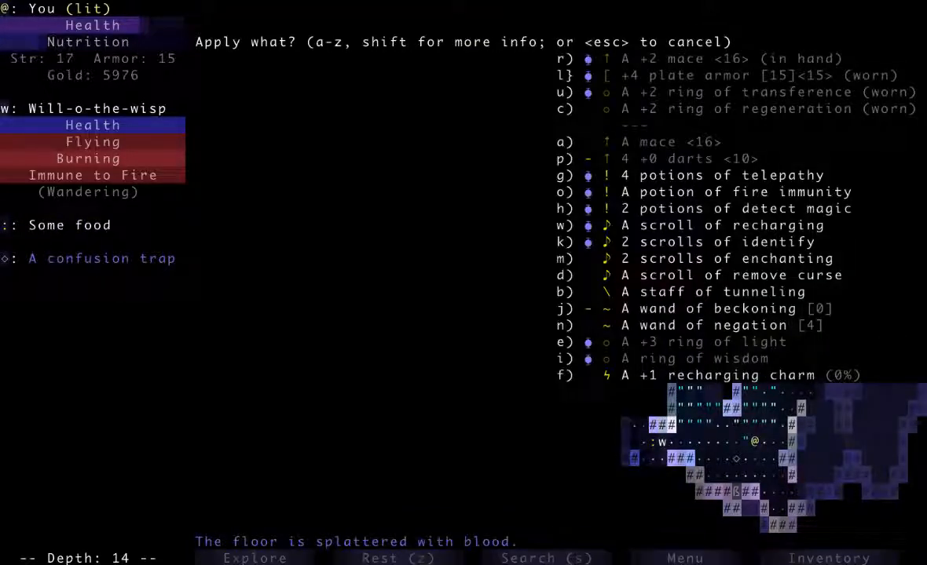
key("f")
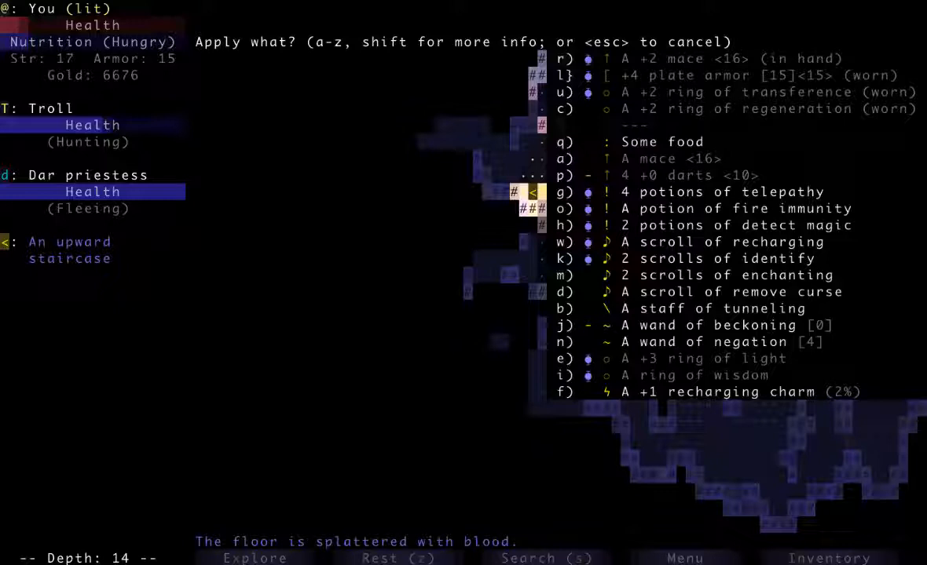
Step: Enchant the plate armor to +5 with a scroll amid the troll fight
key("escape")
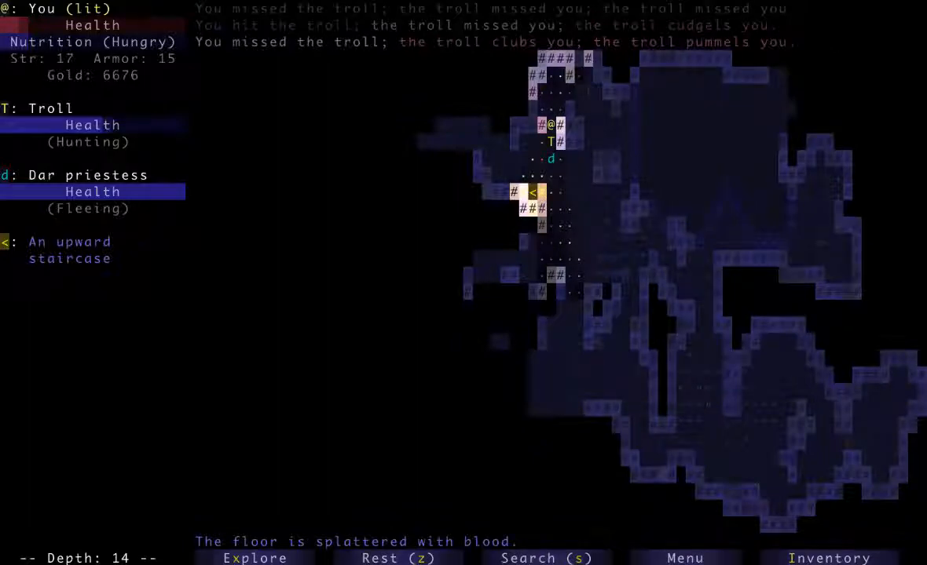
key("a")
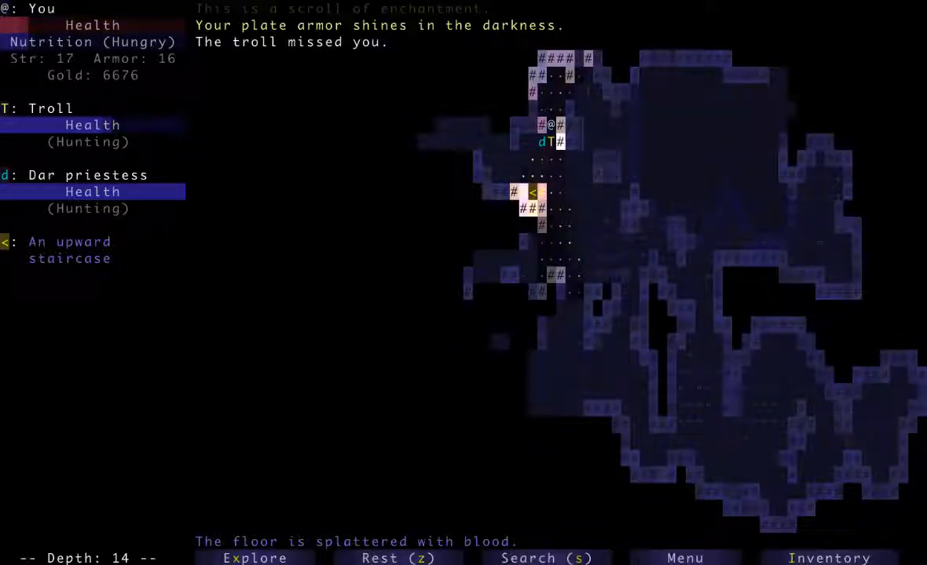
key("a")
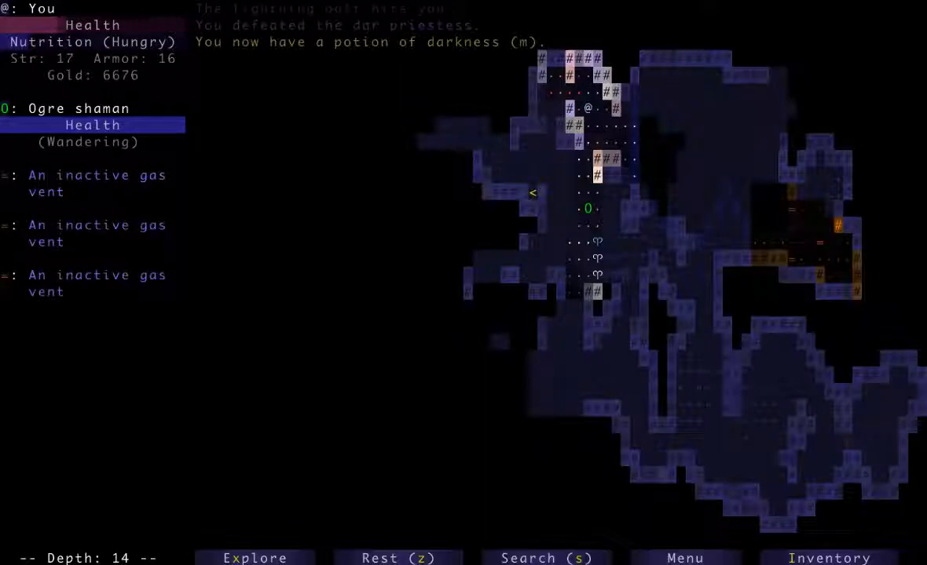
Step: Zap the wand of negation at the ogre shaman, reducing it to an ogre
key("a")
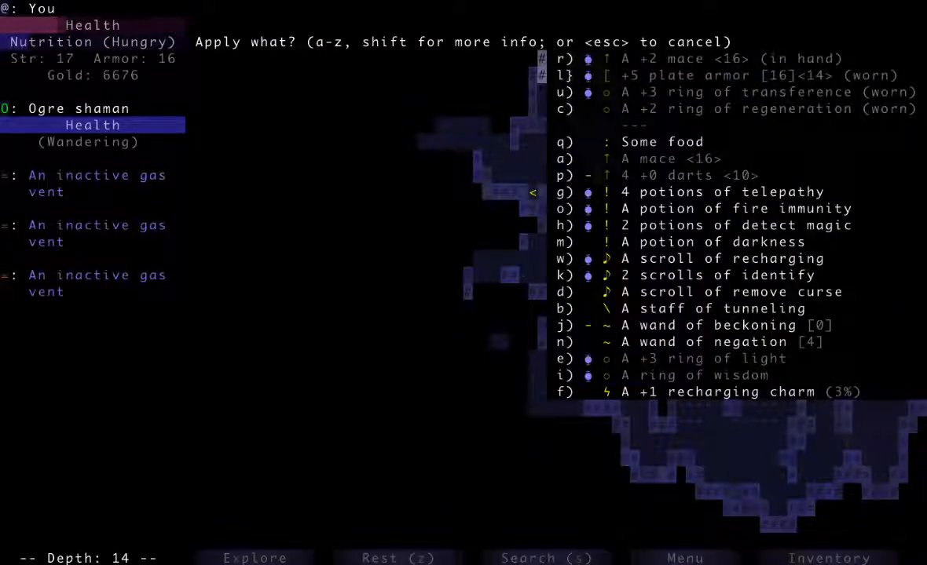
key("n")
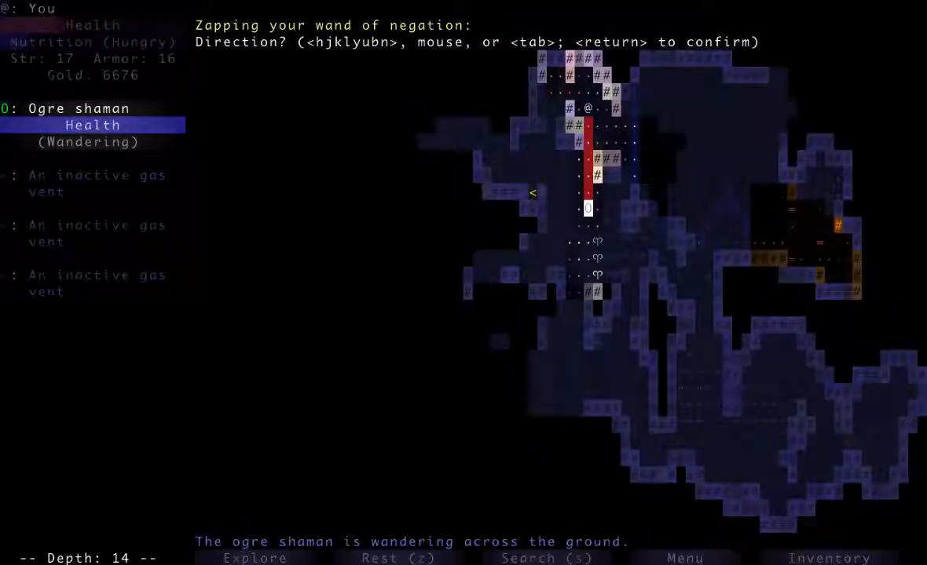
key("j")
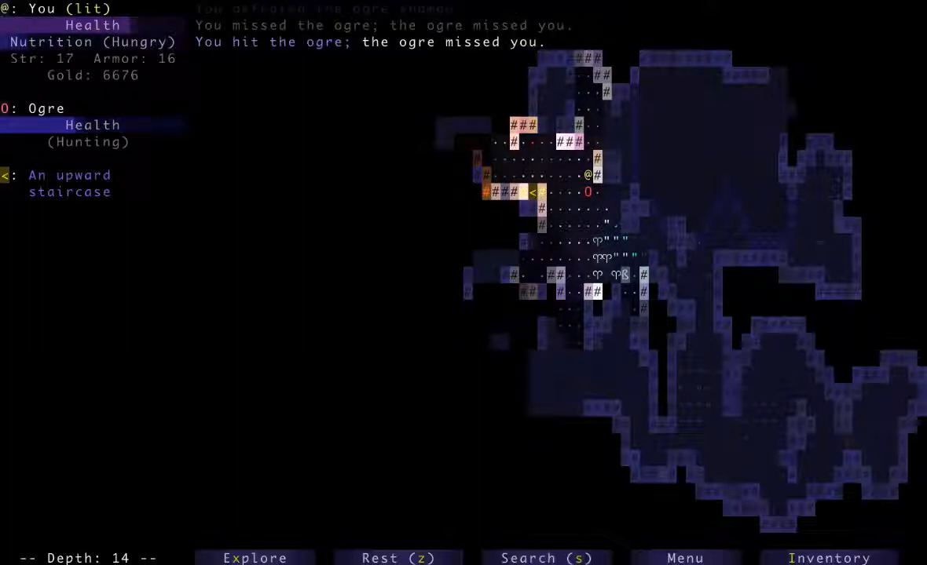
Step: Kill the ogre, destroy the spark turret and collect 306 gold, reaching 6982
left_click(588, 192)
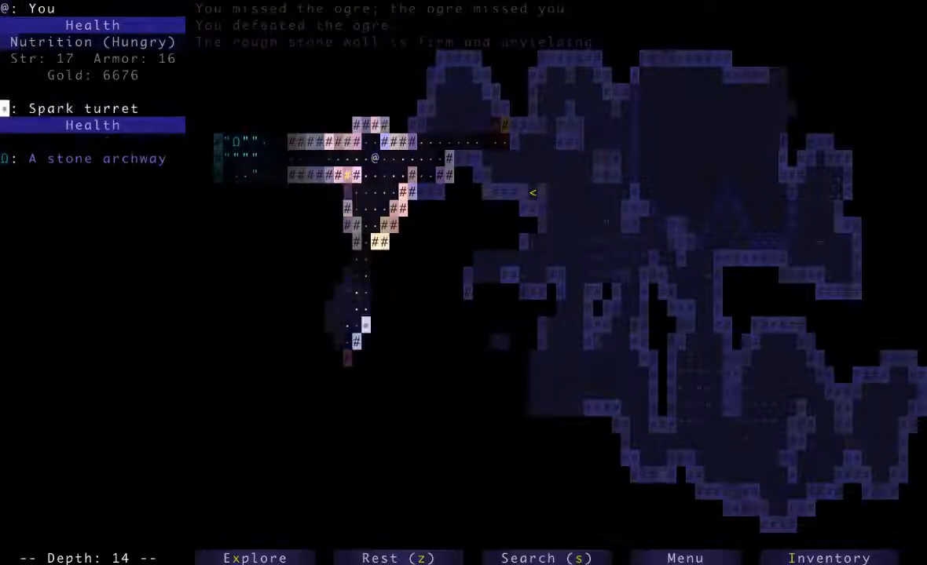
key("Down")
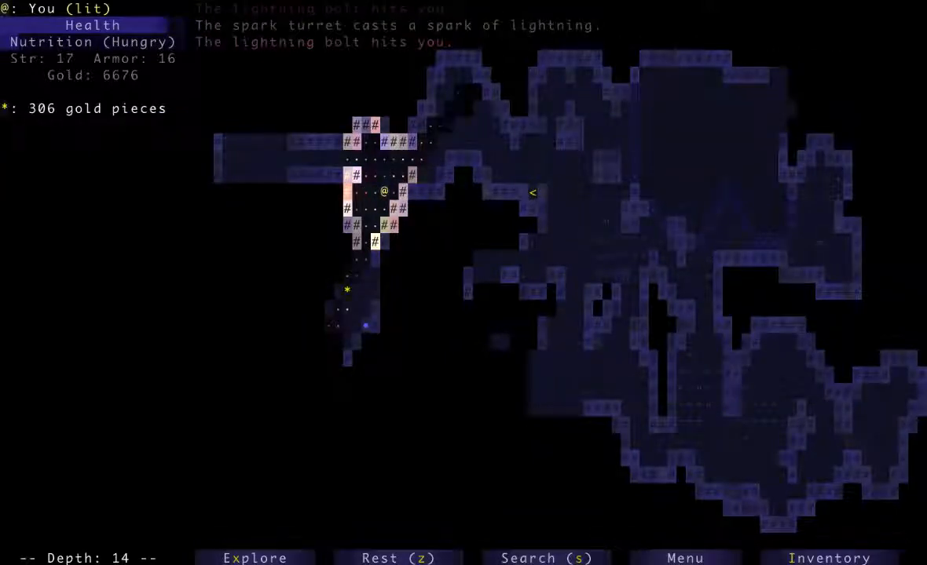
key("a")
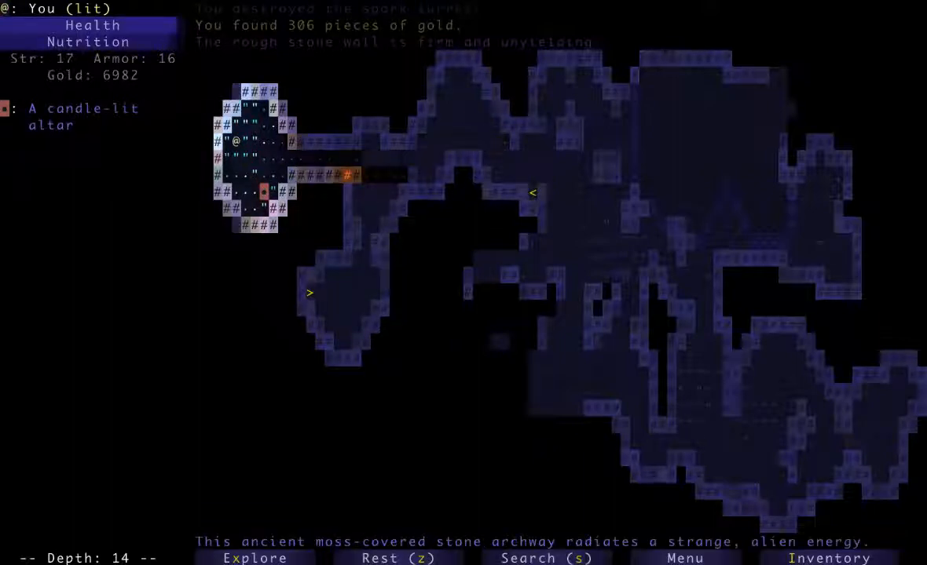
Step: Loot the mauve potion and gold, then descend to depth 15 toward the strength potion
left_click(254, 559)
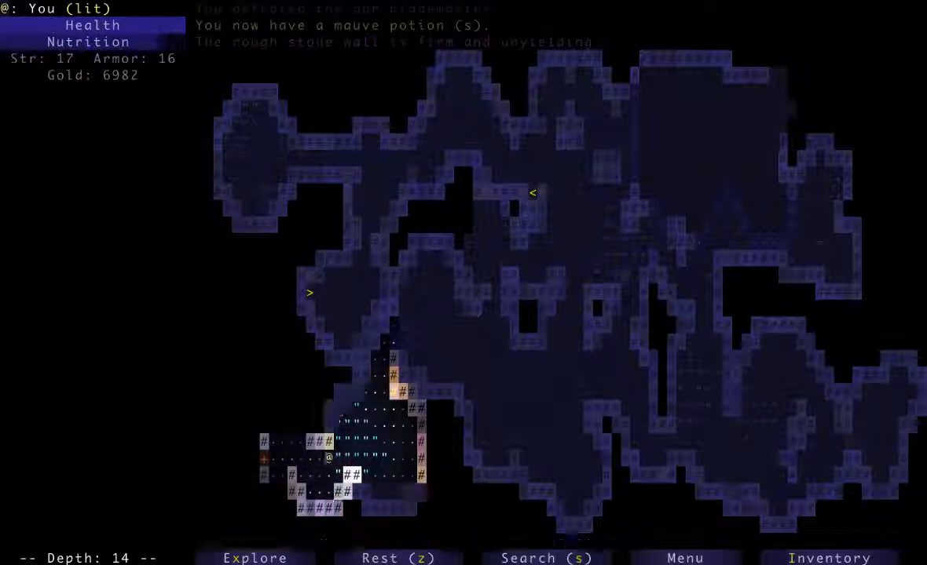
key("Left")
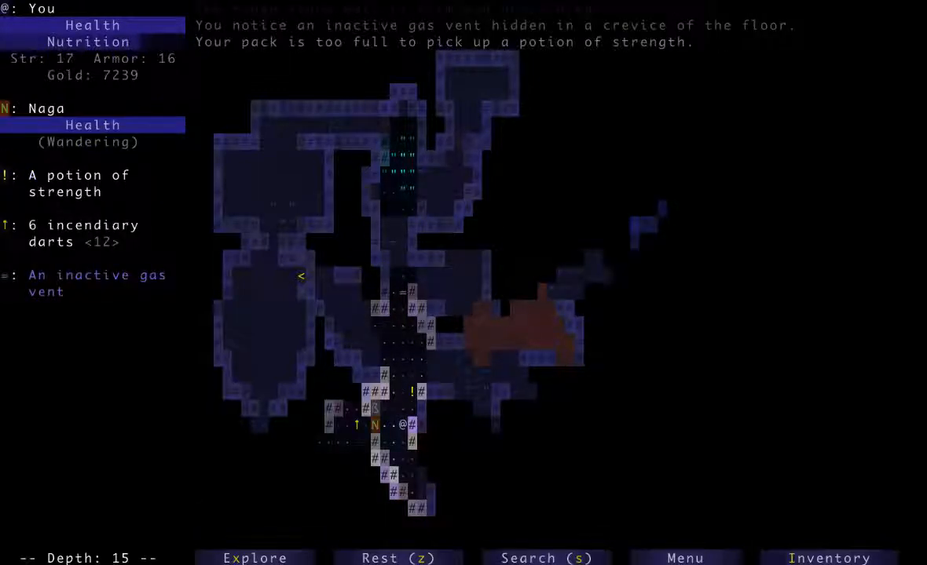
Step: Drop a potion, fight the naga, and drink strength (18) and a hallucination potion
key("d")
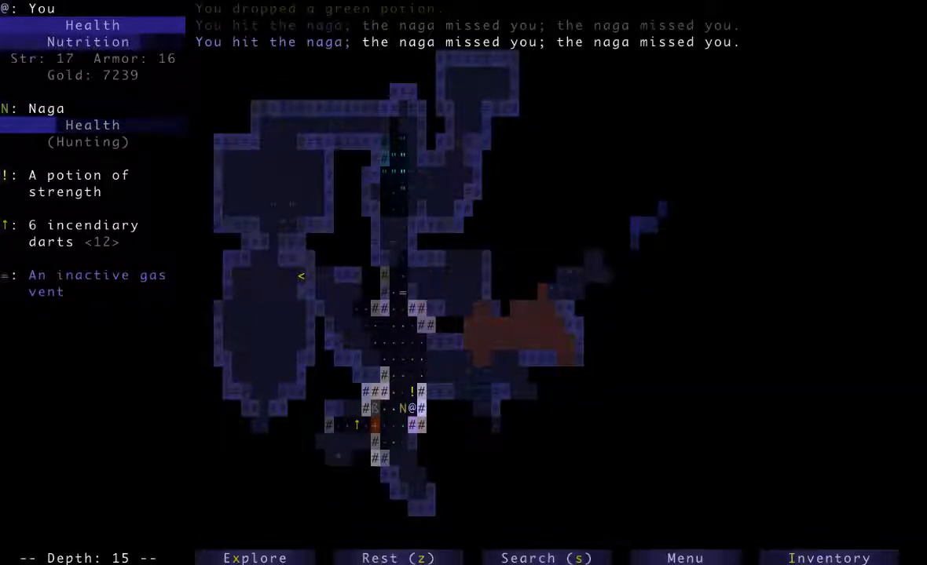
key("a")
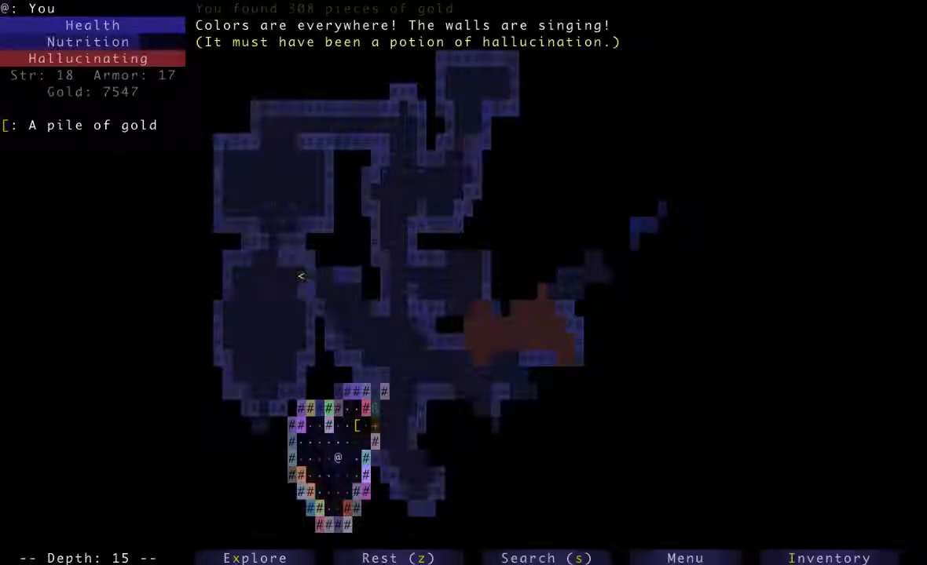
Step: Explore east on depth 15 and melee the monsters in the southeastern passage
key("a")
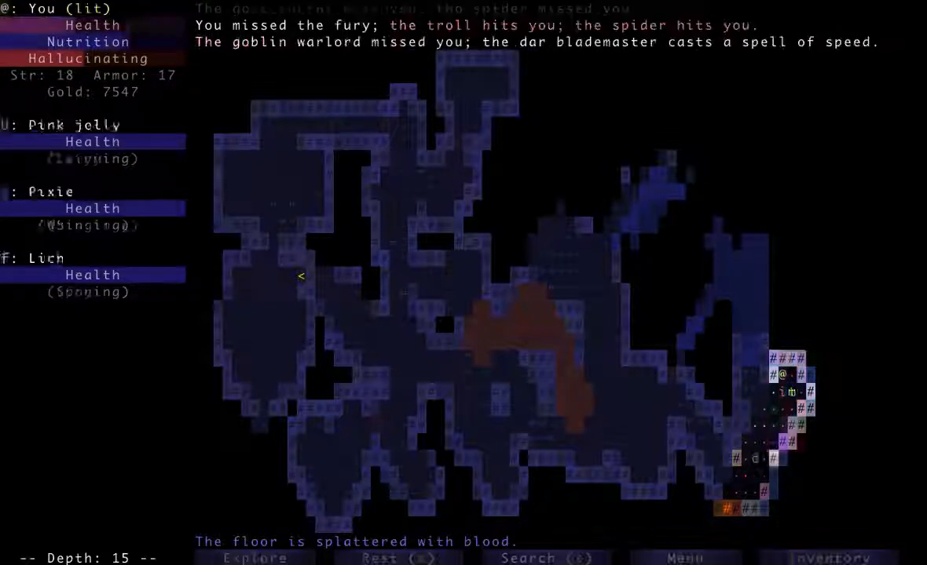
Step: Zap the wand of negation at the attackers in the corridor
key("a")
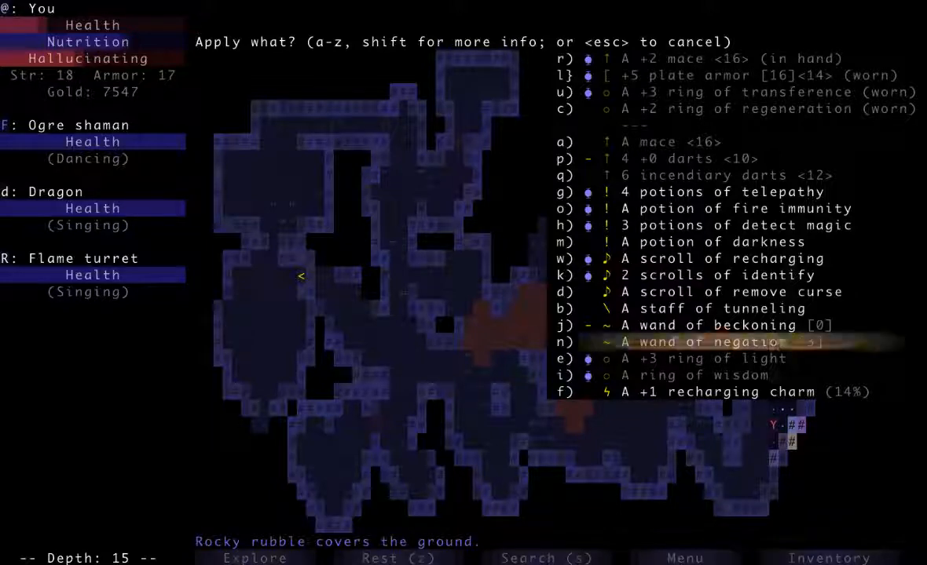
key("n")
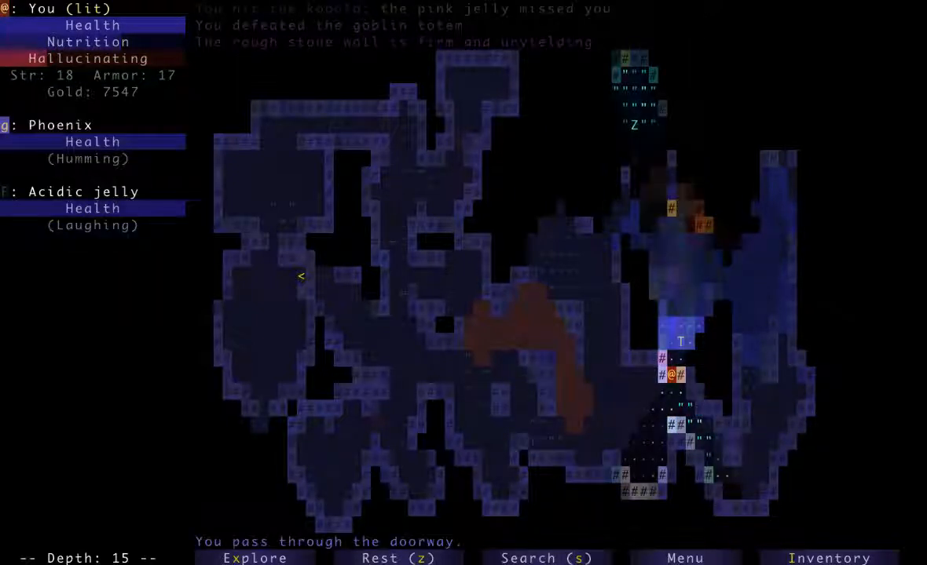
Step: Kill the last attacker past the doorway, revealing the downward staircase
key("Down")
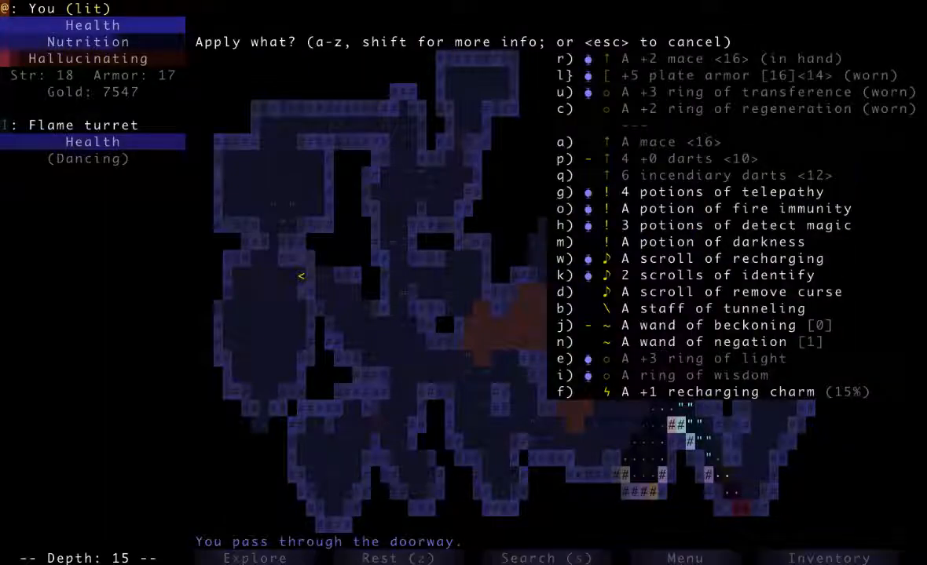
key("Escape")
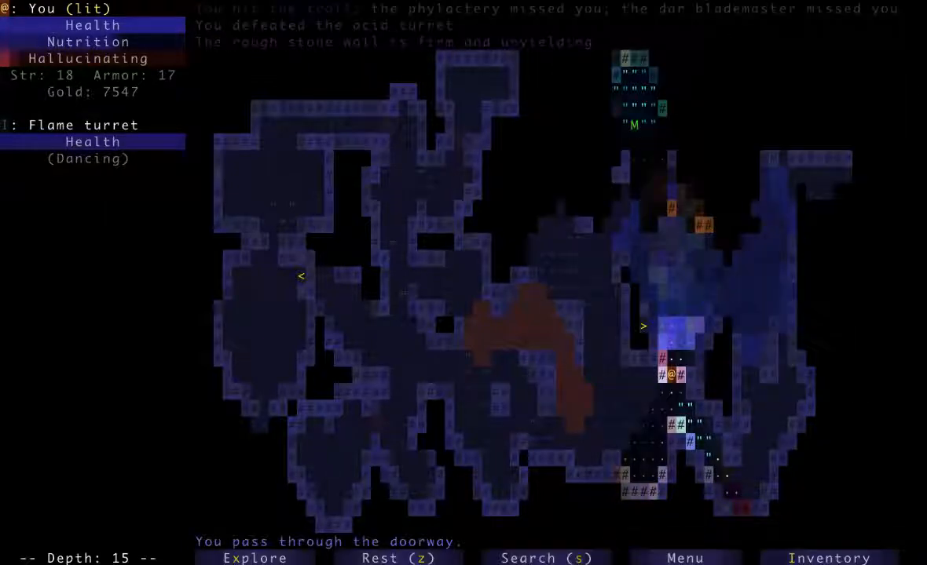